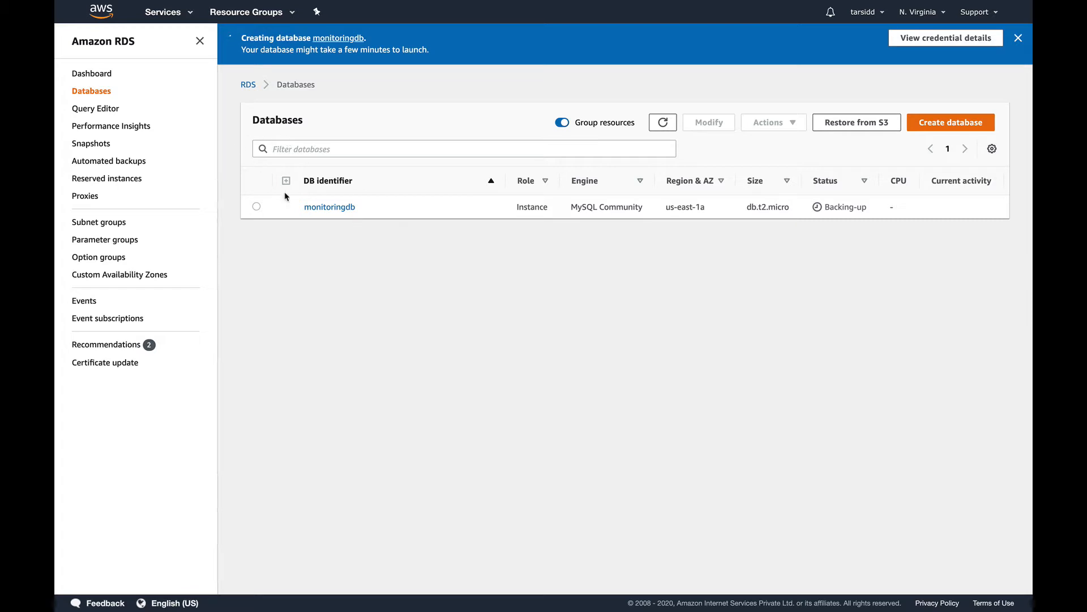
- Open the monitoringdb database's details page from the Databases list
left_click(329, 206)
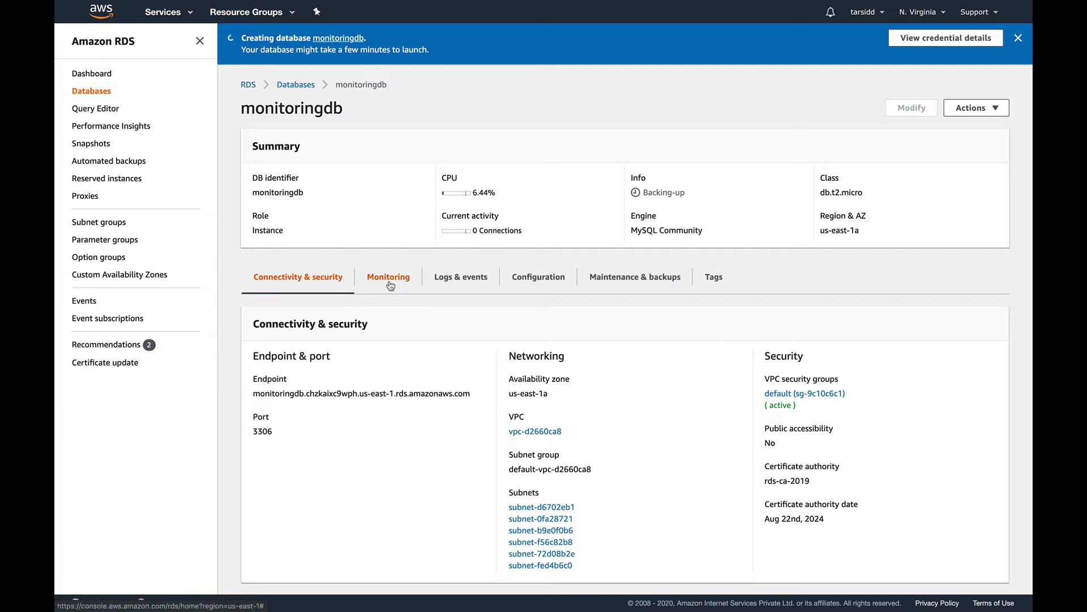
- Review monitoringdb's CloudWatch metric graphs on pages 2 and 3, then return to page 1
left_click(389, 277)
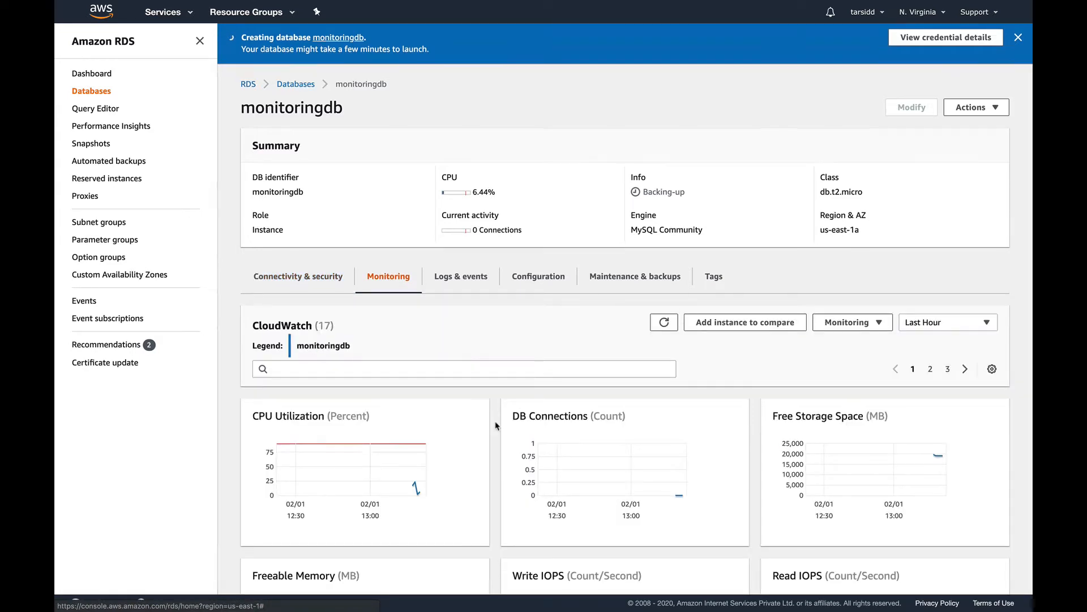
scroll("down", 3)
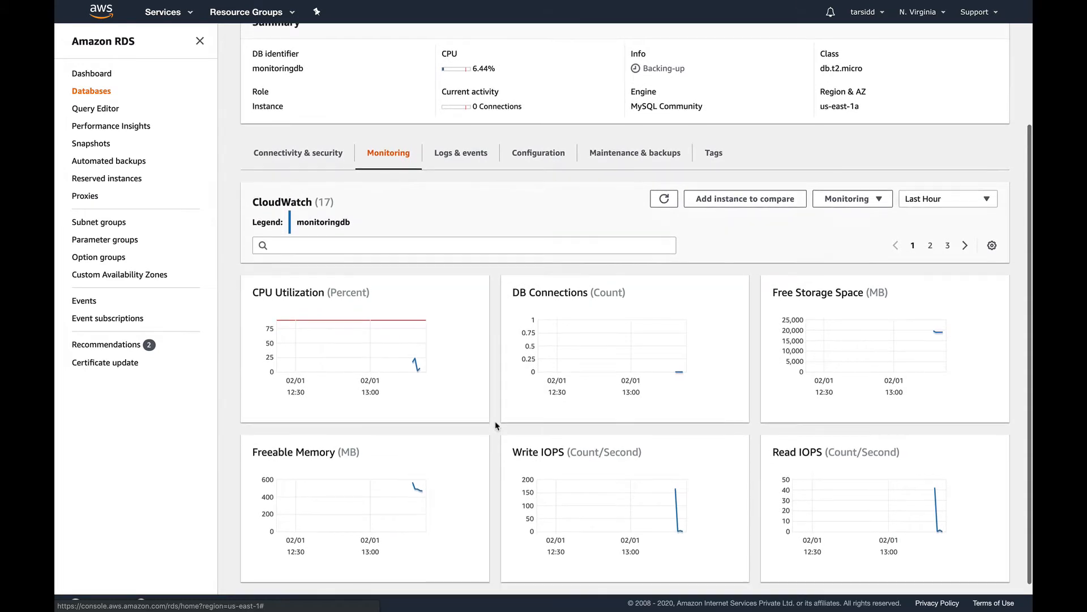
scroll("down", 3)
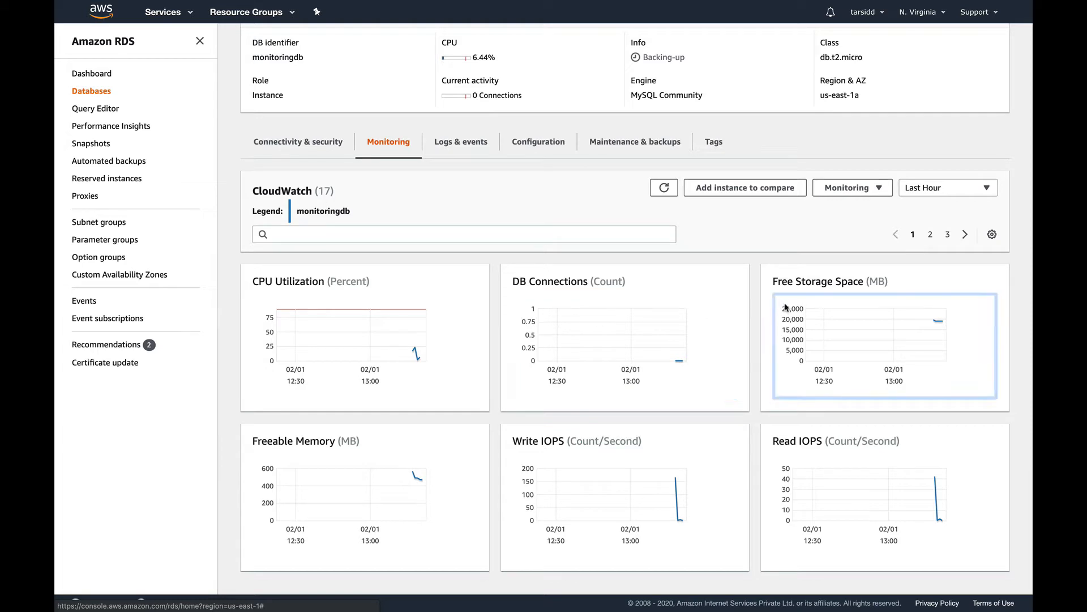
mouse_move(347, 482)
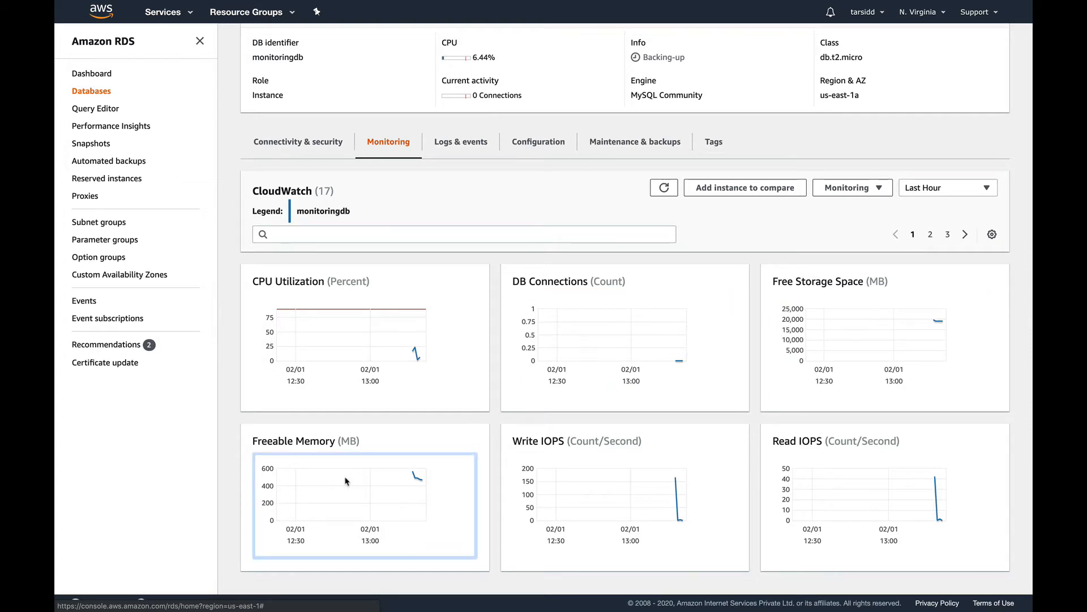
mouse_move(620, 459)
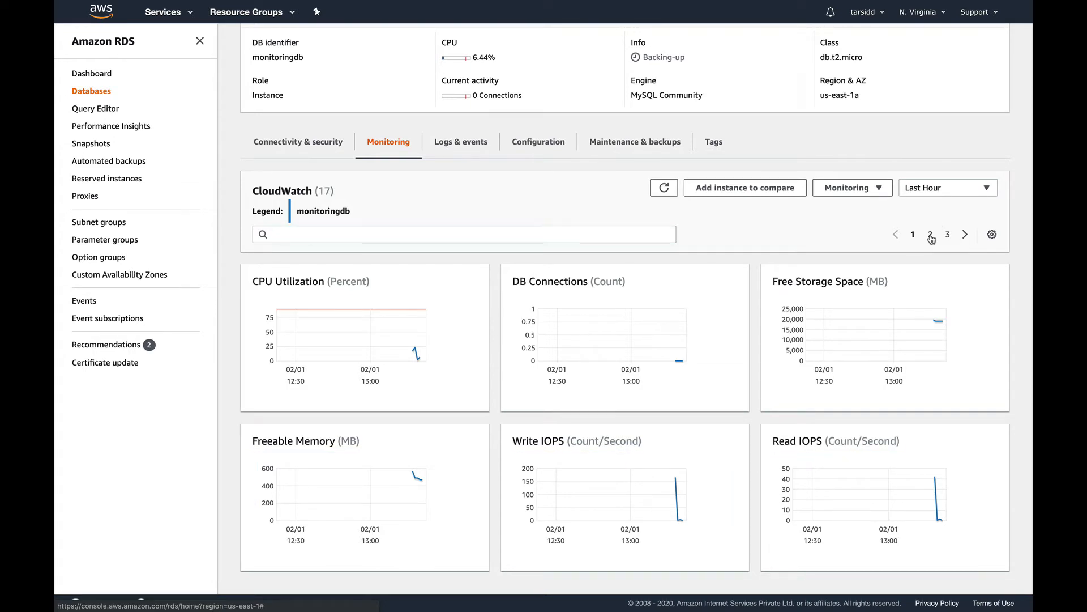
left_click(930, 234)
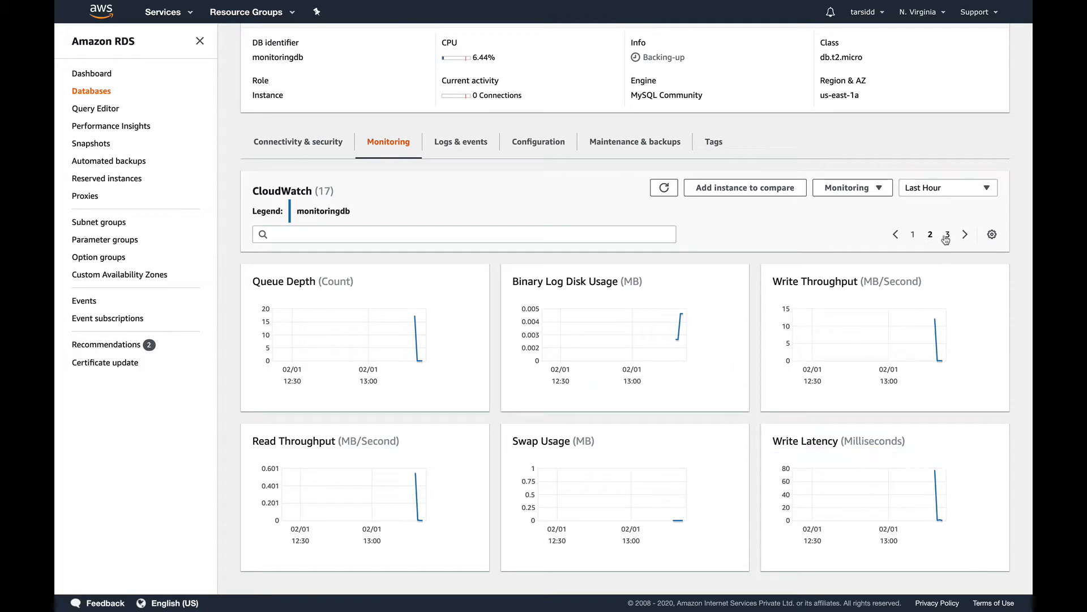
left_click(947, 234)
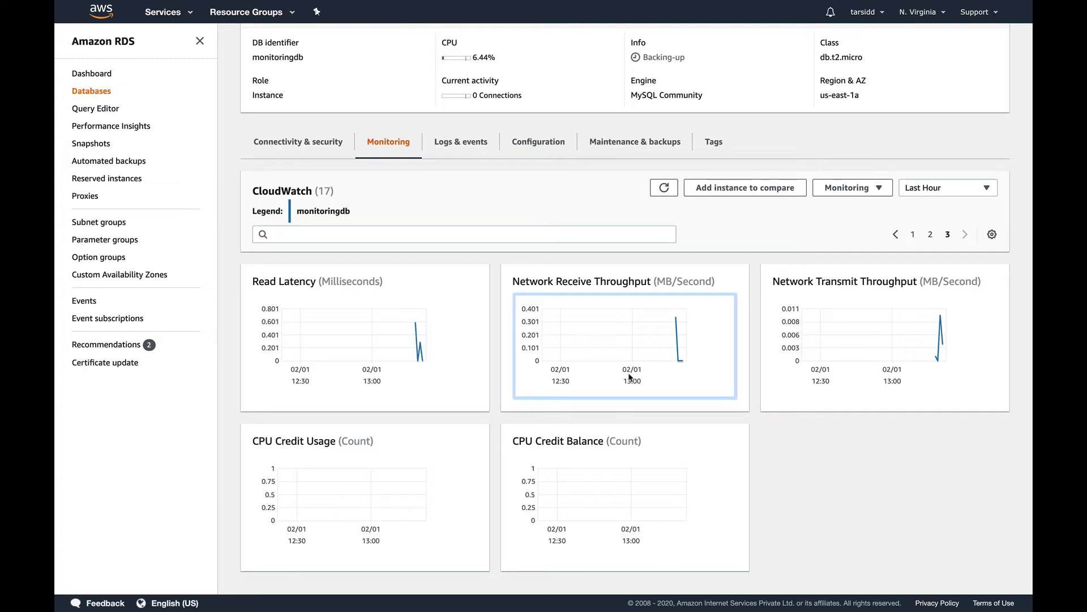
left_click(895, 234)
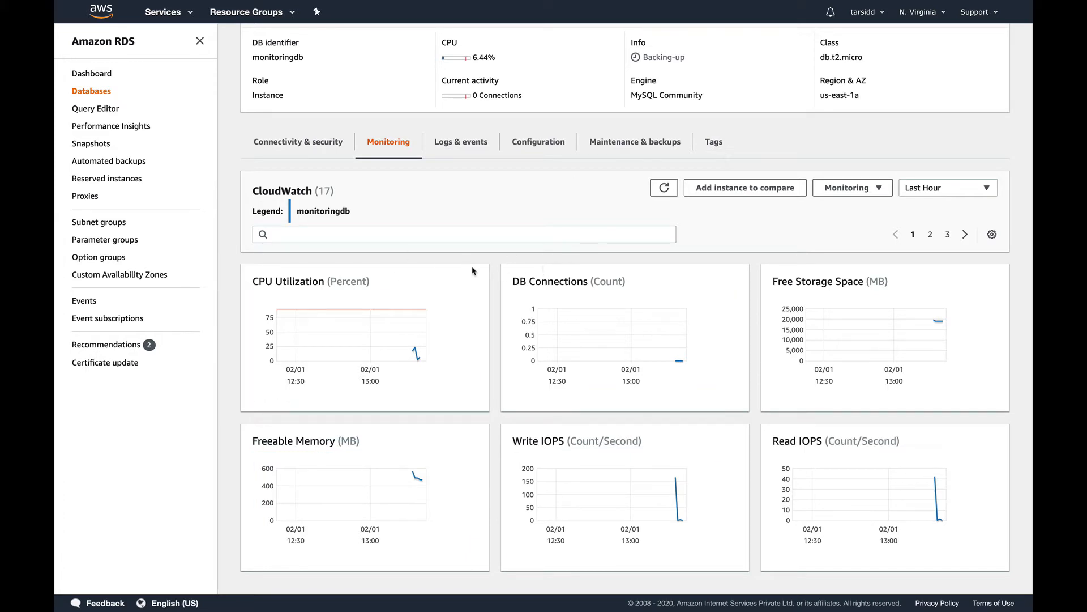
mouse_move(300, 241)
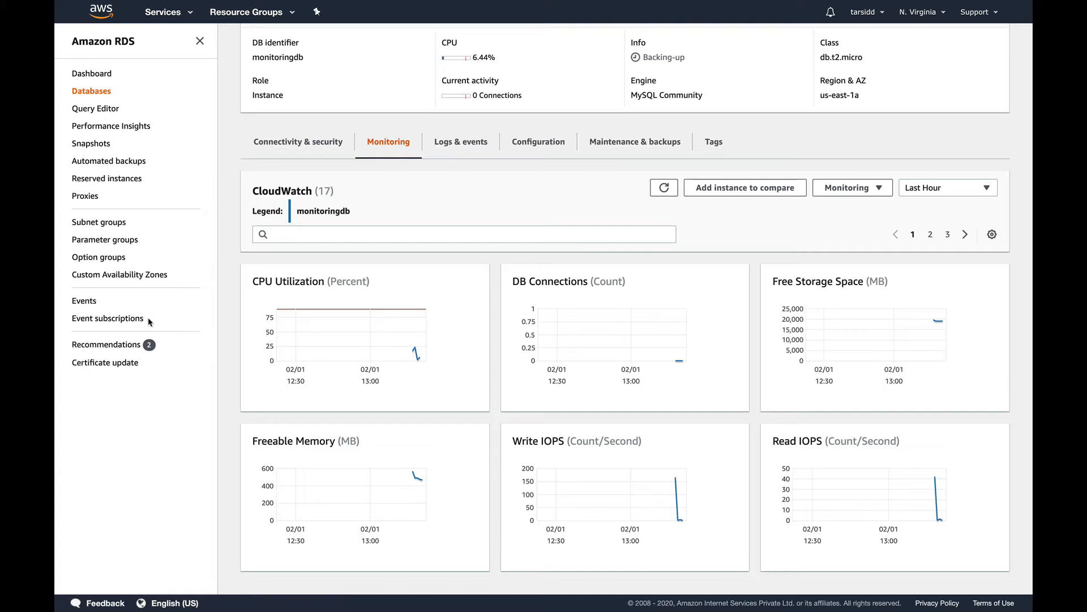
mouse_move(84, 300)
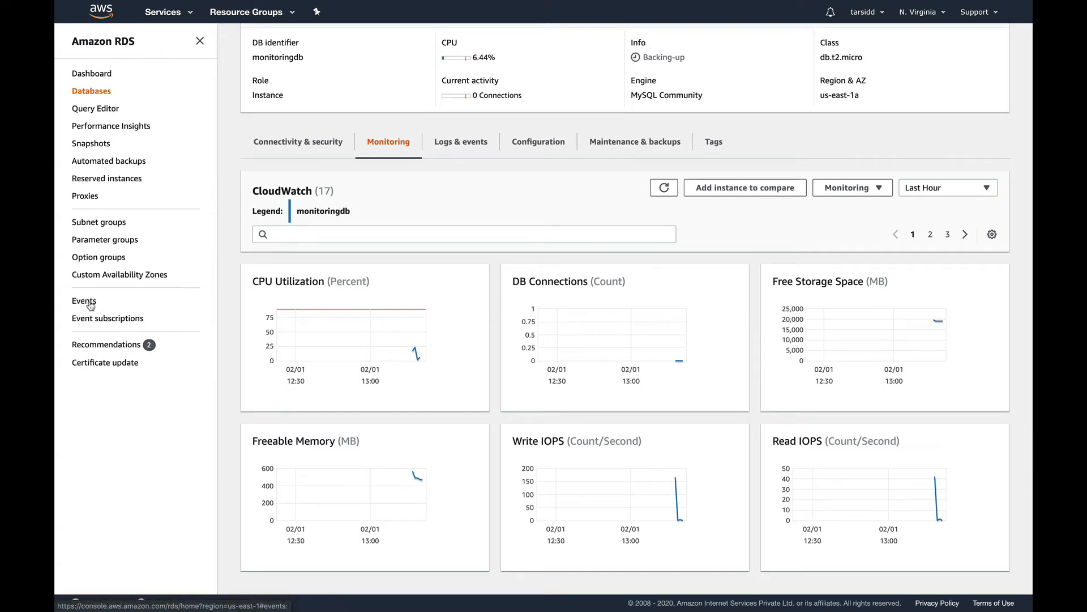
- Show the Events list of 11 recent events, including monitoringdb backups
left_click(83, 301)
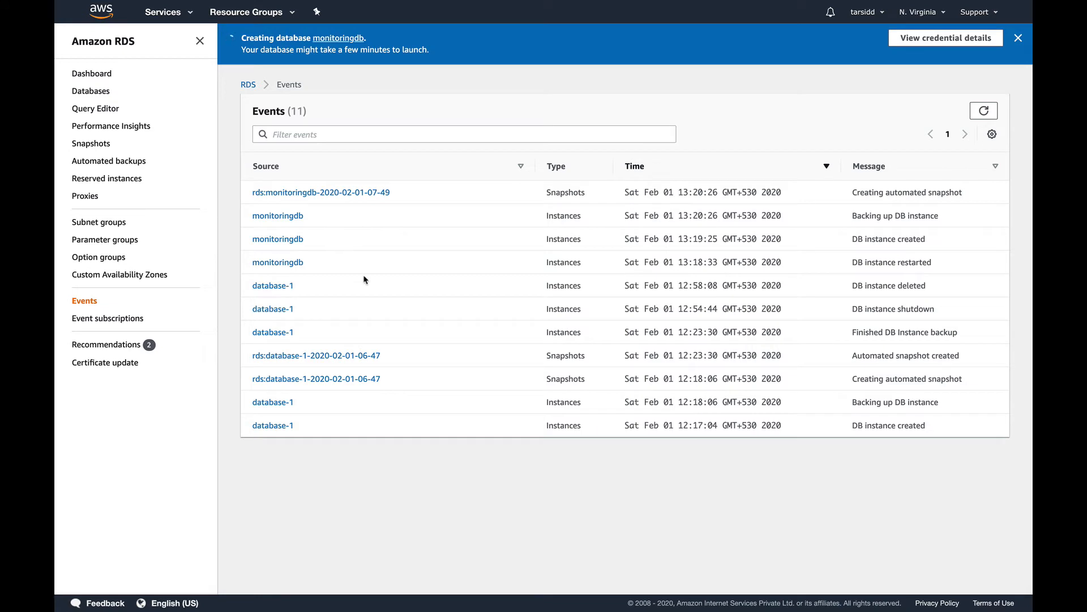
mouse_move(388, 238)
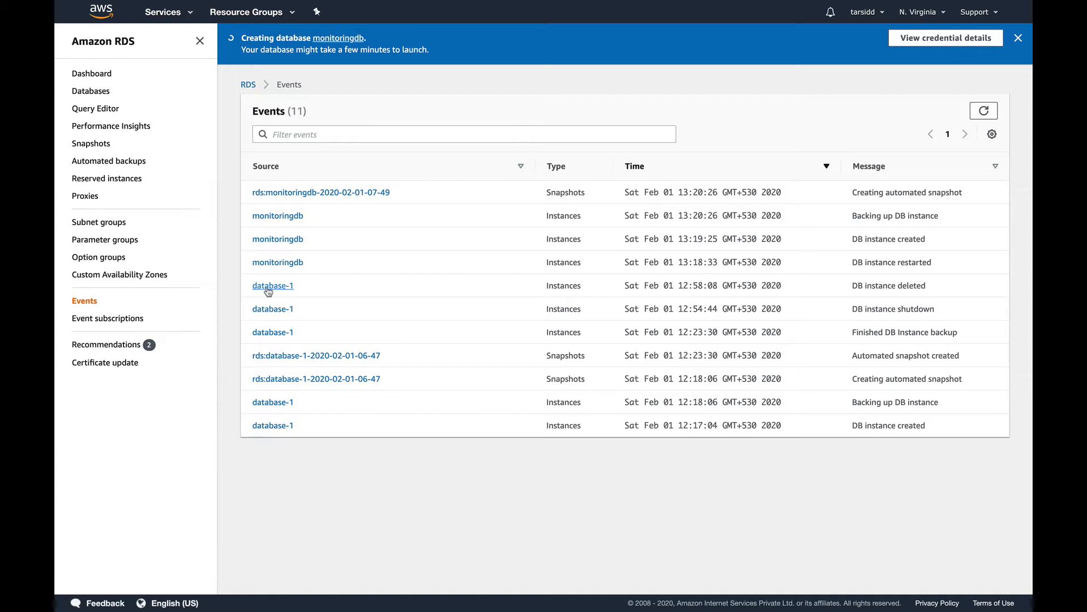
mouse_move(710, 310)
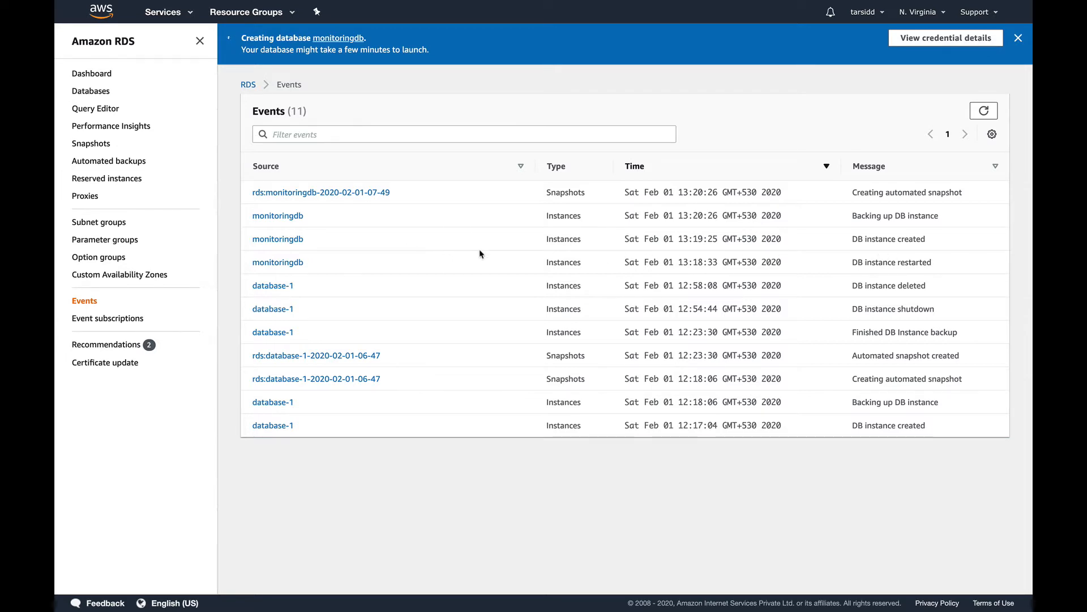
mouse_move(445, 262)
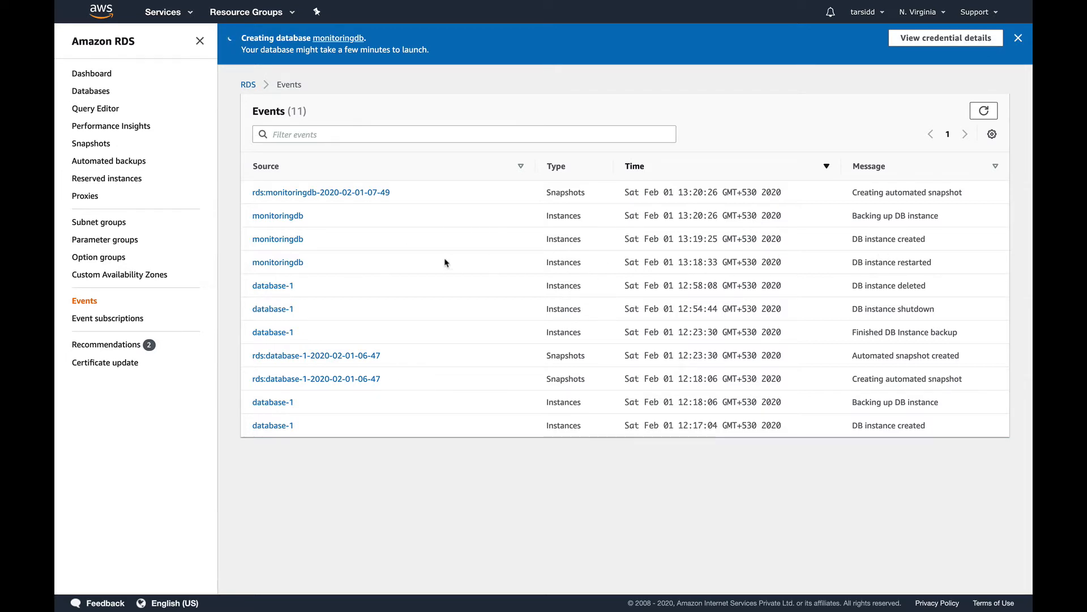
mouse_move(333, 211)
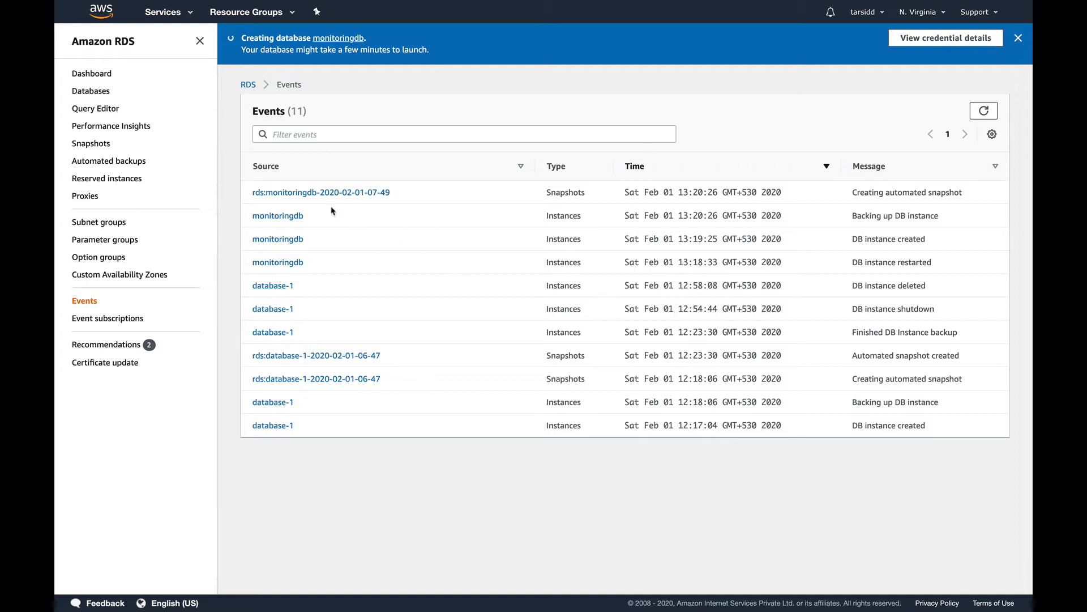
mouse_move(235, 233)
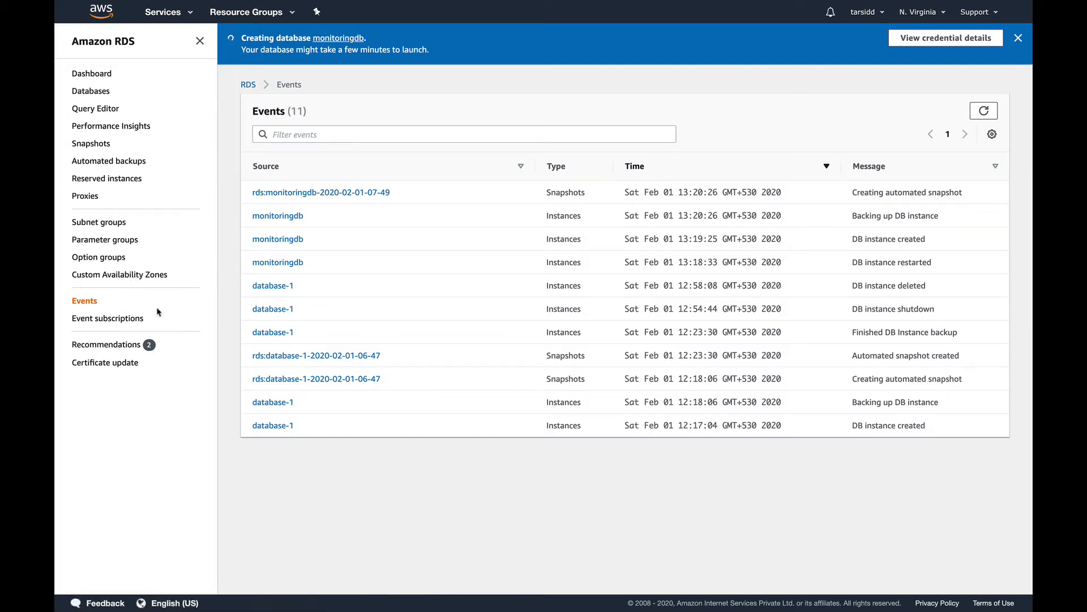
- Go to Event subscriptions and start a new event subscription
left_click(108, 317)
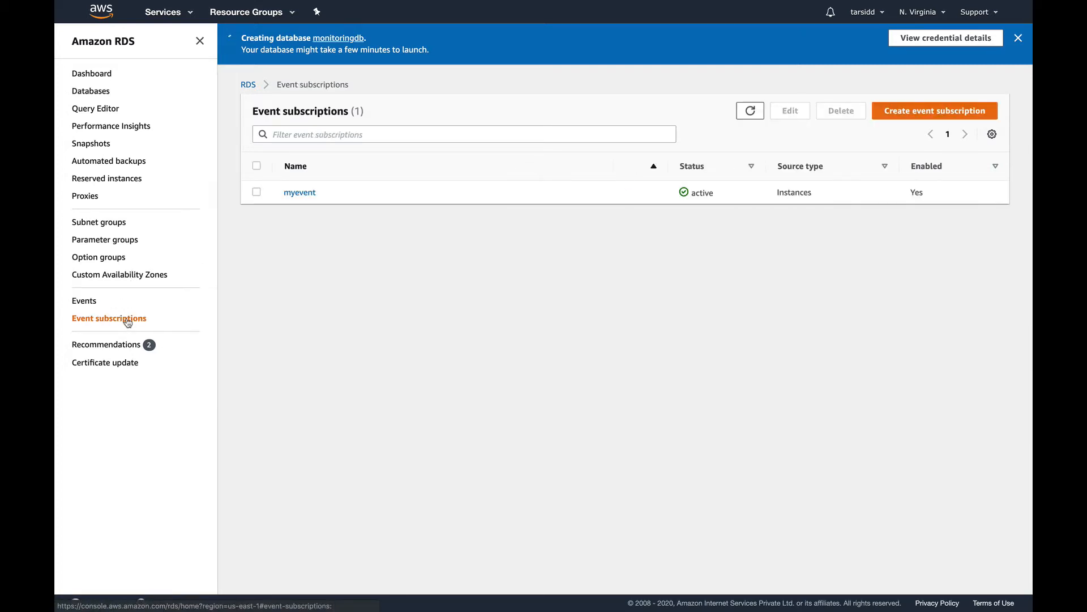
mouse_move(300, 192)
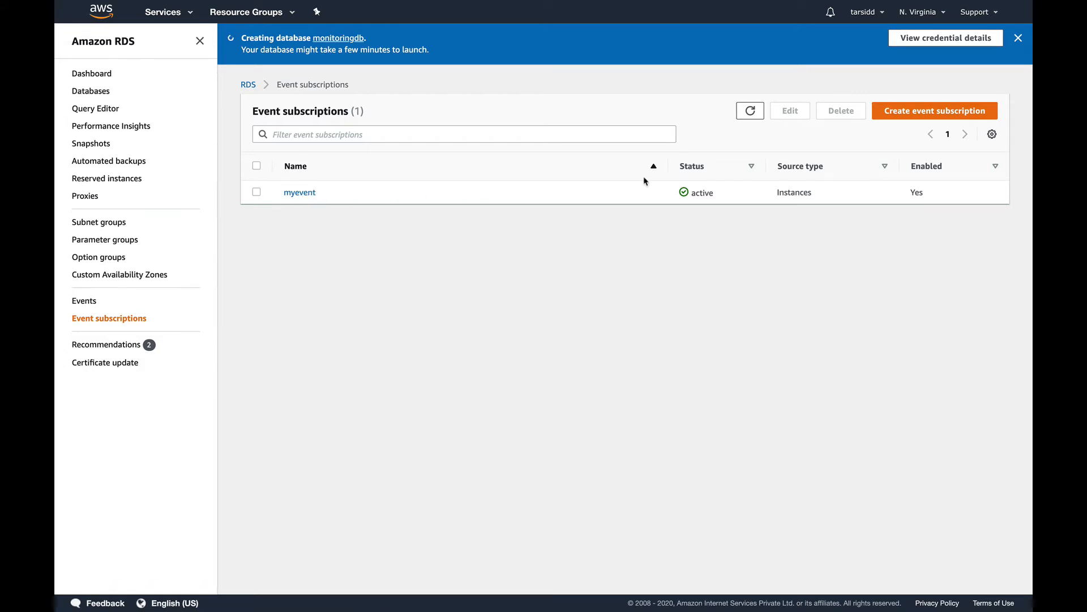
left_click(933, 111)
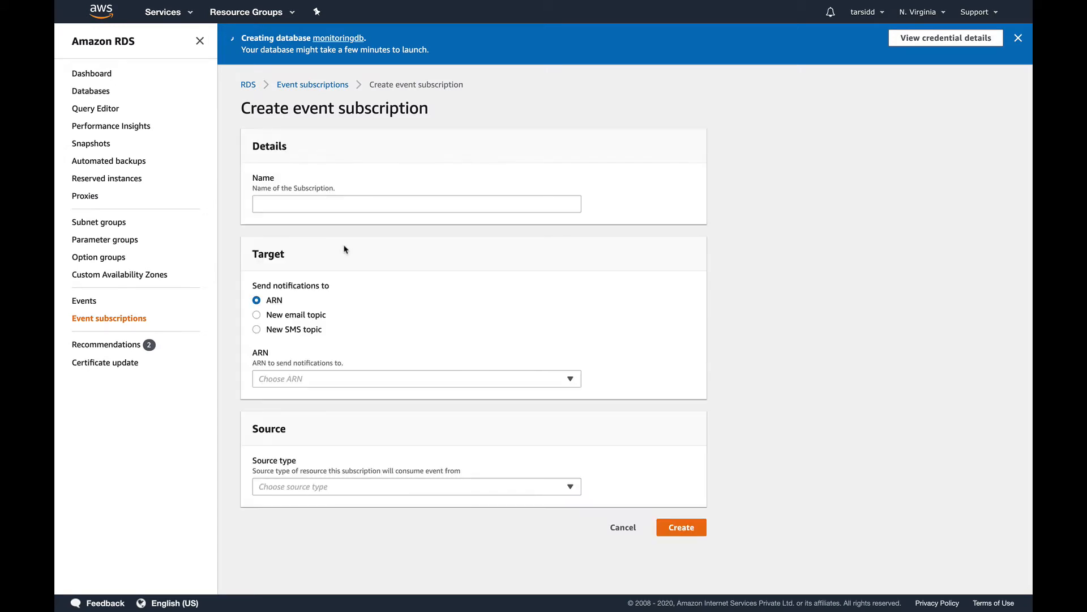
- Name the new event subscription instanceshutdownevent
left_click(417, 204)
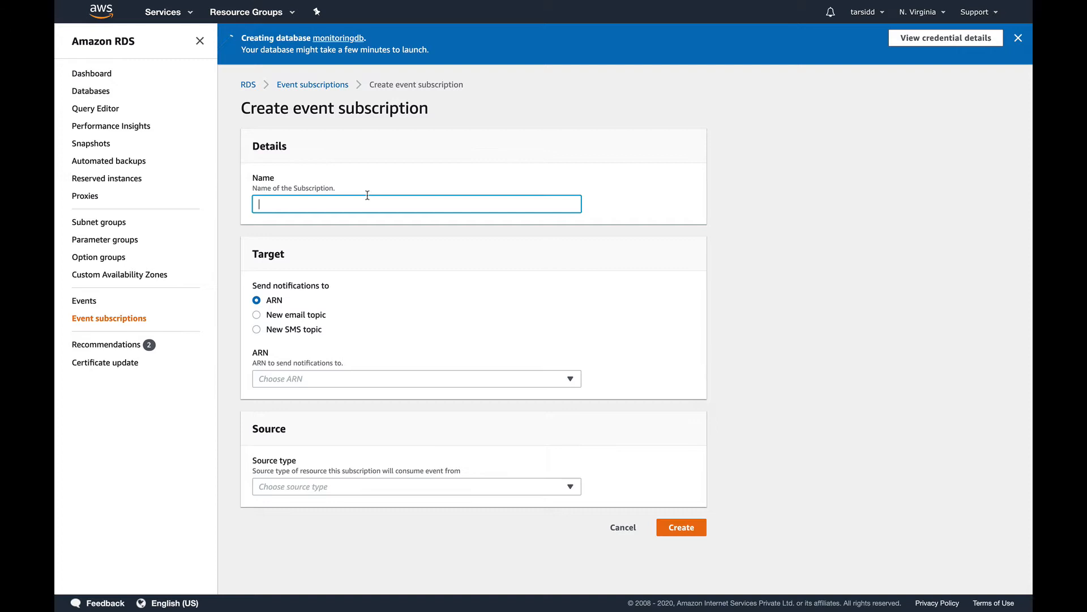
type("instanceshutdowne")
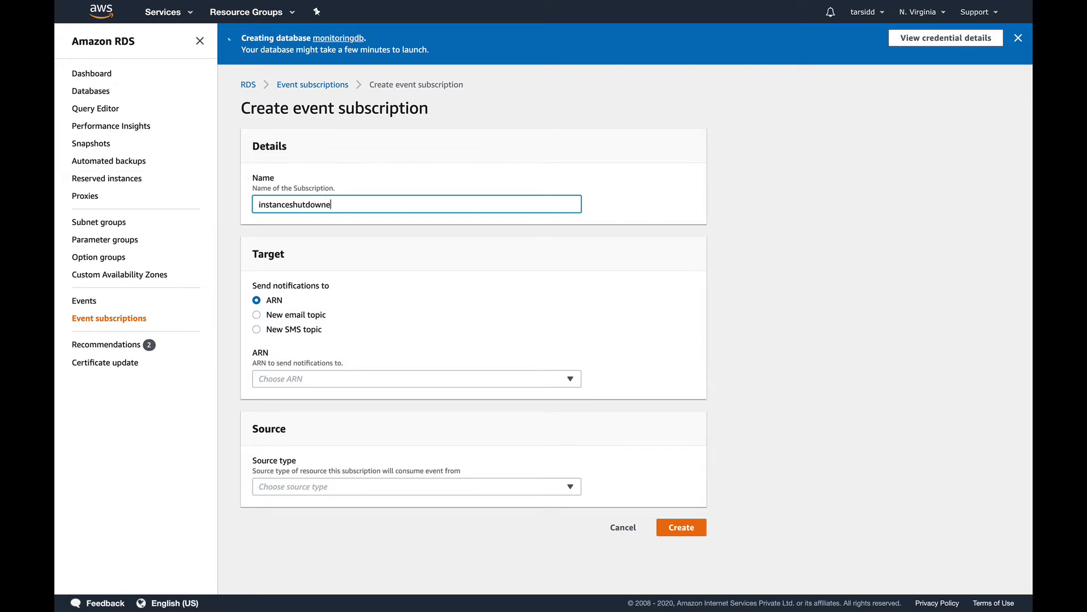
type("vent")
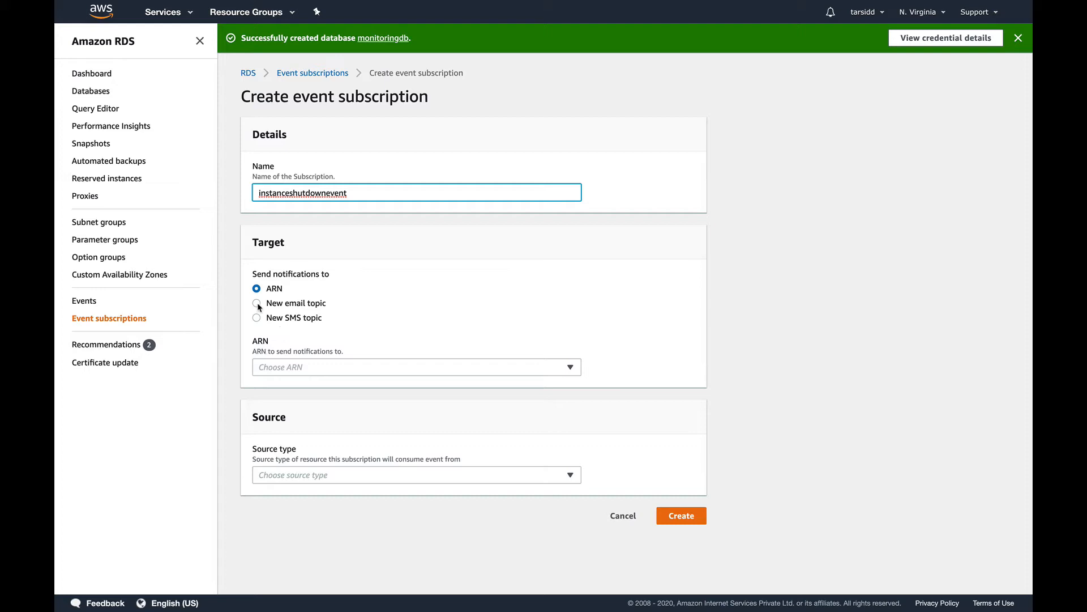
- Send notifications to a new email topic 'test' with one recipient email address
left_click(256, 303)
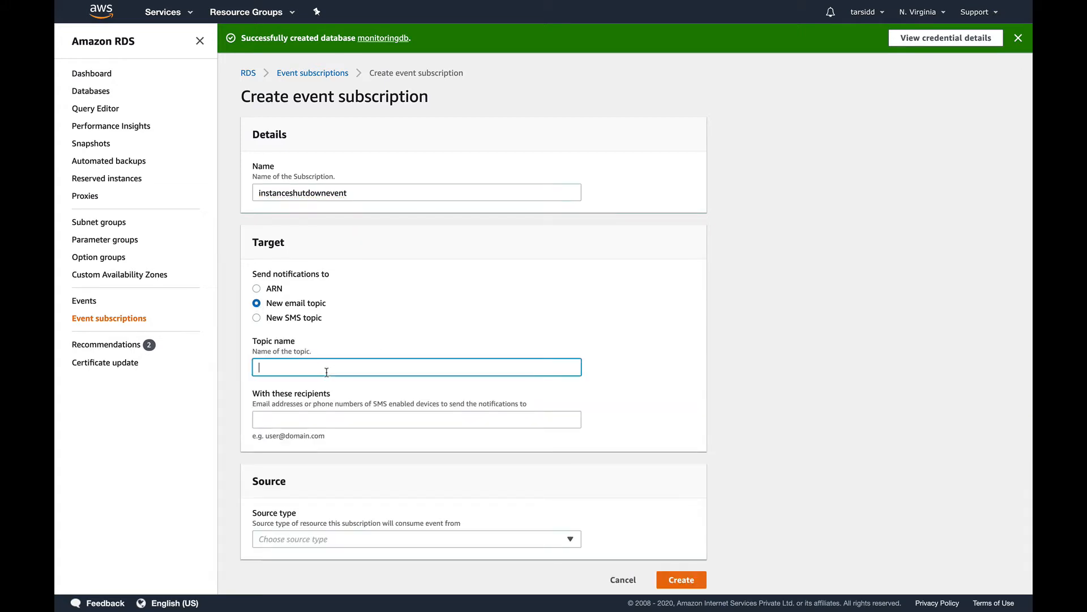
type("test")
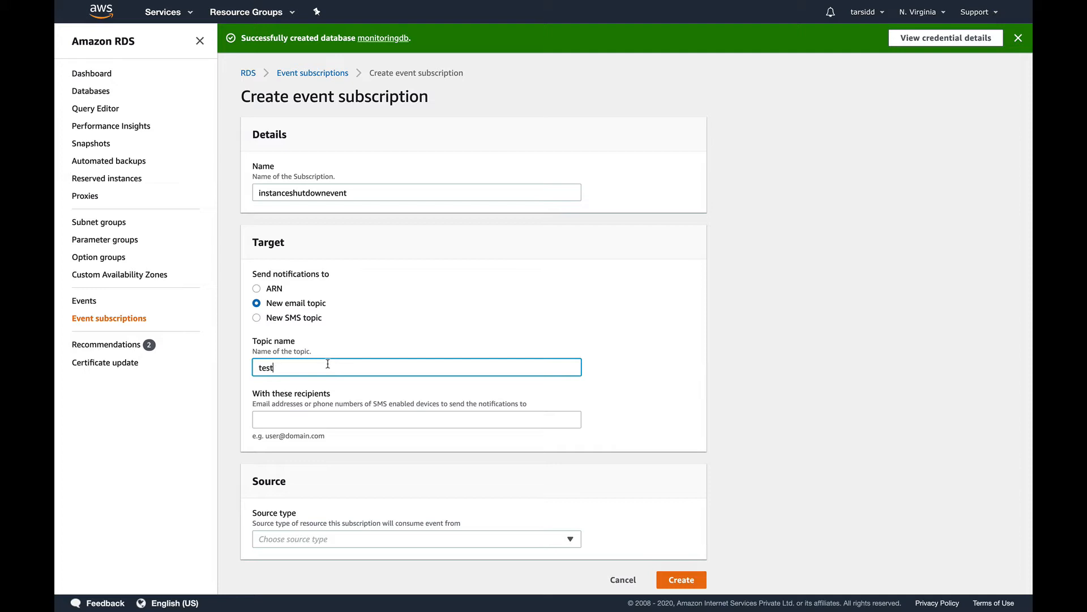
mouse_move(305, 435)
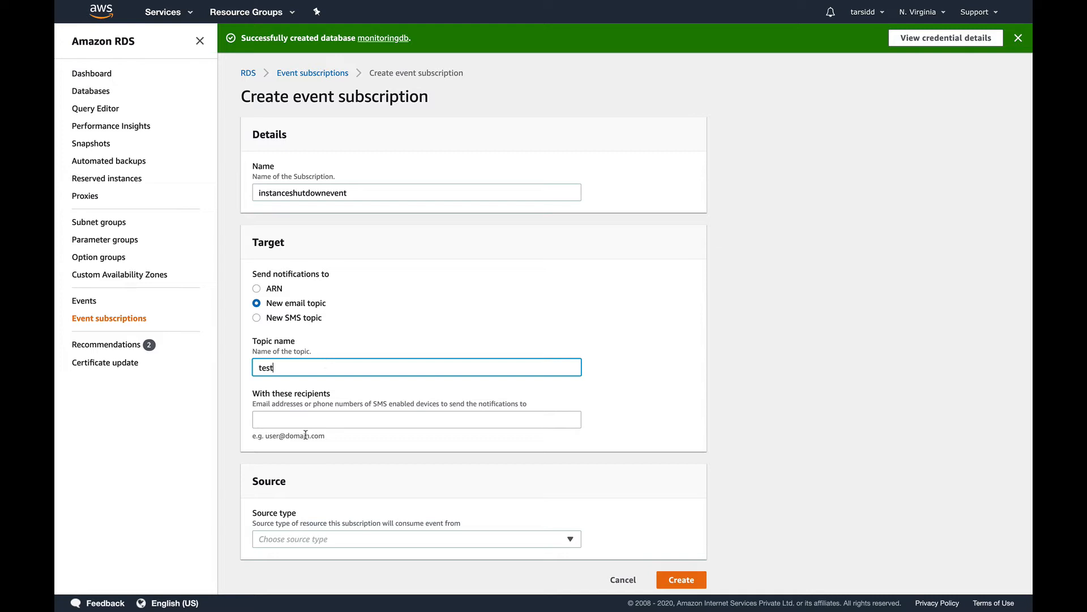
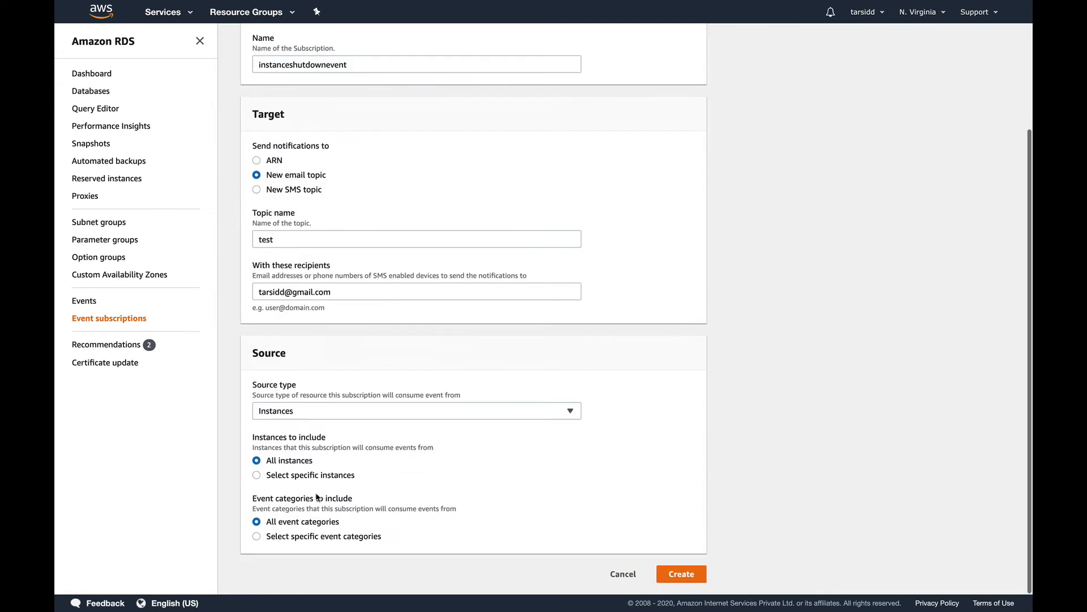
- Restrict the subscription to monitoringdb and deletion events, and create it
left_click(256, 475)
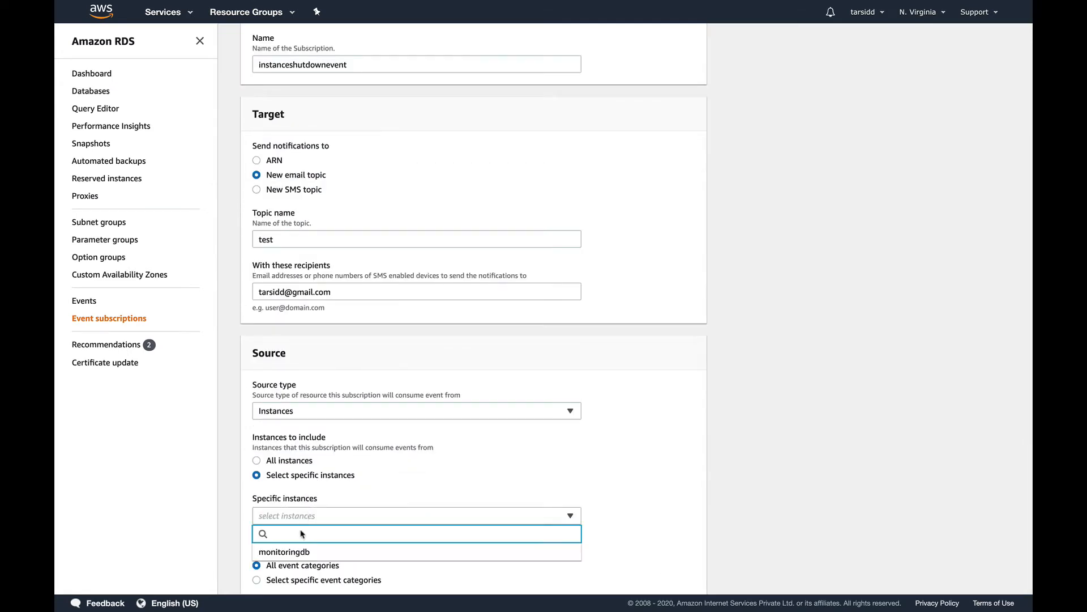
left_click(282, 551)
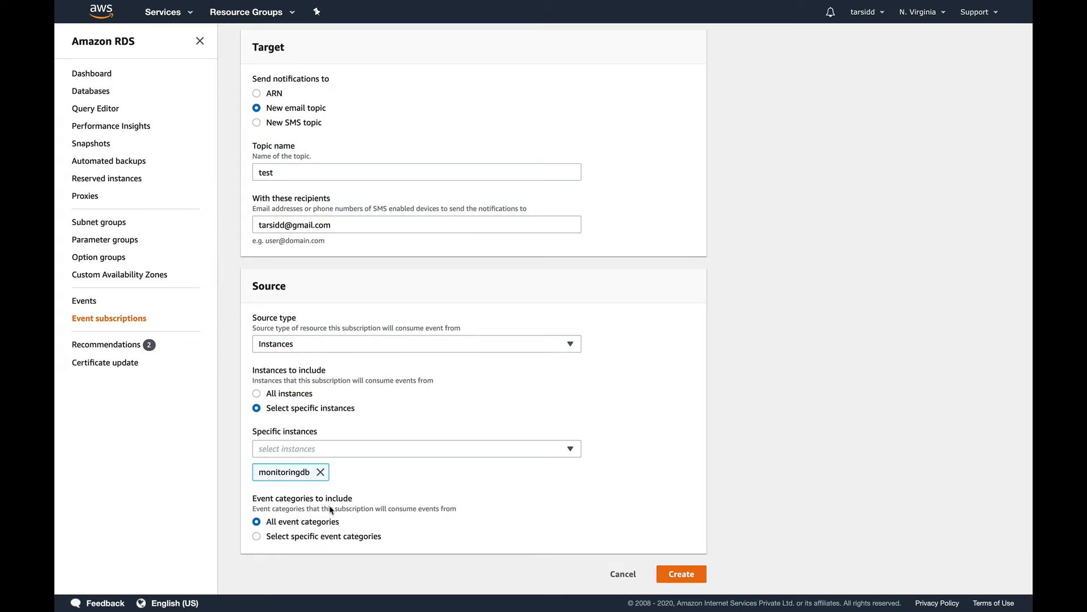
left_click(257, 491)
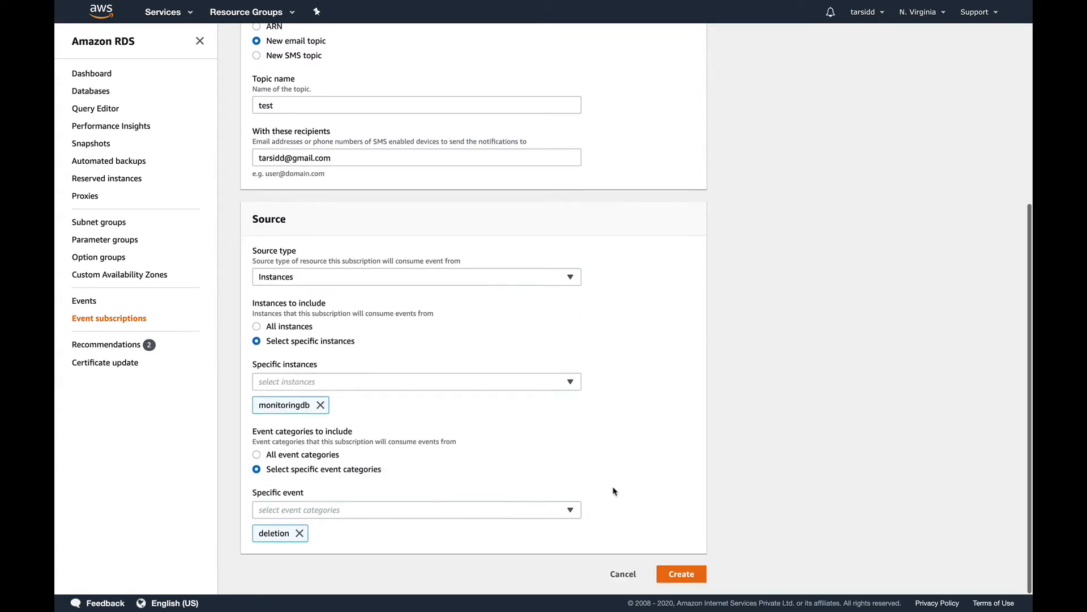
left_click(680, 574)
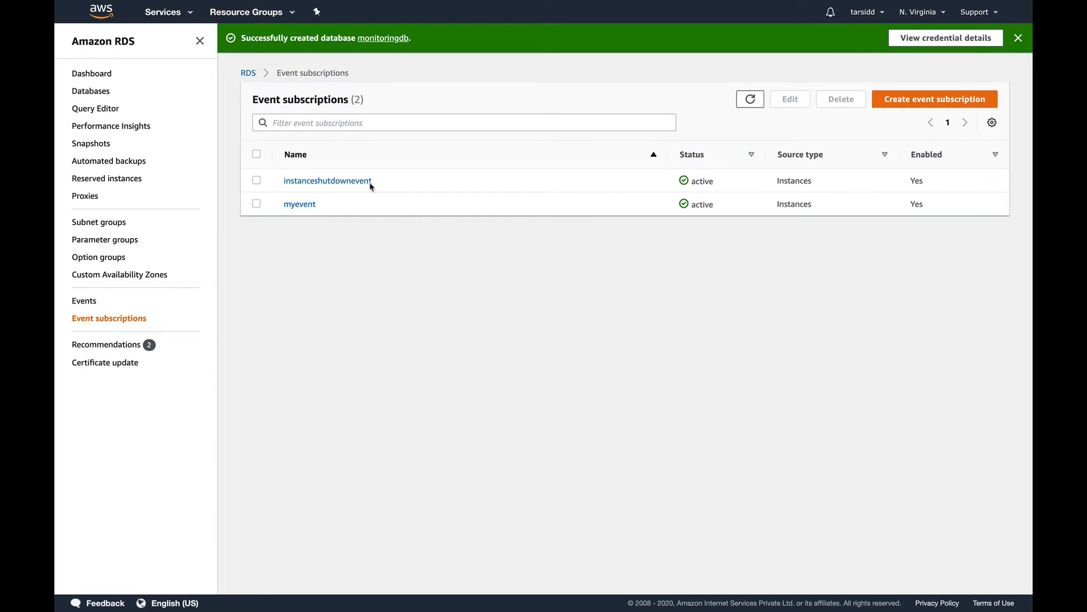
mouse_move(328, 221)
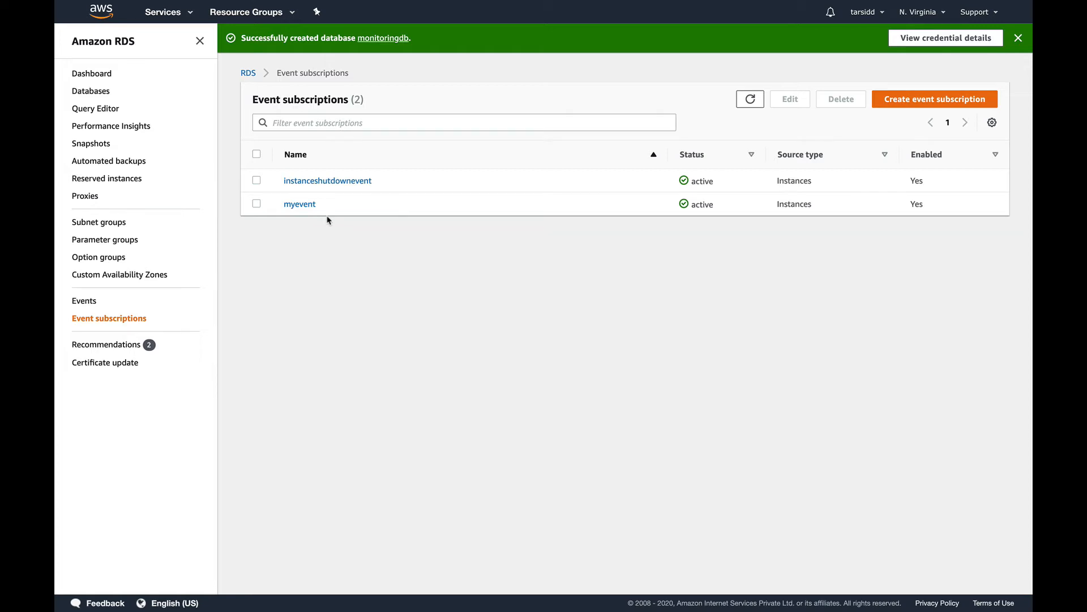
- Return to the Databases list and open monitoringdb's details page
left_click(90, 90)
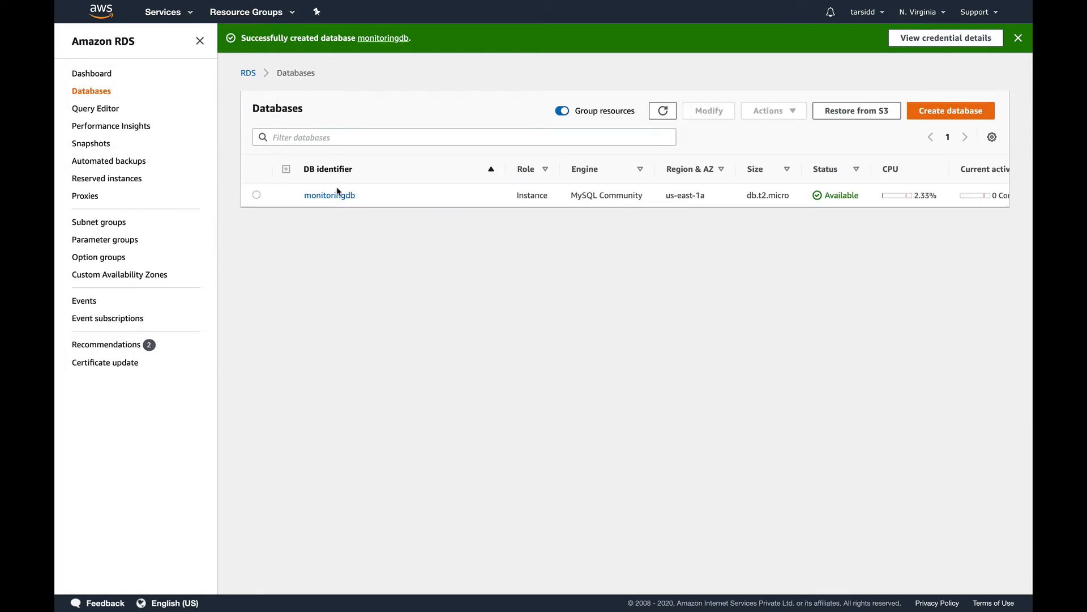
mouse_move(276, 162)
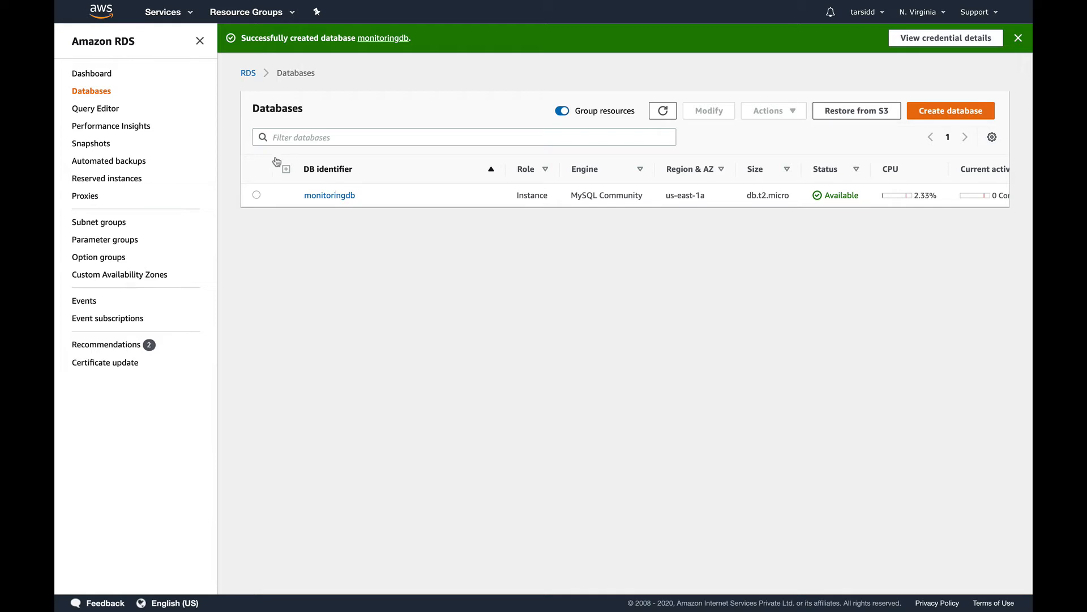
left_click(330, 195)
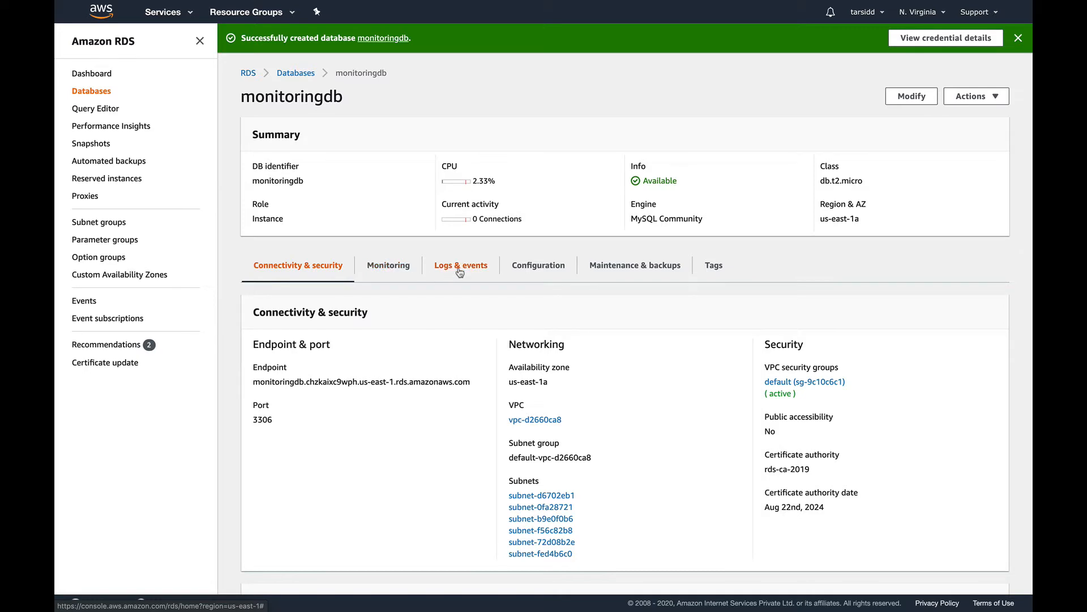
- View monitoringdb's Logs & events: no alarms, four recent events, three log files
left_click(460, 265)
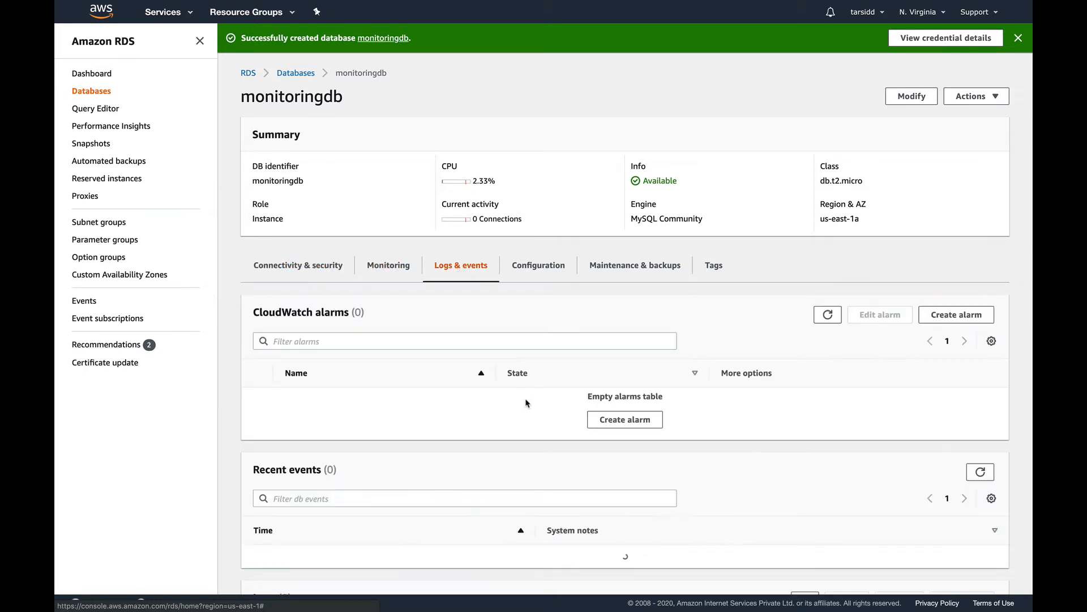
scroll("down", 3)
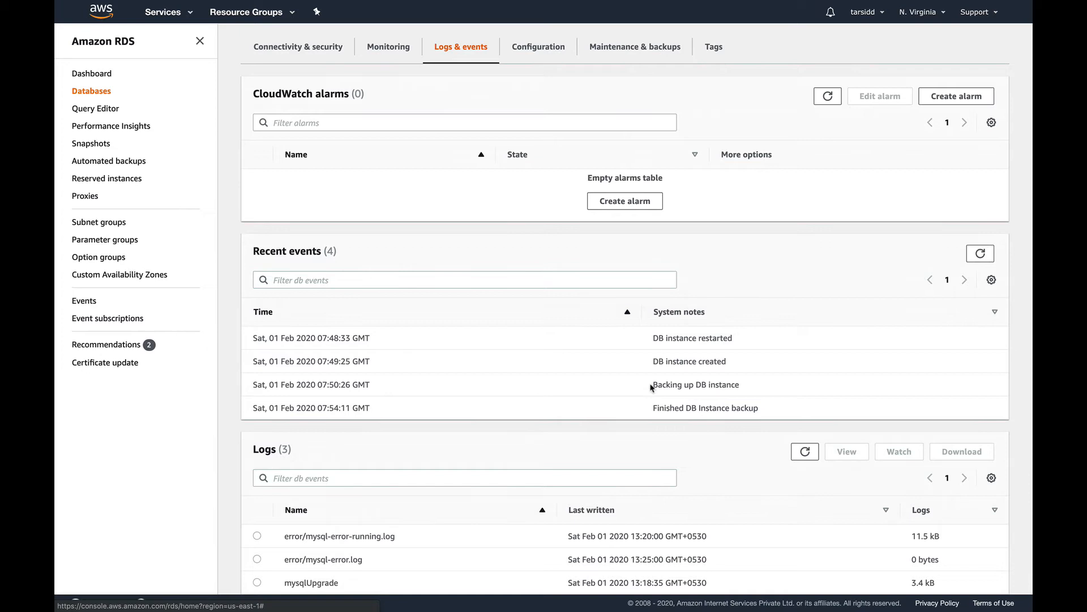
mouse_move(641, 350)
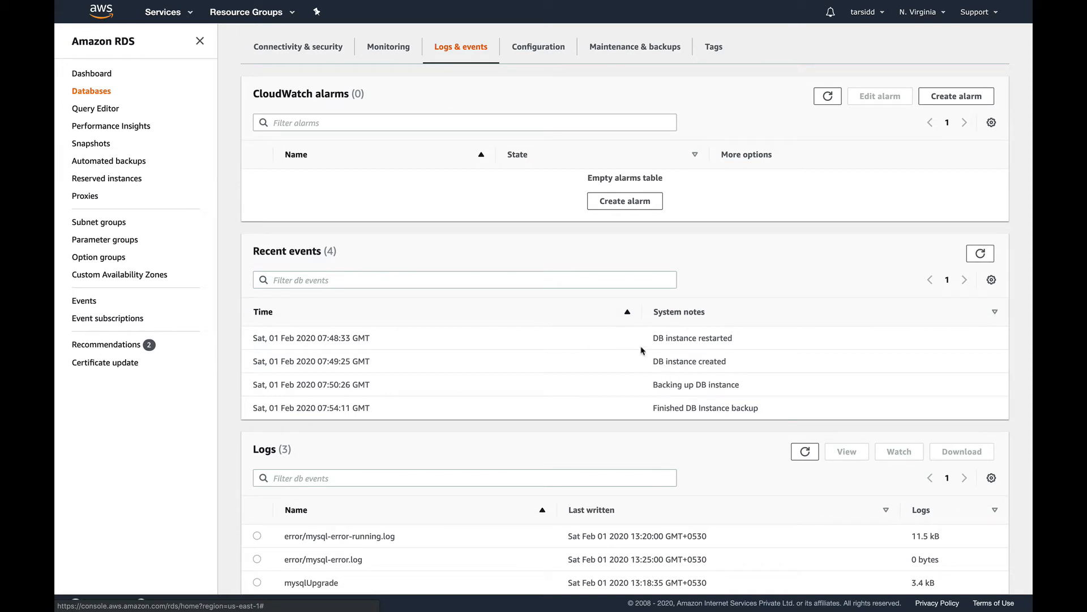
mouse_move(525, 416)
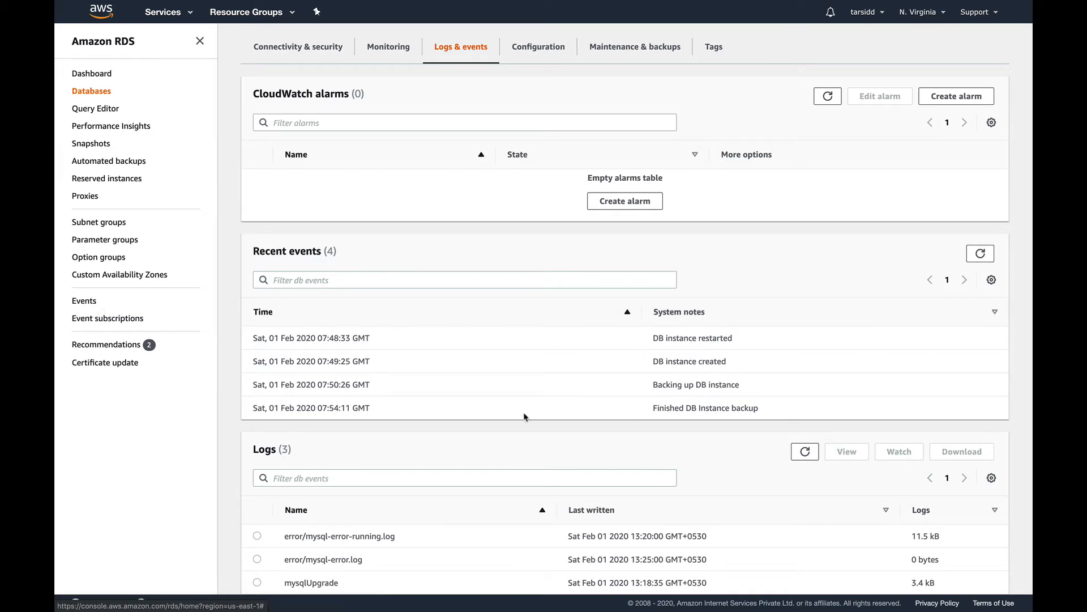
scroll("down", 3)
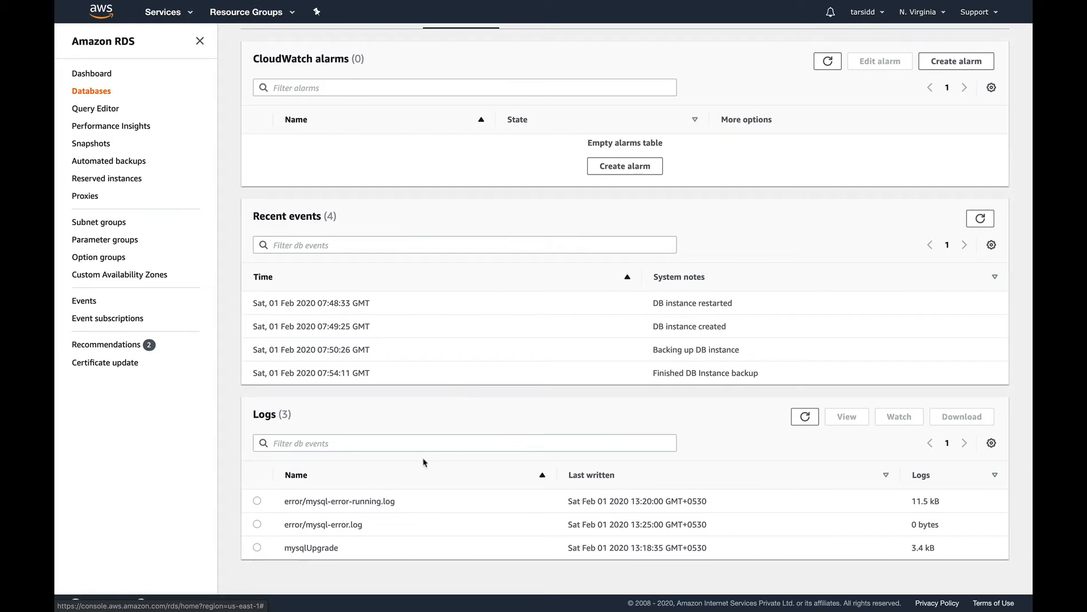
mouse_move(256, 534)
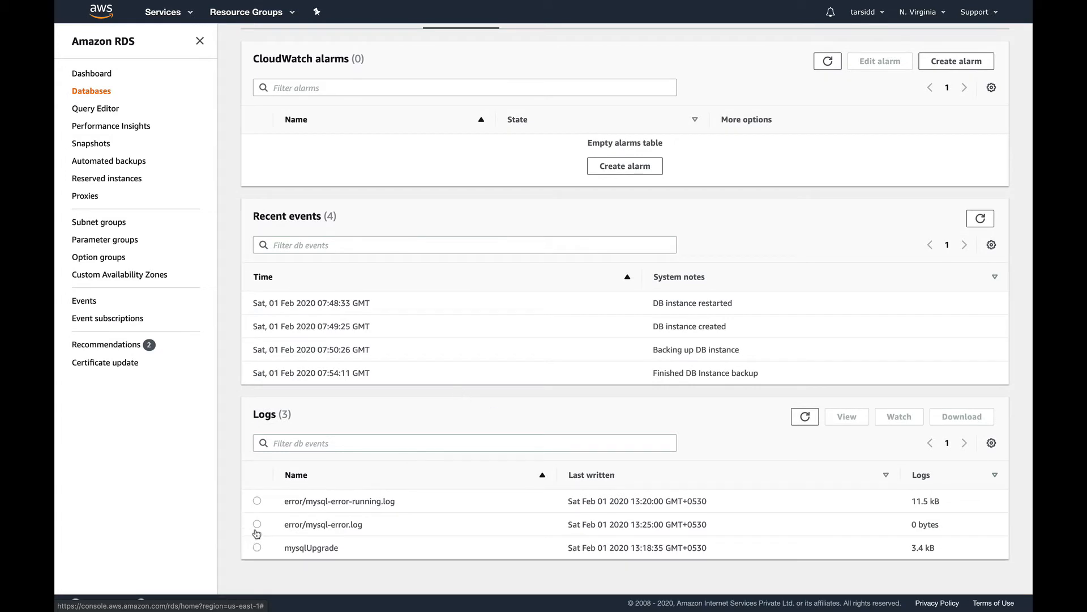
left_click(257, 524)
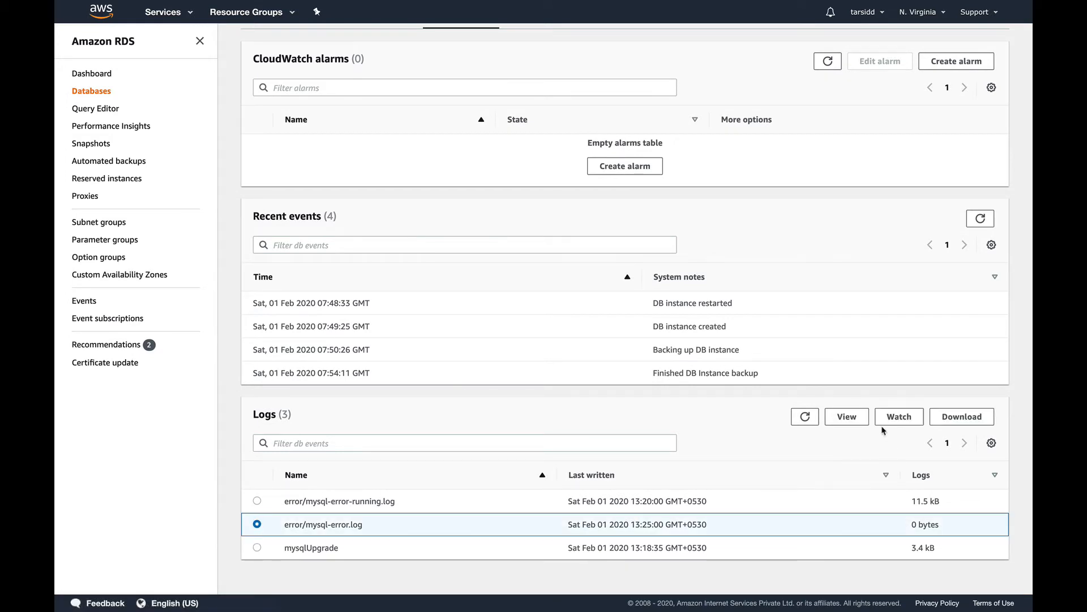
left_click(846, 417)
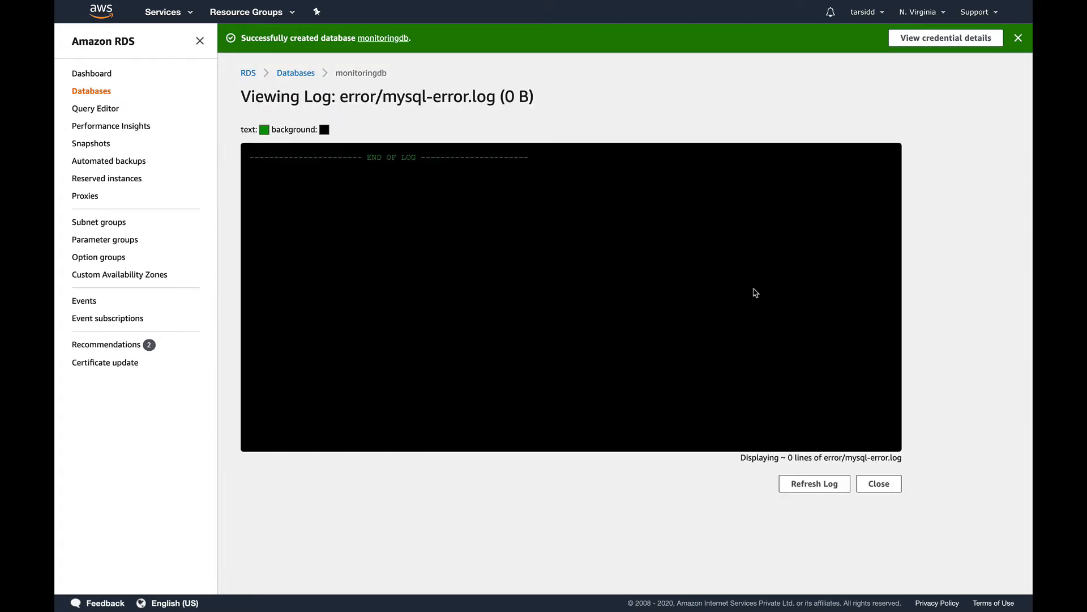
left_click(878, 483)
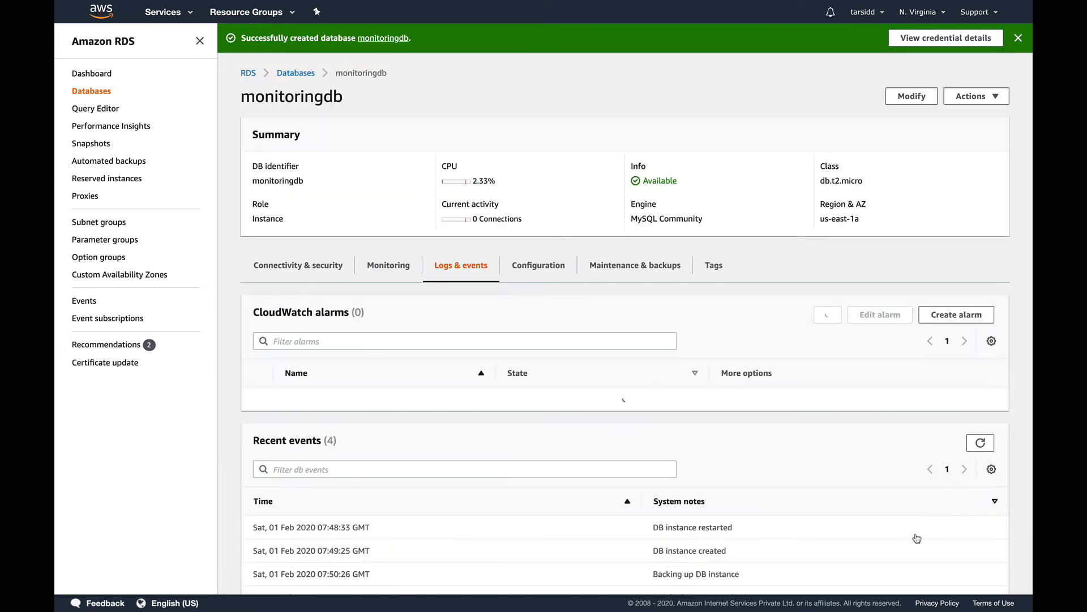
scroll("down", 3)
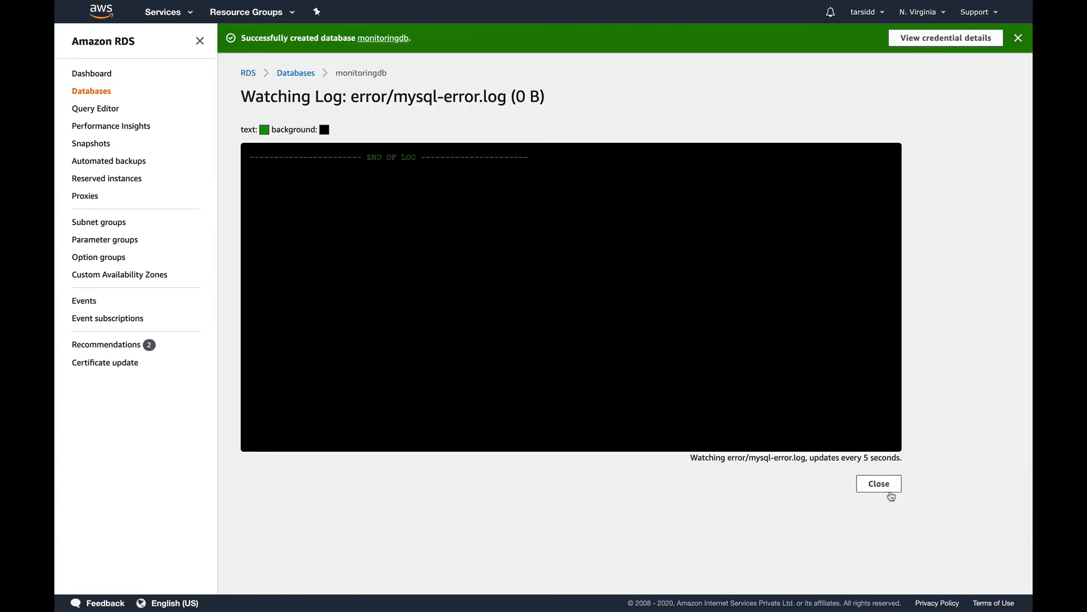
left_click(878, 483)
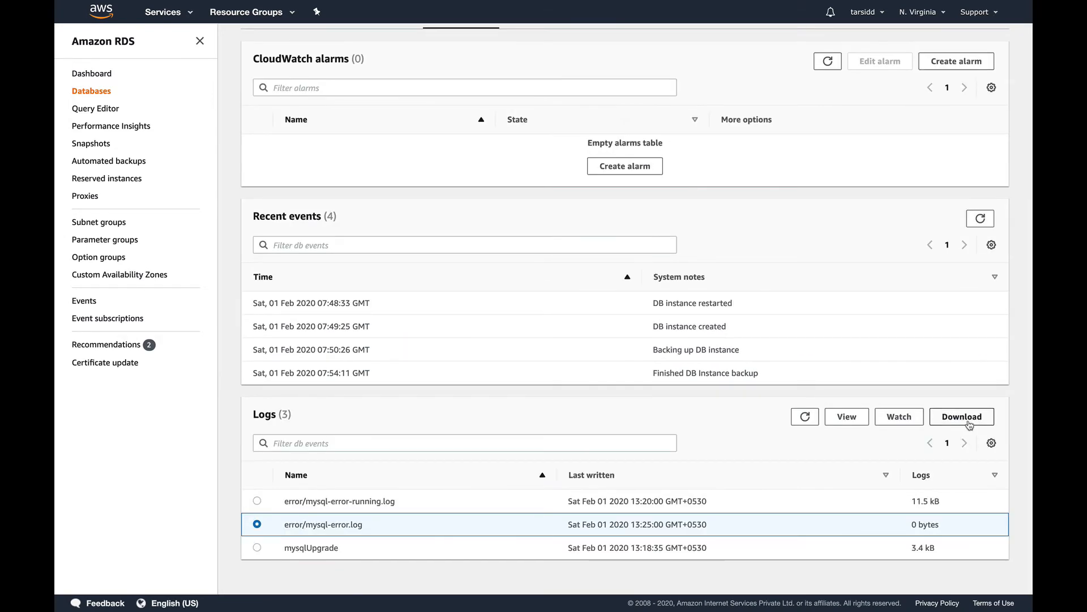
mouse_move(775, 442)
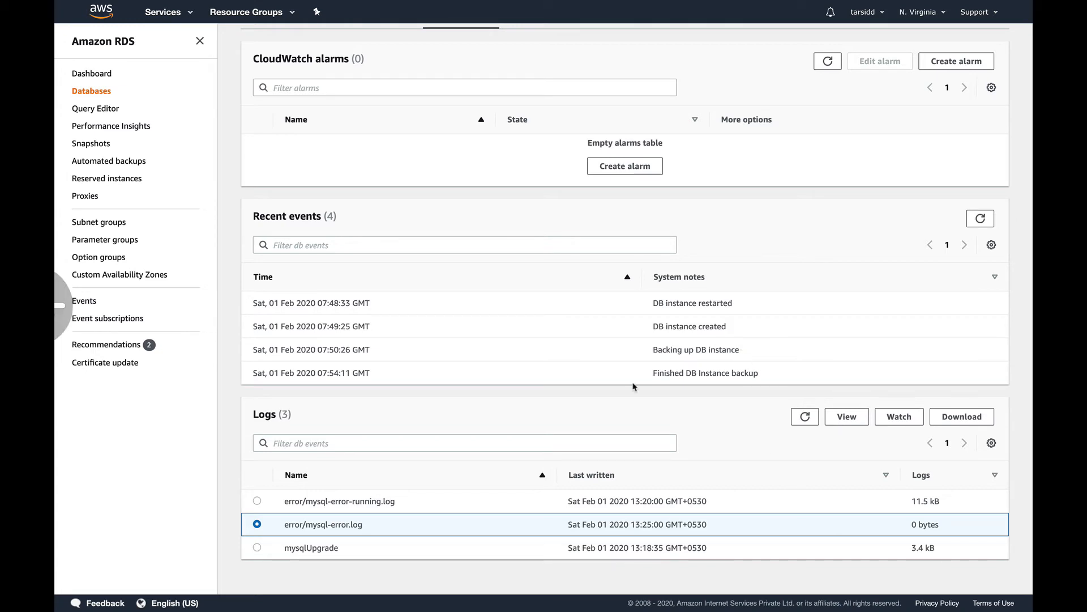
mouse_move(598, 279)
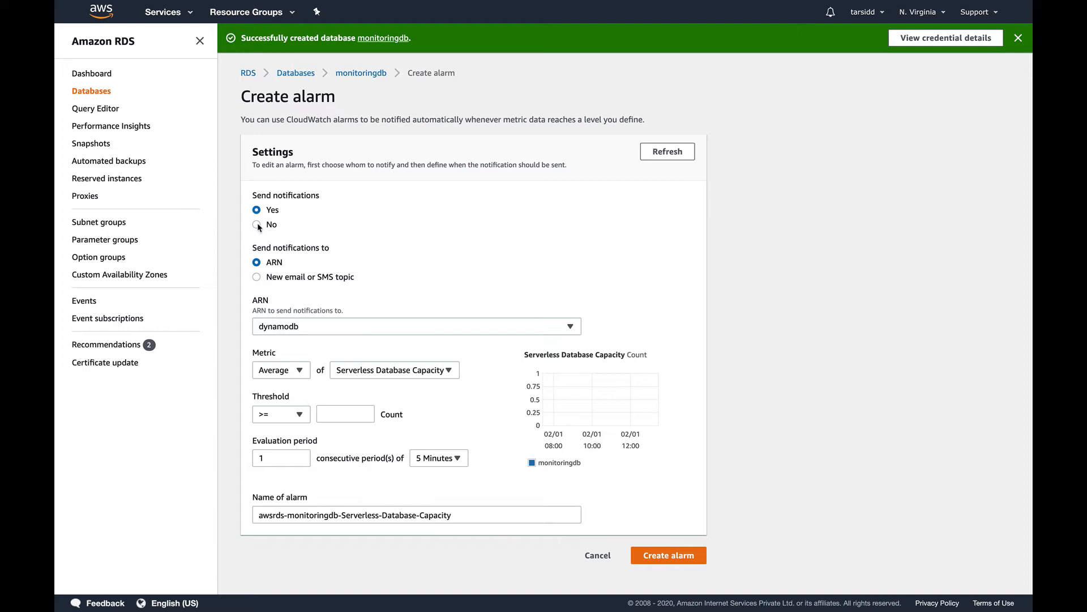
- Fill a 90% CPU Utilization alarm over 5 one-minute periods without notifications, then cancel it
left_click(256, 224)
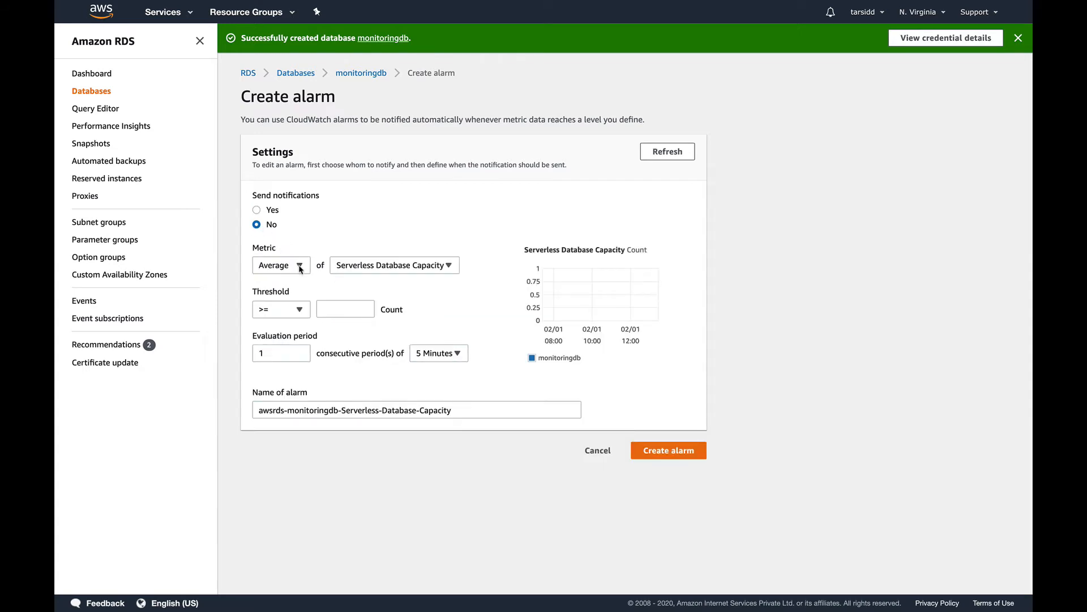
left_click(393, 265)
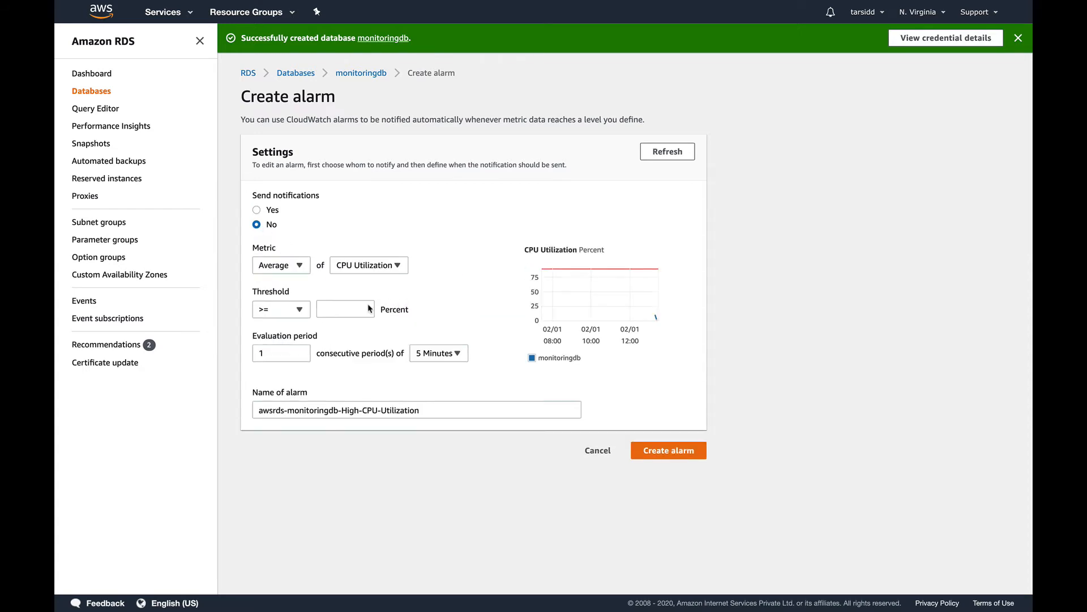
type("90")
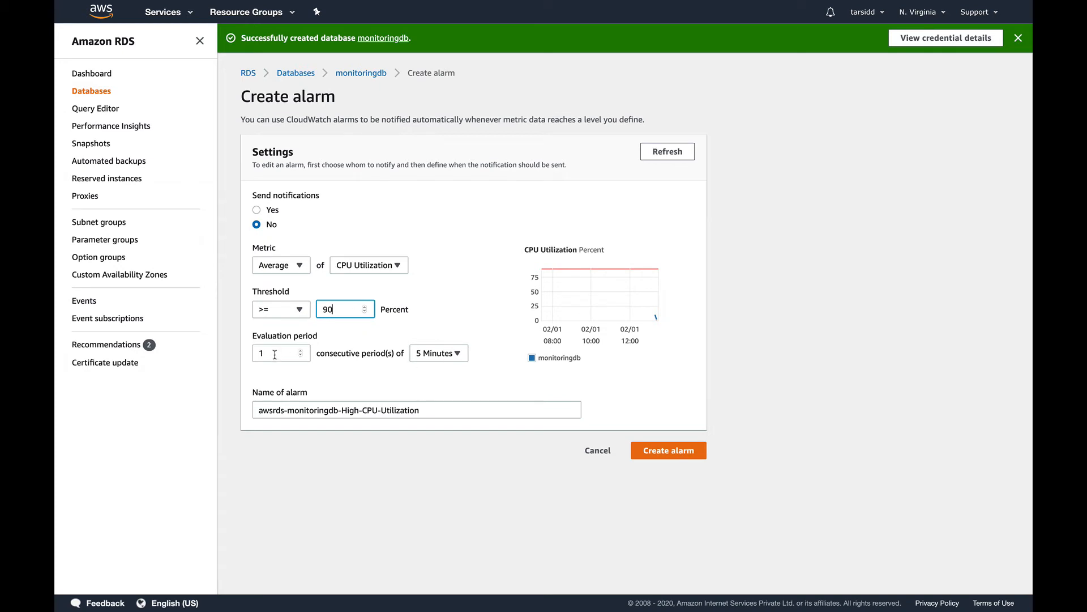
type("5")
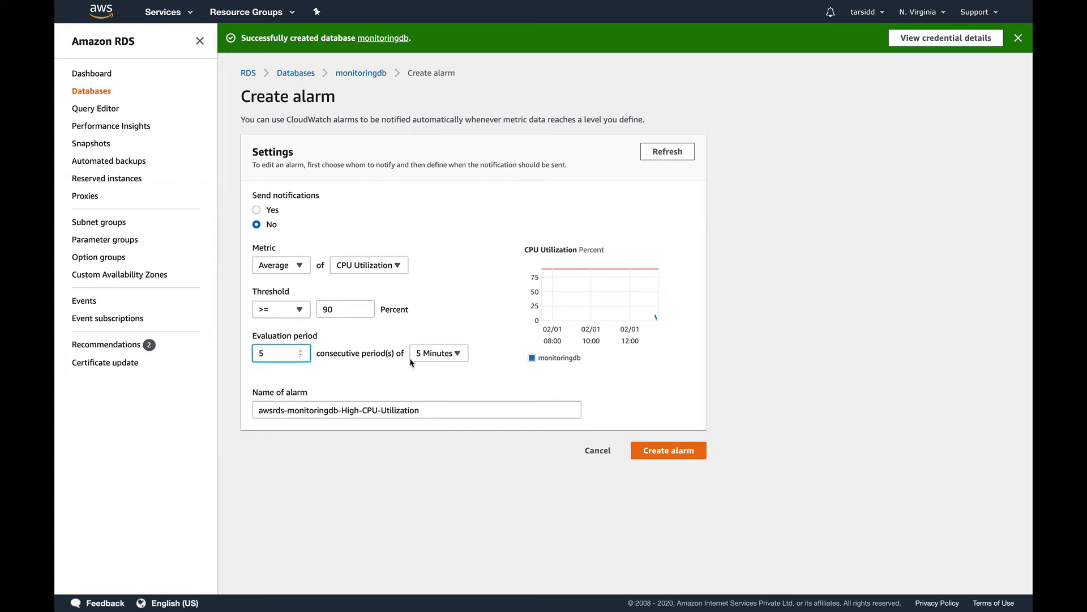
left_click(438, 353)
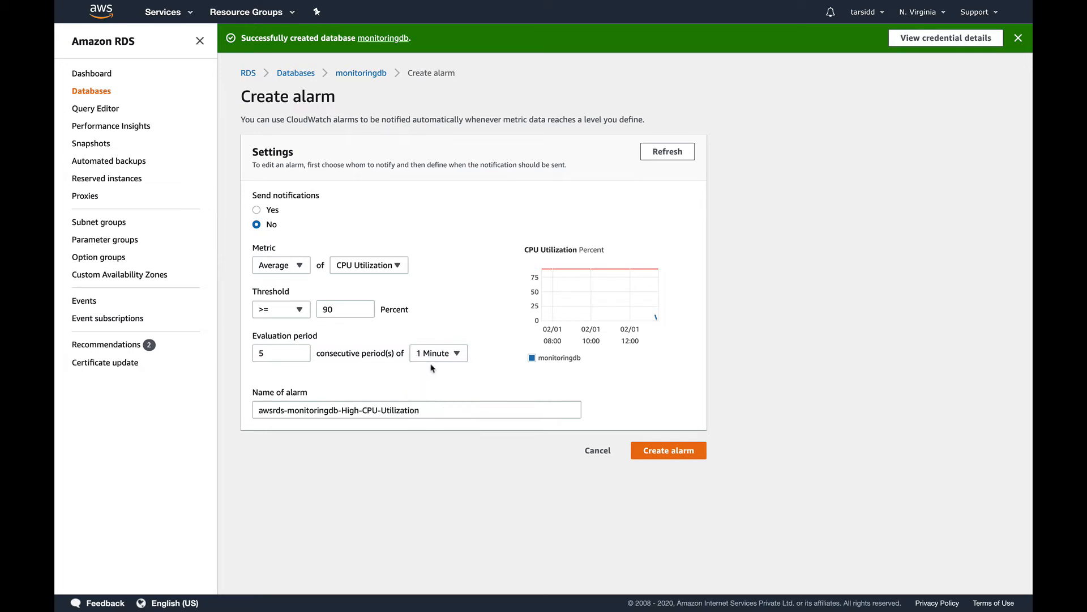
mouse_move(506, 266)
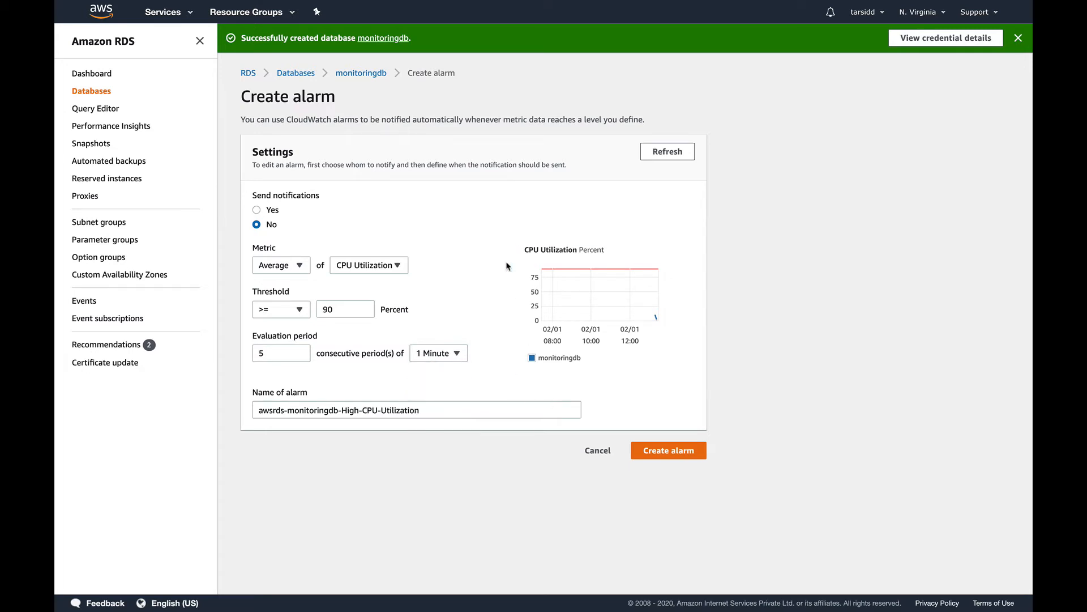
mouse_move(427, 256)
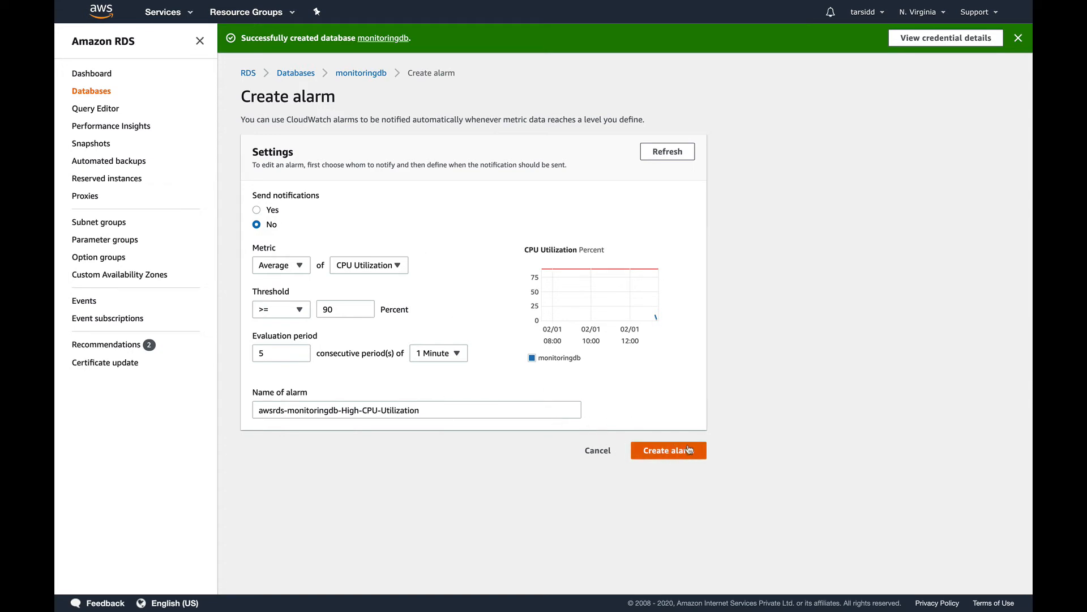
mouse_move(598, 451)
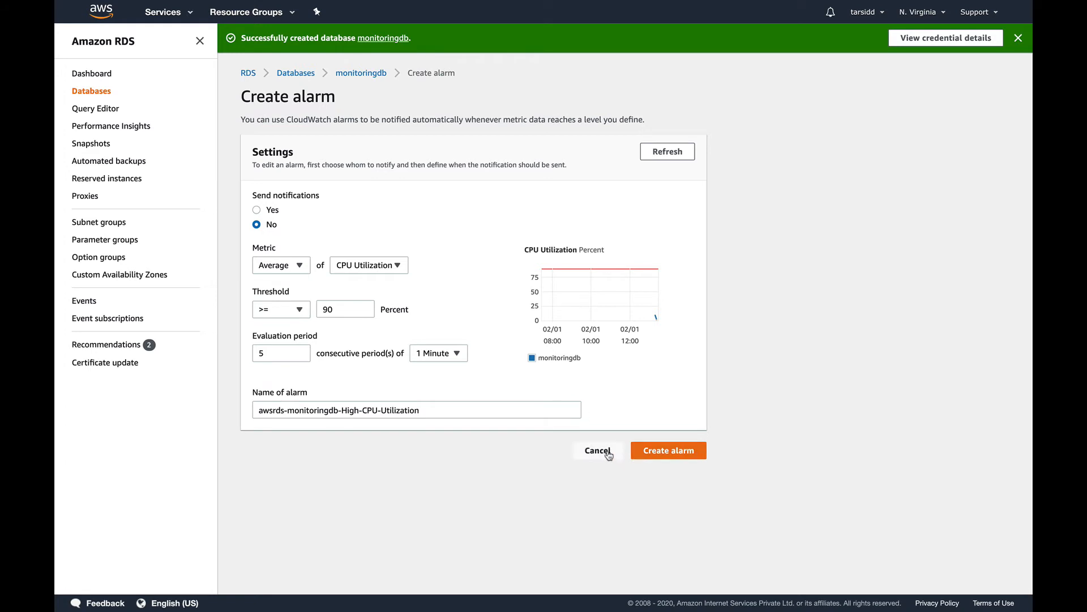
left_click(596, 450)
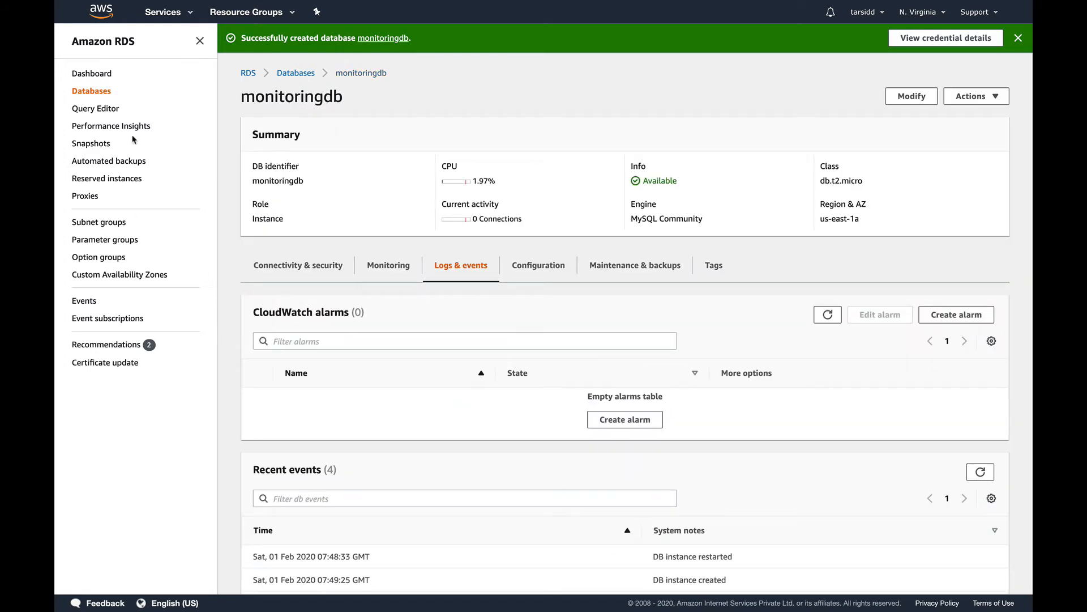
mouse_move(553, 293)
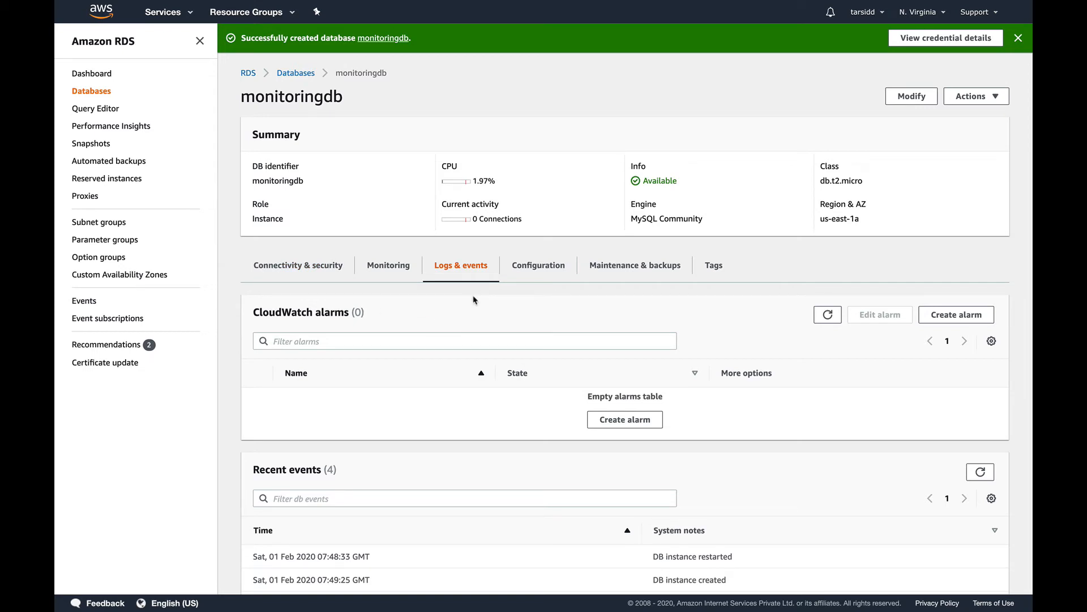
mouse_move(388, 265)
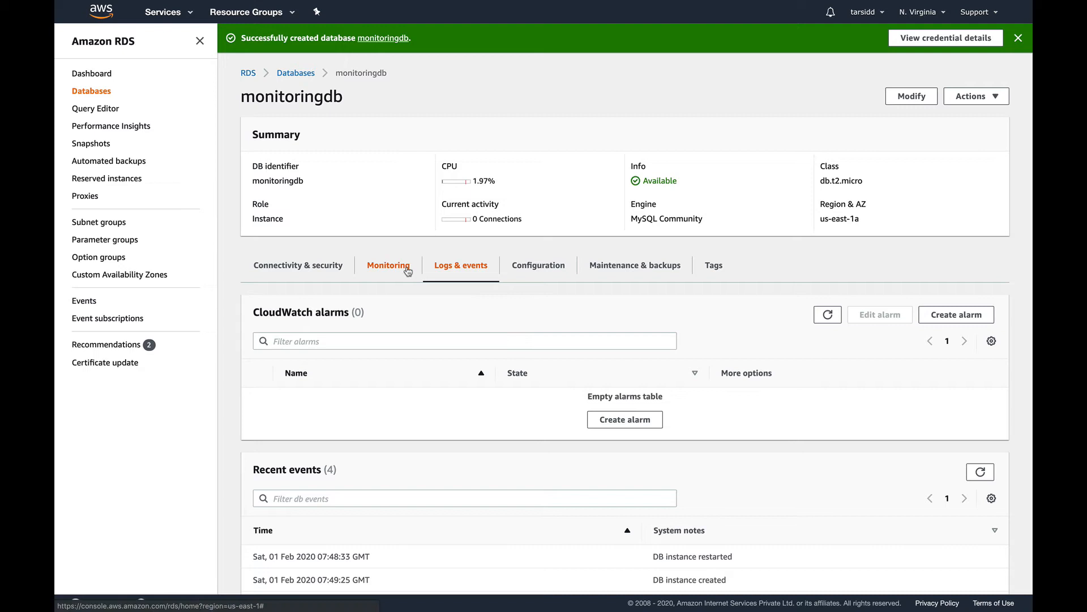
- Show monitoringdb's CloudWatch monitoring graphs, then open the AWS services catalogue
left_click(389, 265)
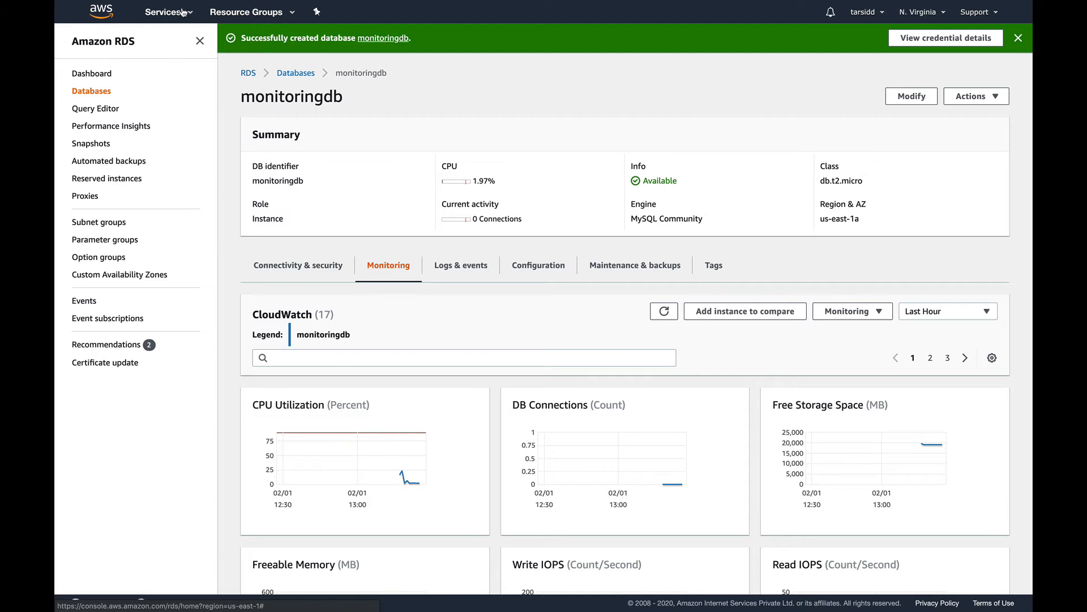
left_click(164, 12)
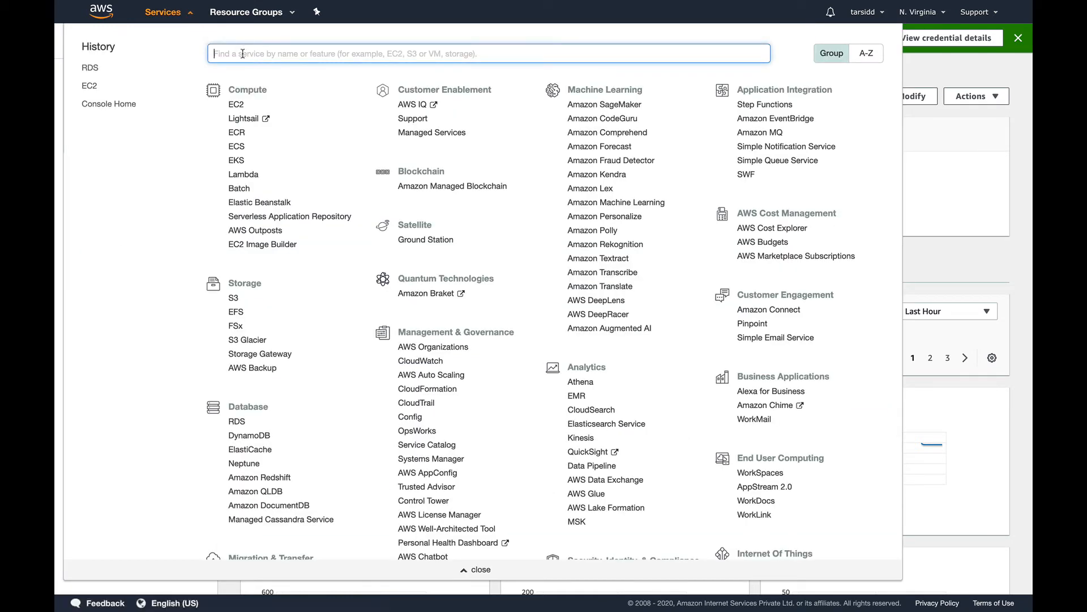
- Open CloudWatch's Metrics browser and drill into the RDS namespace
type("cloud")
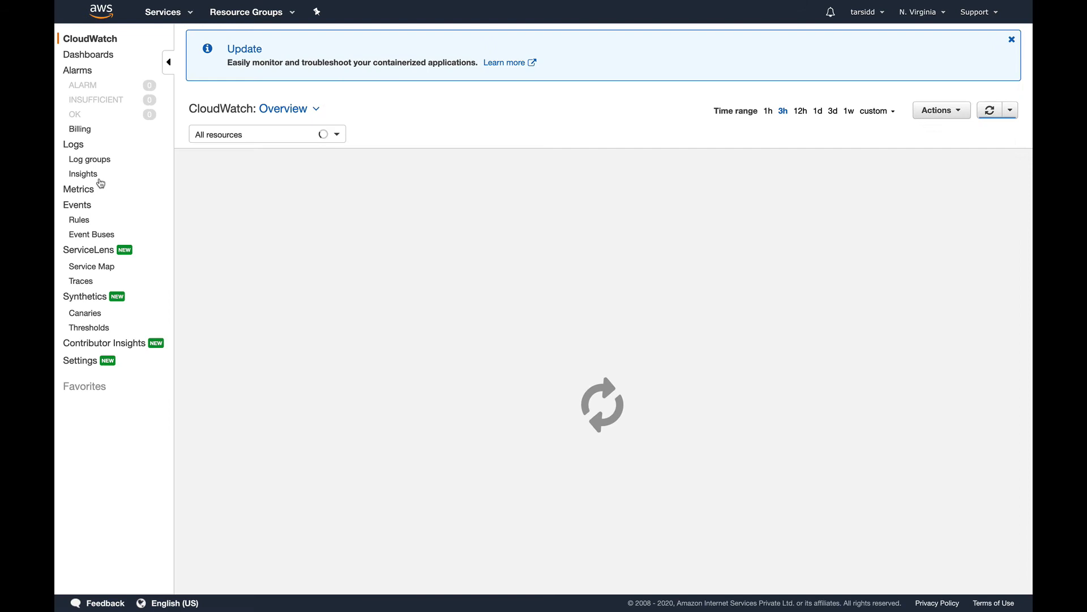
left_click(79, 189)
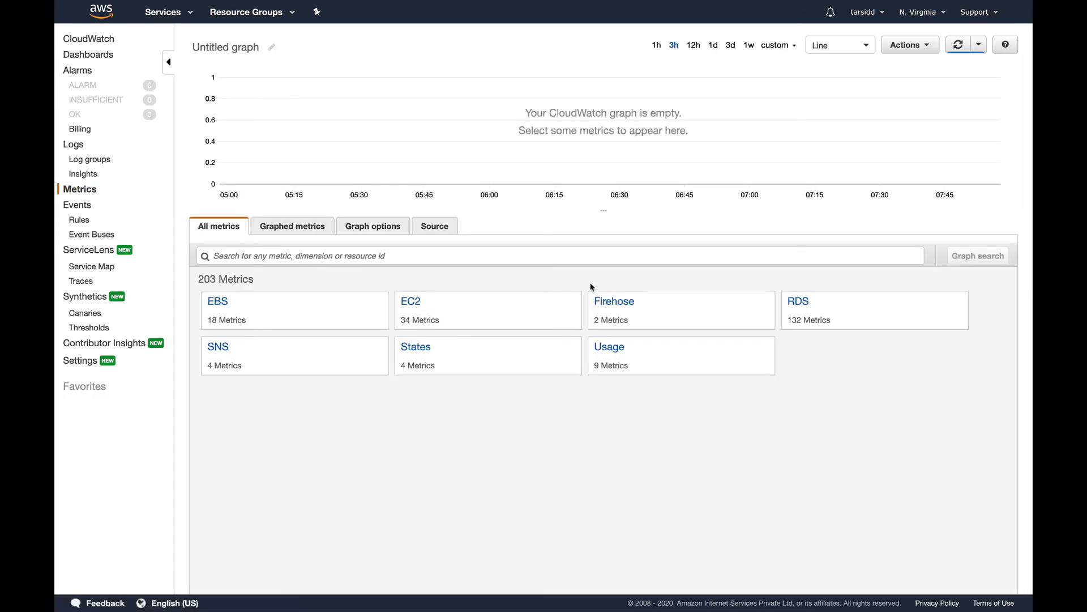
left_click(797, 300)
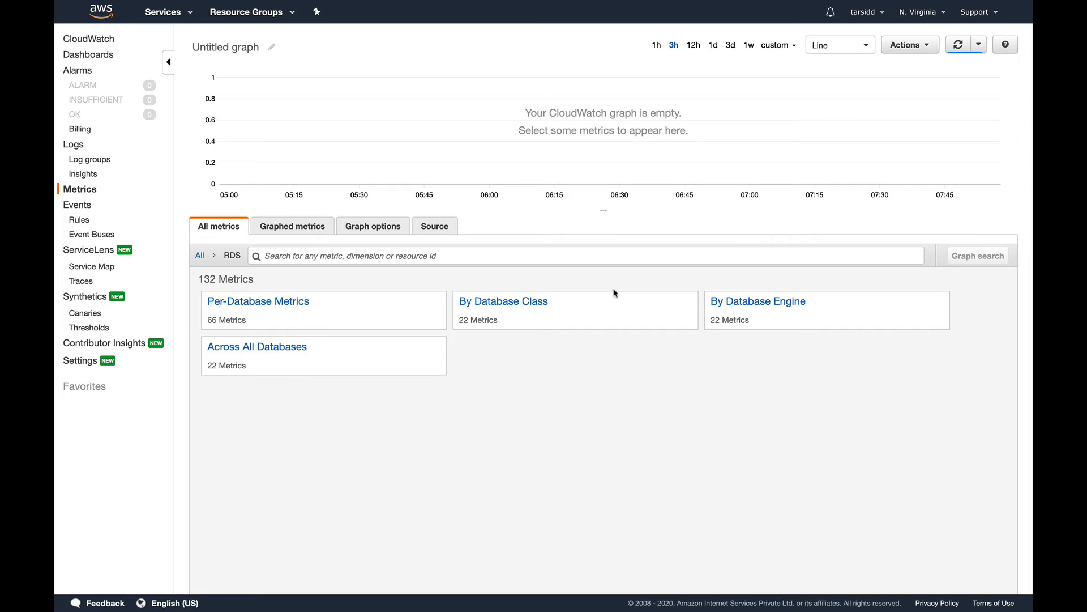
mouse_move(313, 291)
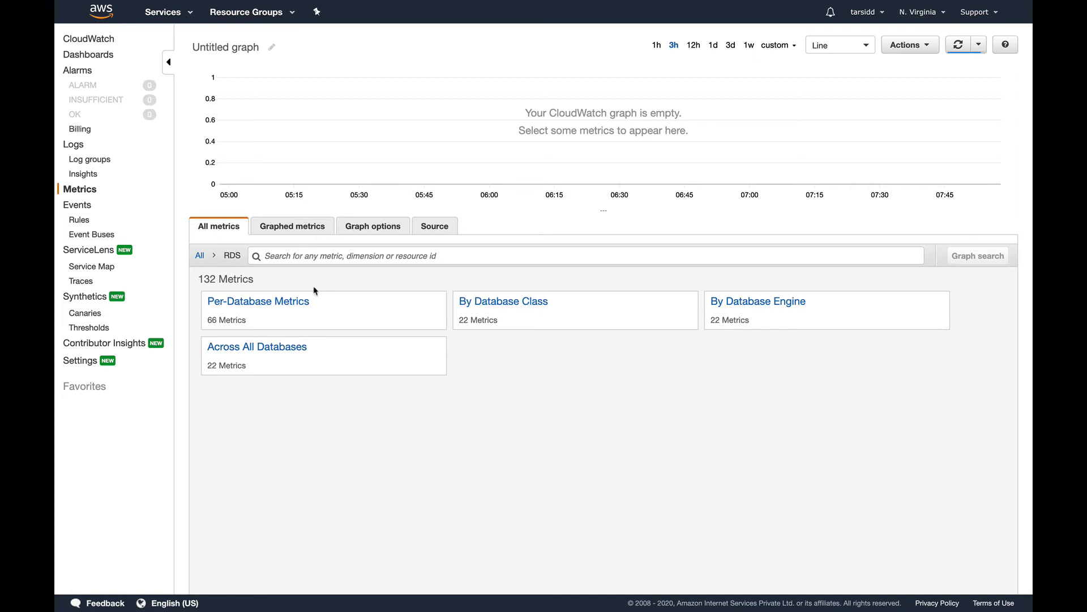
mouse_move(285, 301)
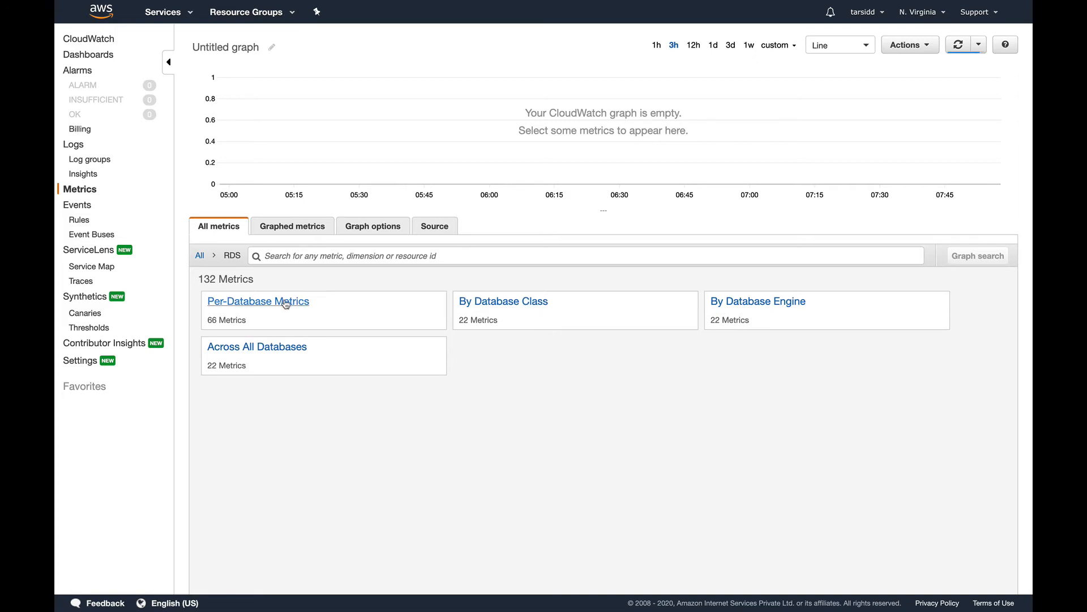
- Browse Per-Database Metrics down to the monitoringdb and mydatabase rows
left_click(257, 301)
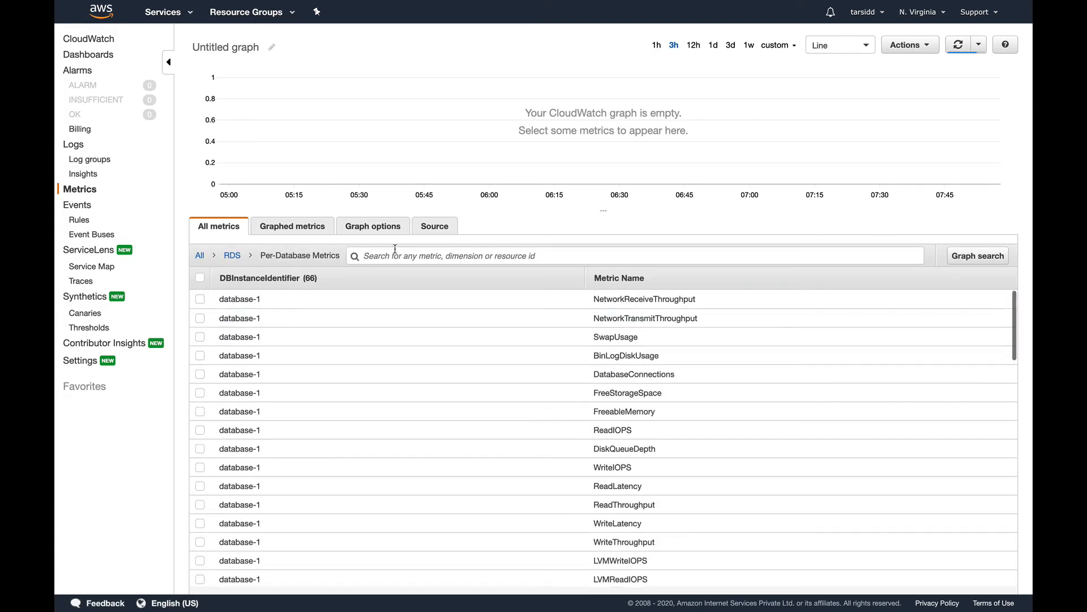
type("moni")
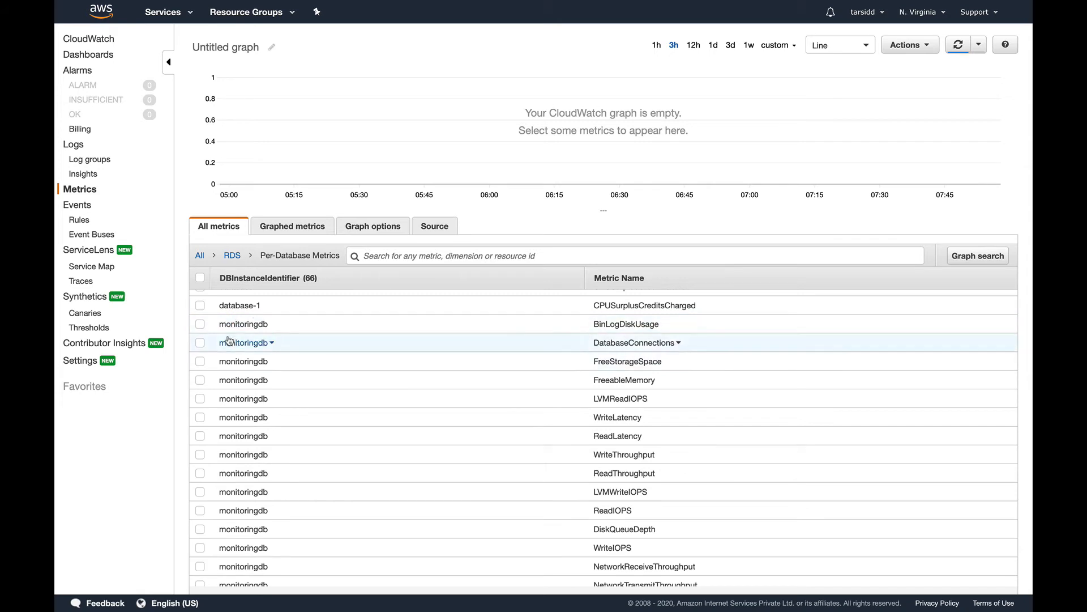
scroll("down", 3)
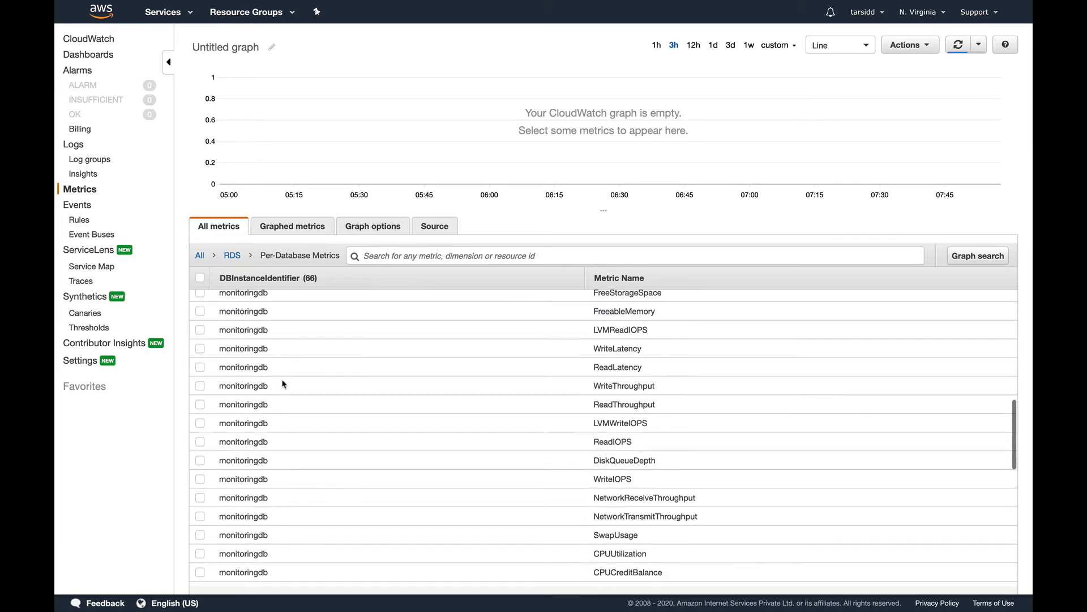
scroll("down", 3)
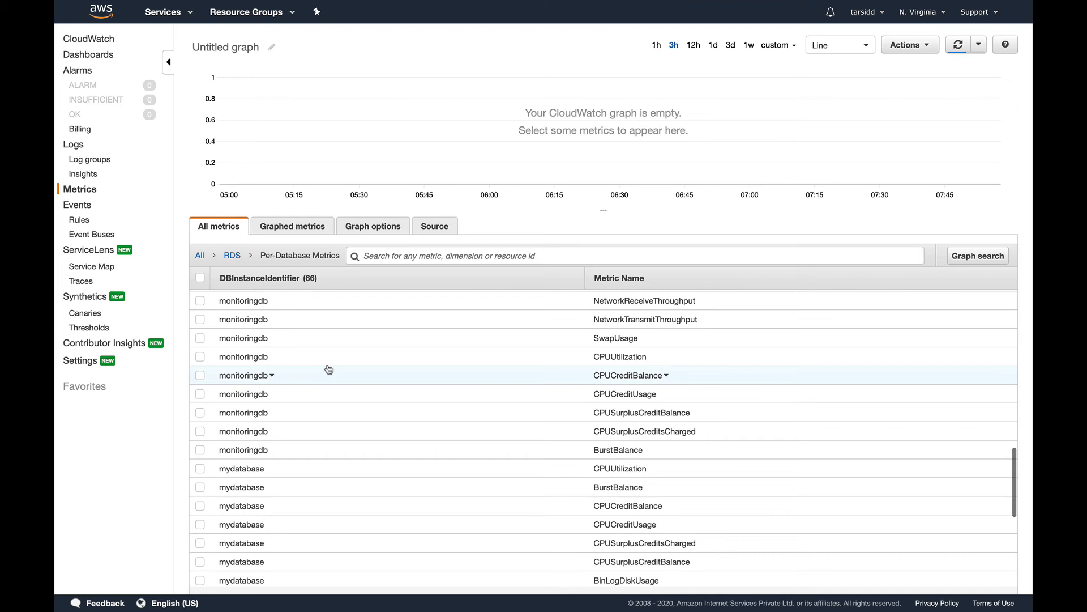
scroll("down", 3)
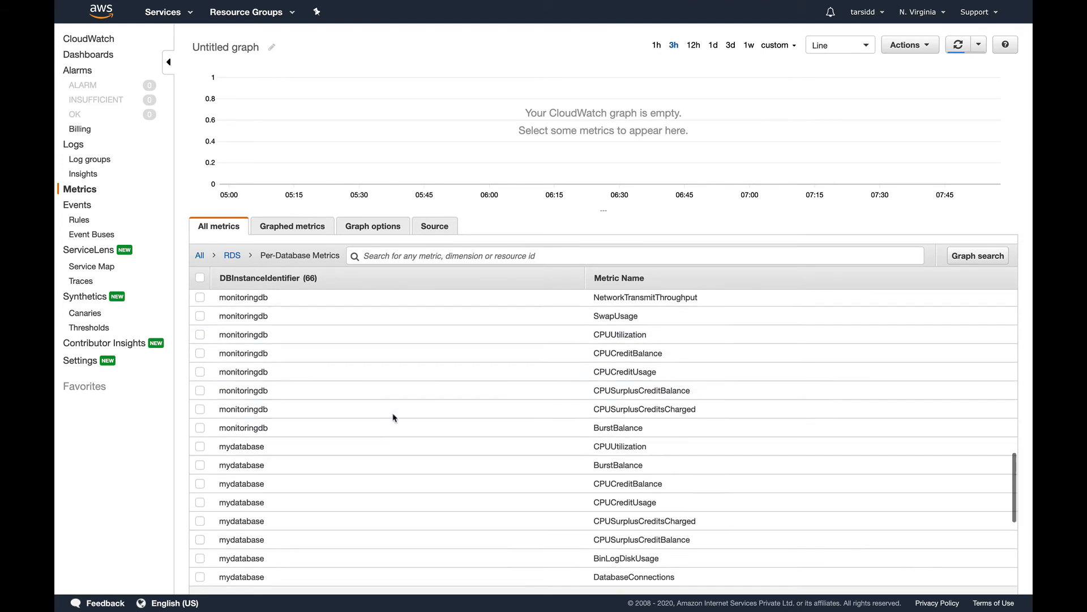
scroll("down", 3)
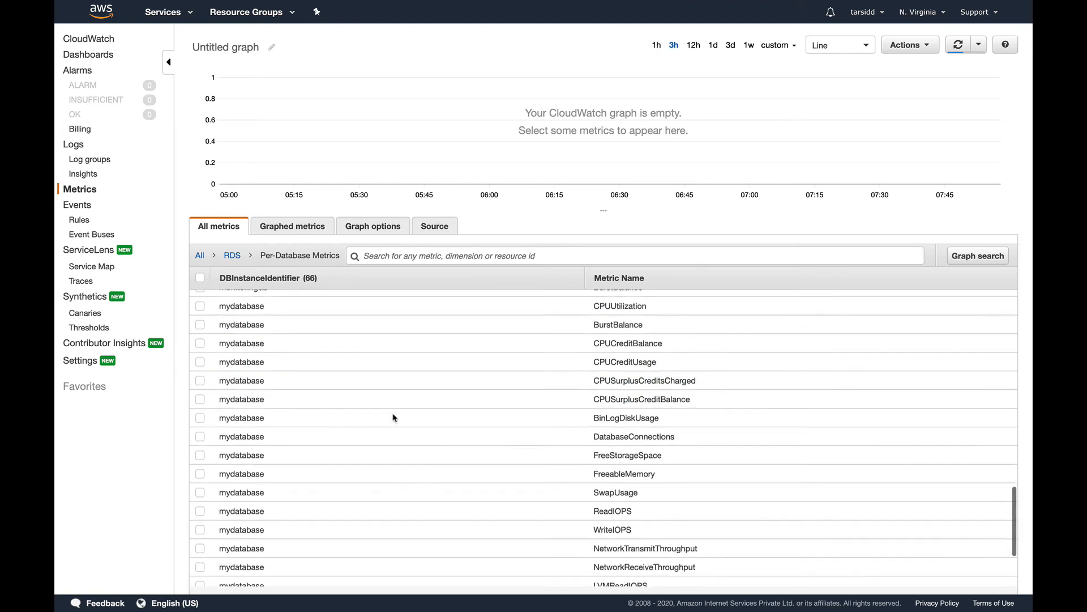
scroll("down", 3)
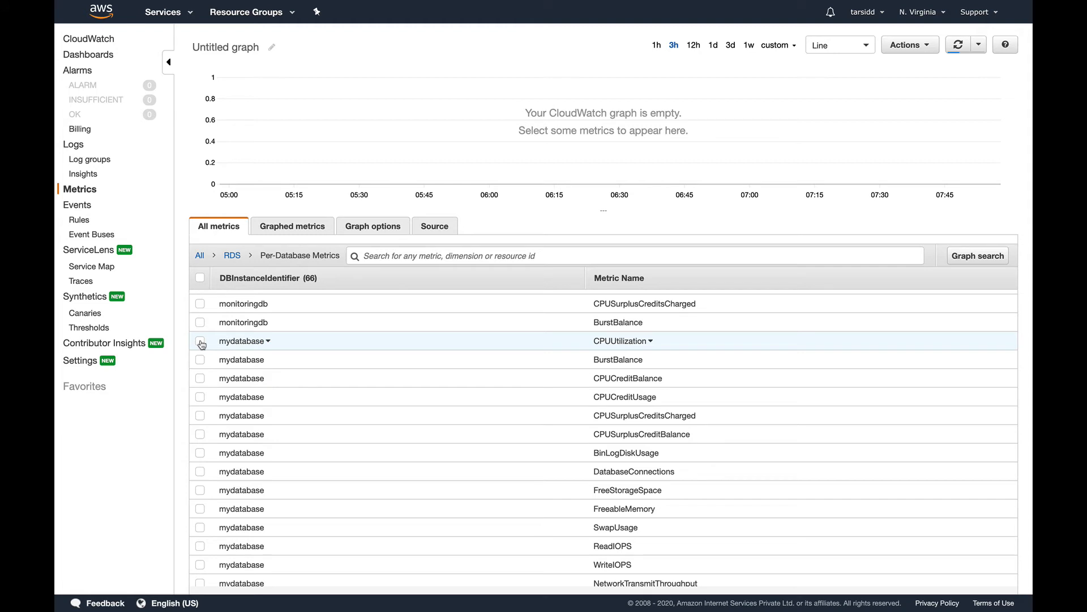
- Graph mydatabase CPUUtilization and view it under Graphed metrics at 5-minute average
left_click(200, 340)
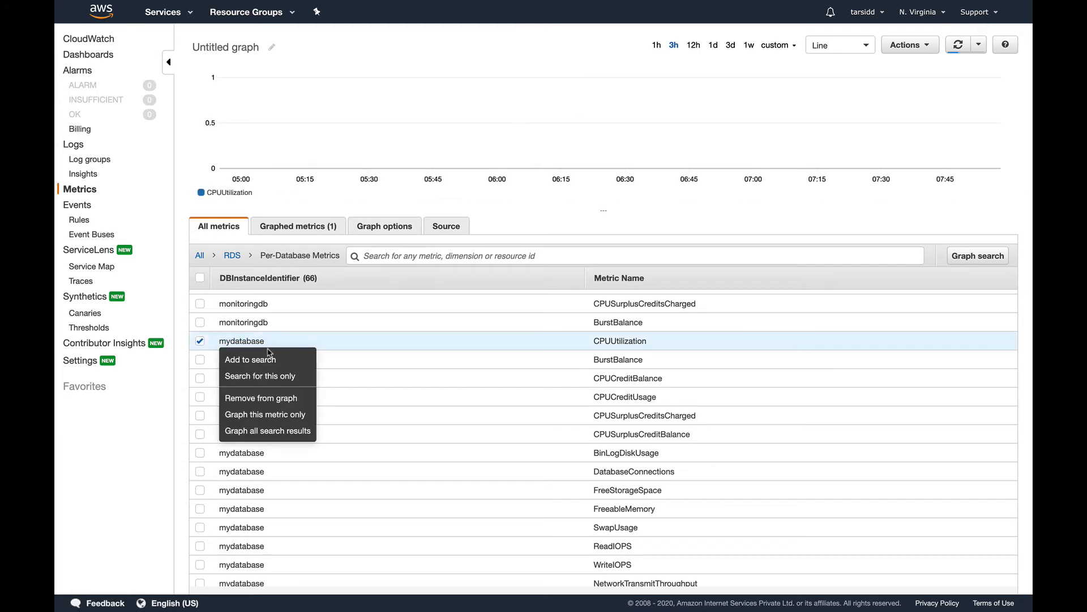
mouse_move(262, 397)
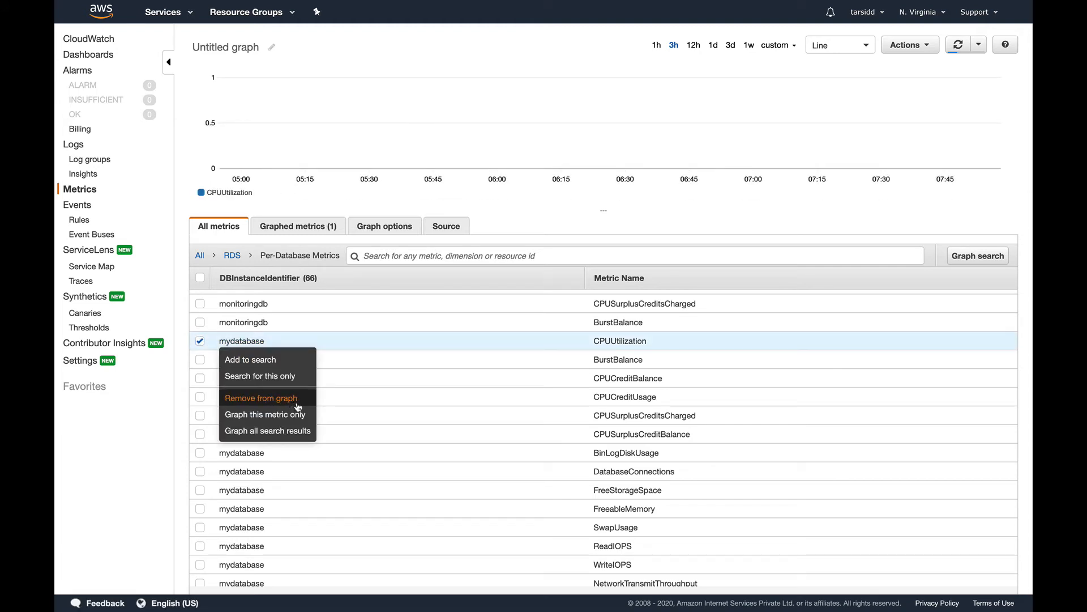
left_click(267, 277)
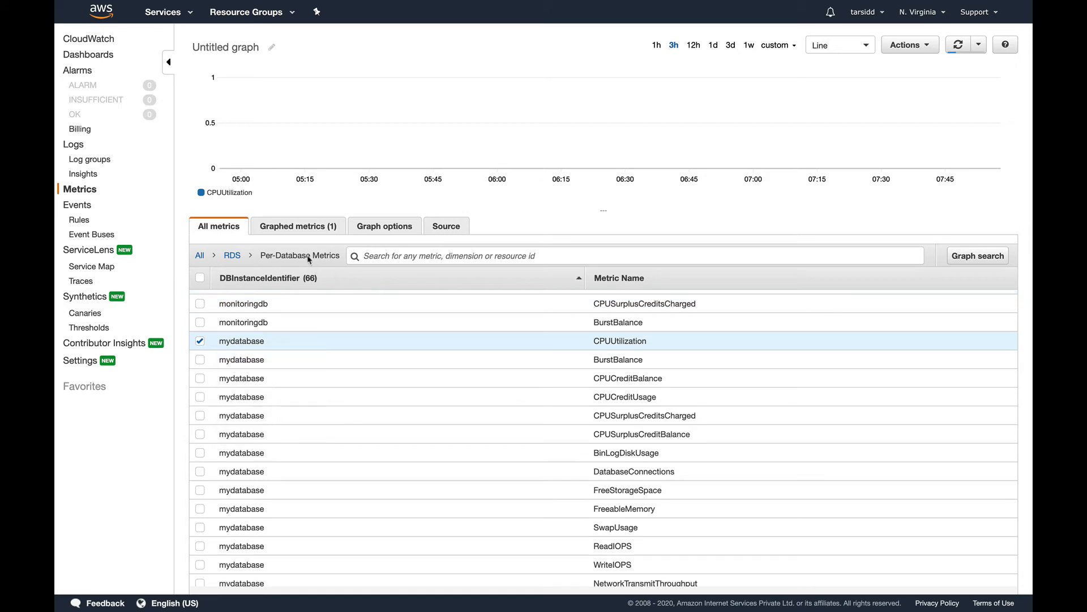
left_click(298, 226)
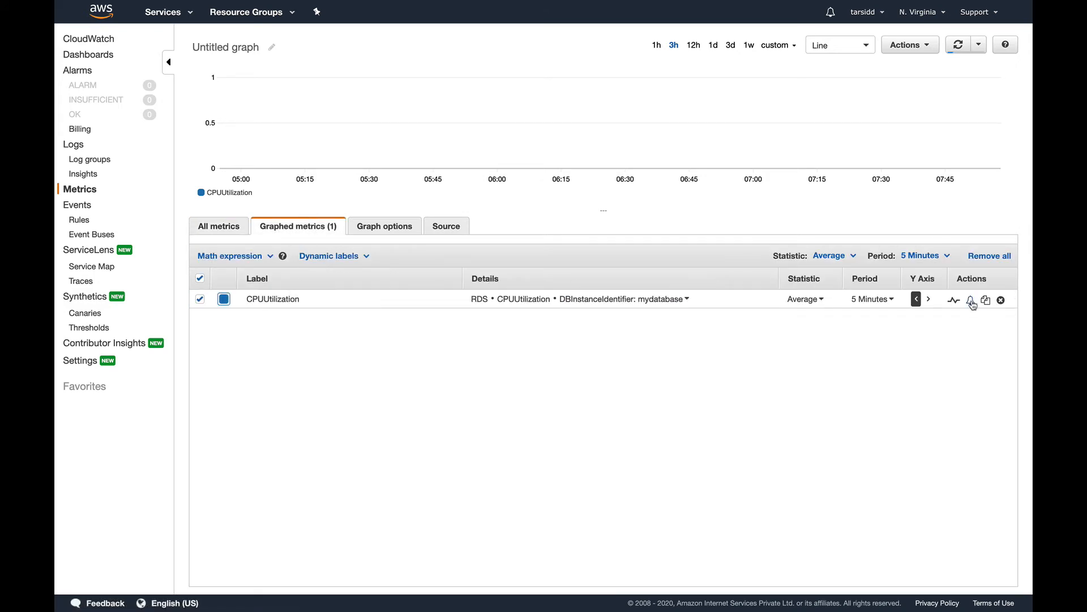
left_click(954, 300)
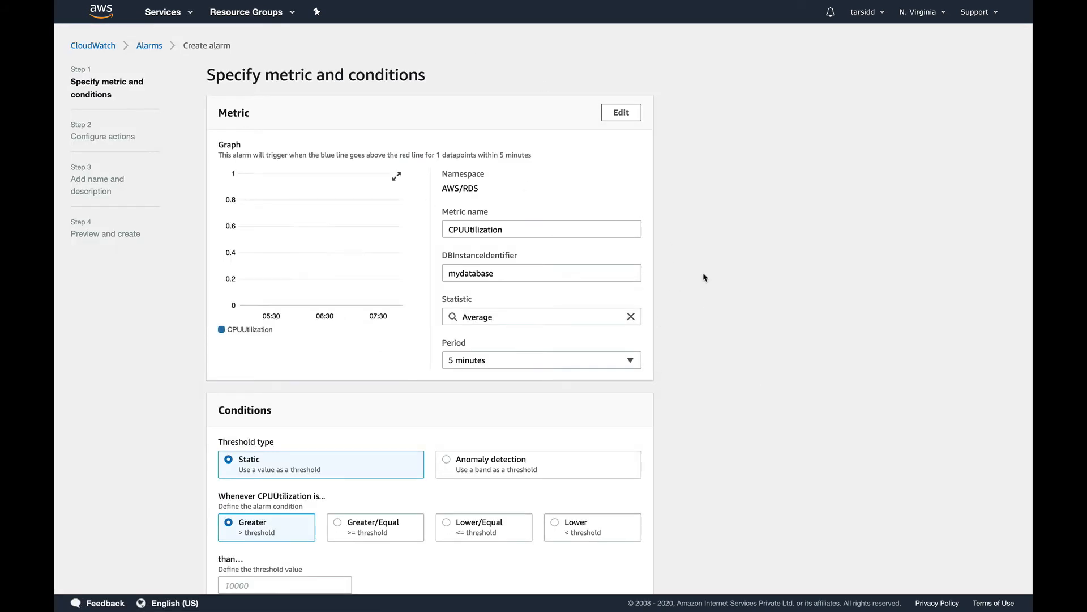
scroll("down", 3)
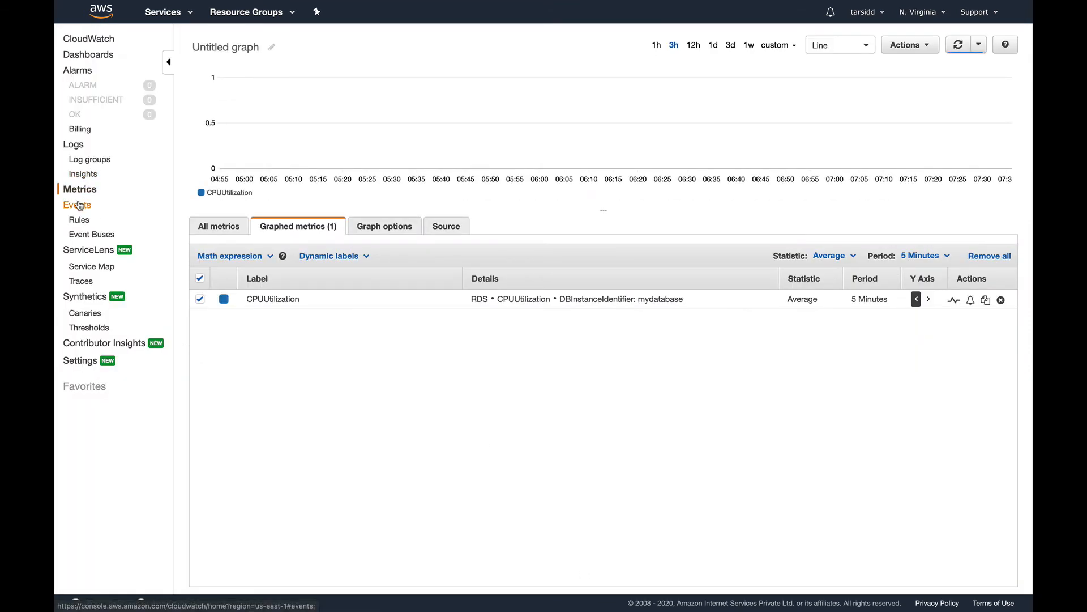
- Start a CloudWatch Events rule with source Relational Database Service (RDS), All Events
left_click(77, 205)
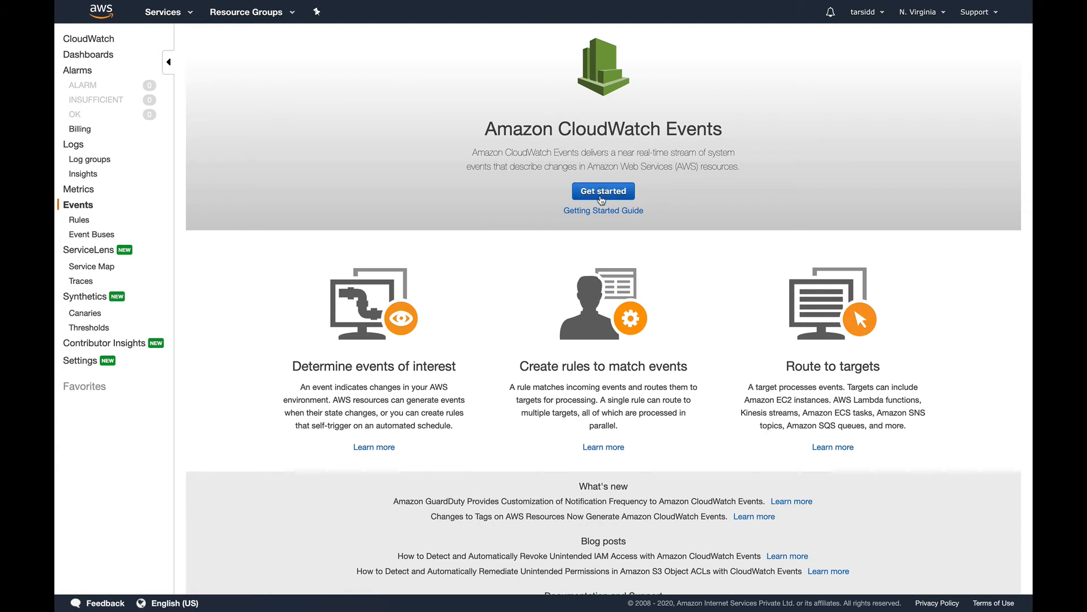
left_click(602, 190)
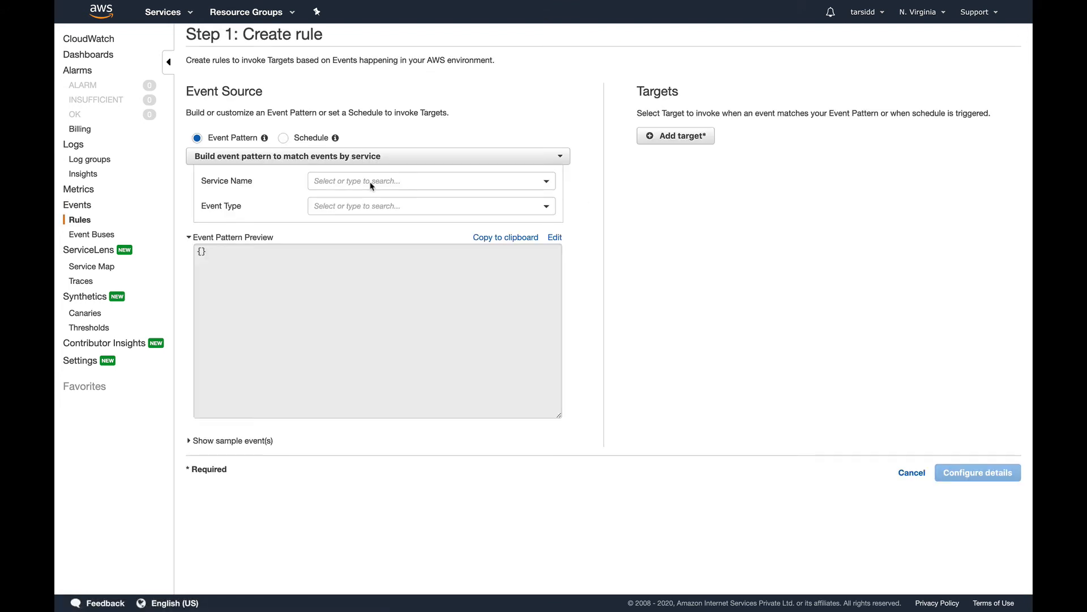
type("rds")
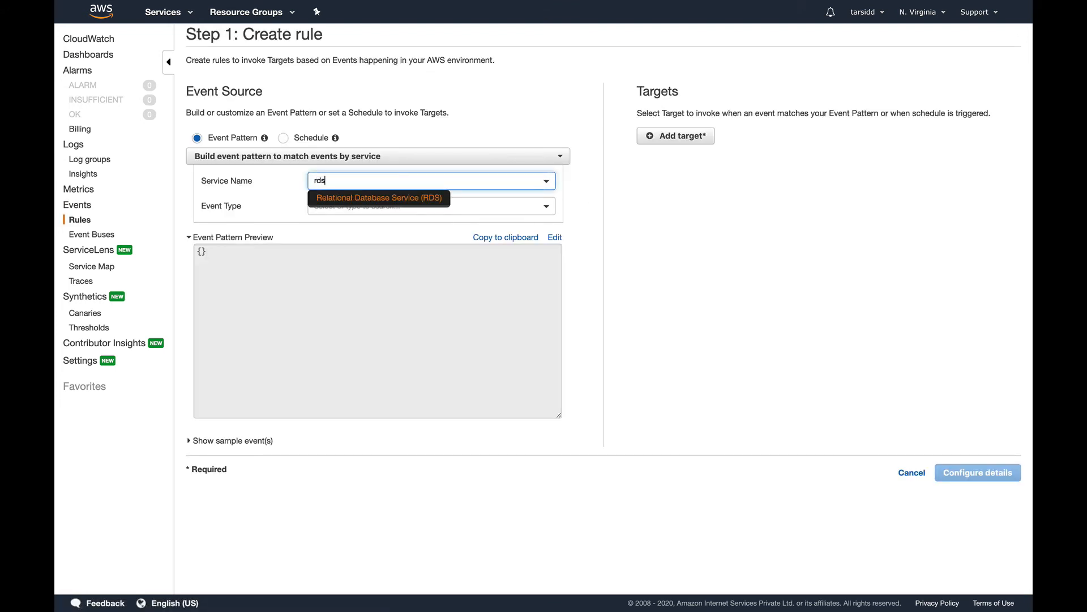
left_click(429, 205)
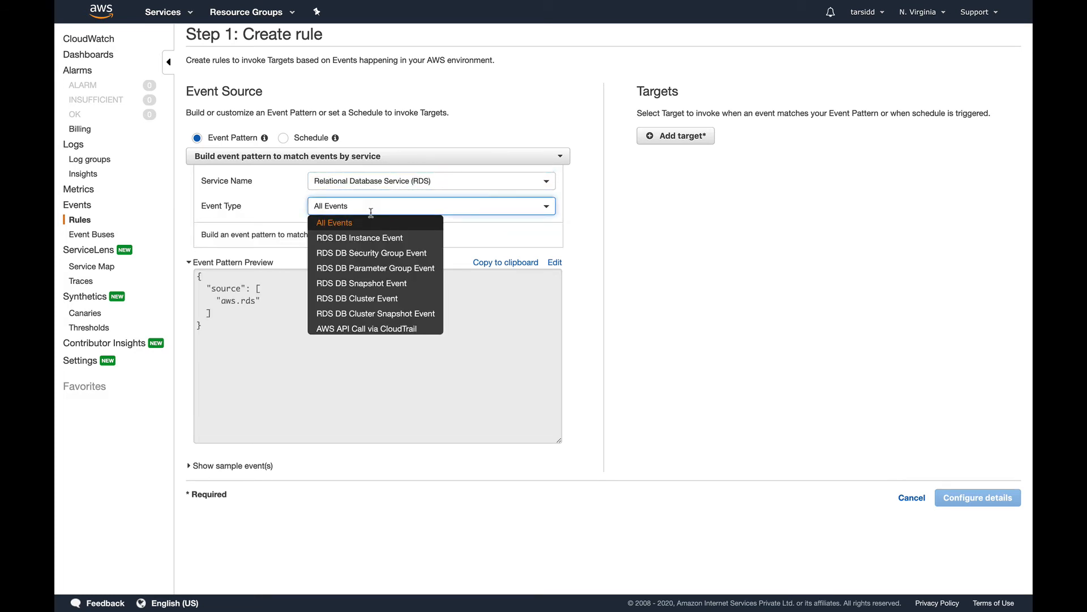
mouse_move(375, 313)
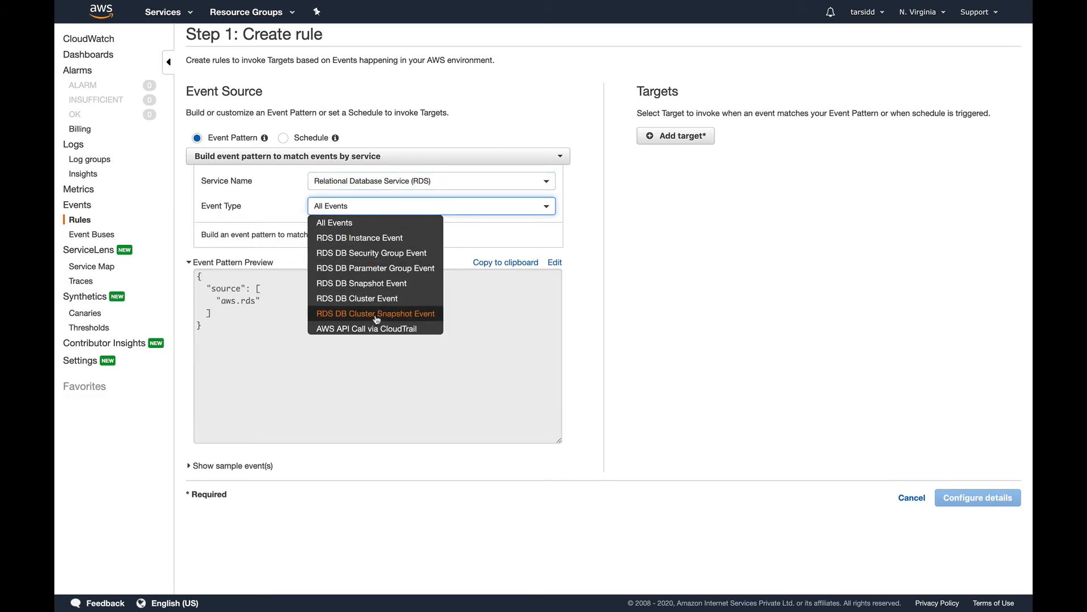
mouse_move(371, 250)
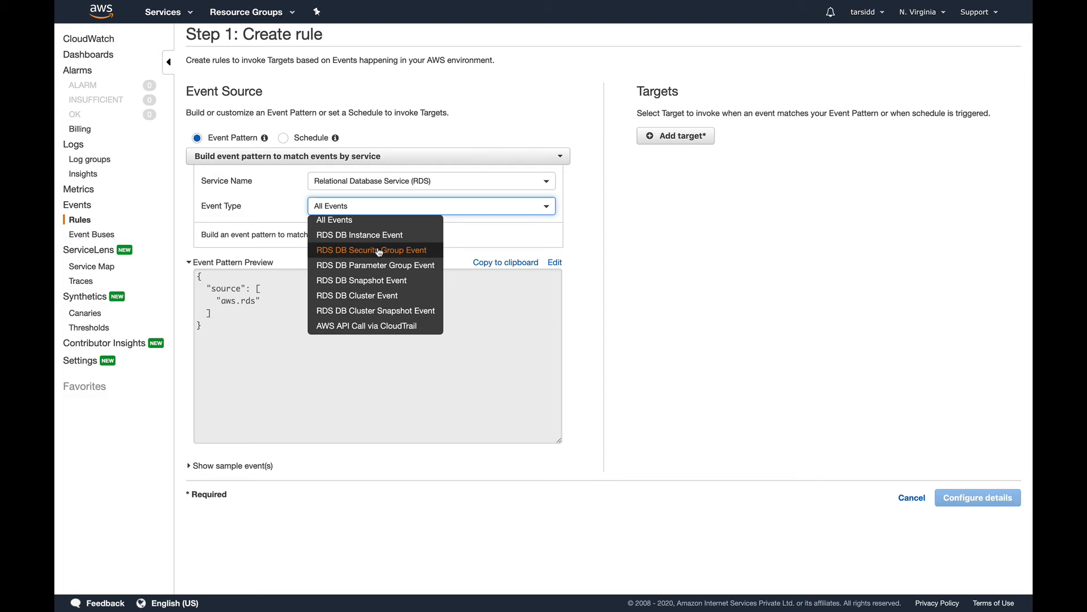
left_click(334, 220)
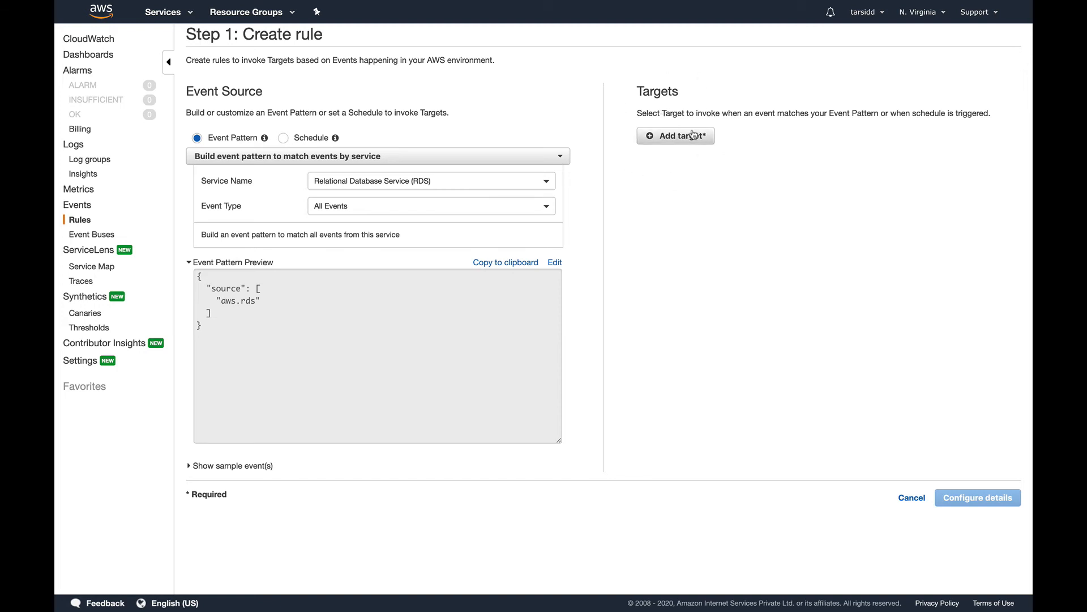
mouse_move(676, 136)
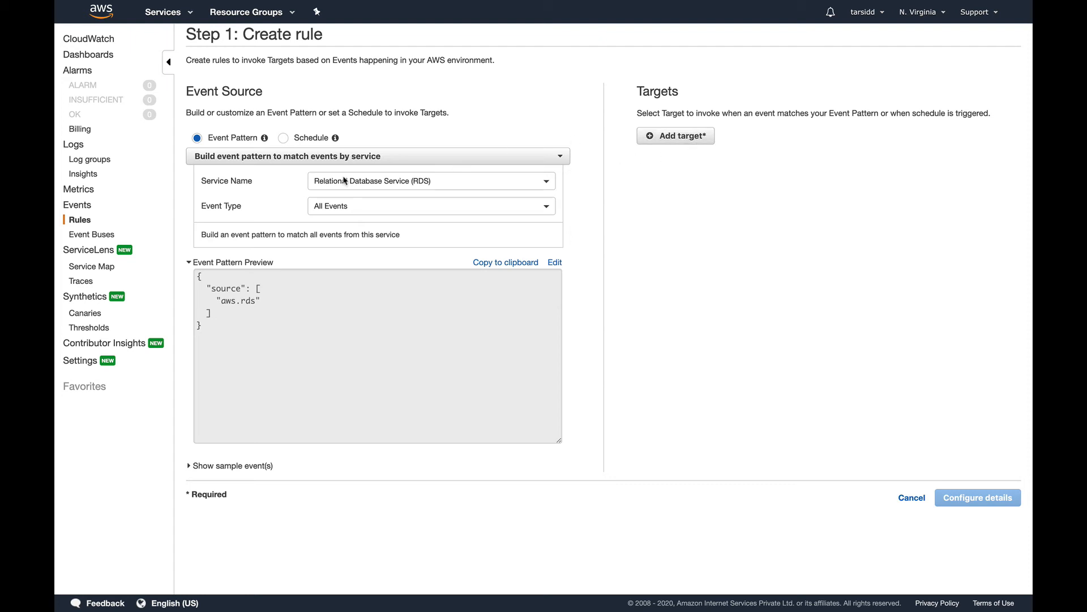
mouse_move(146, 184)
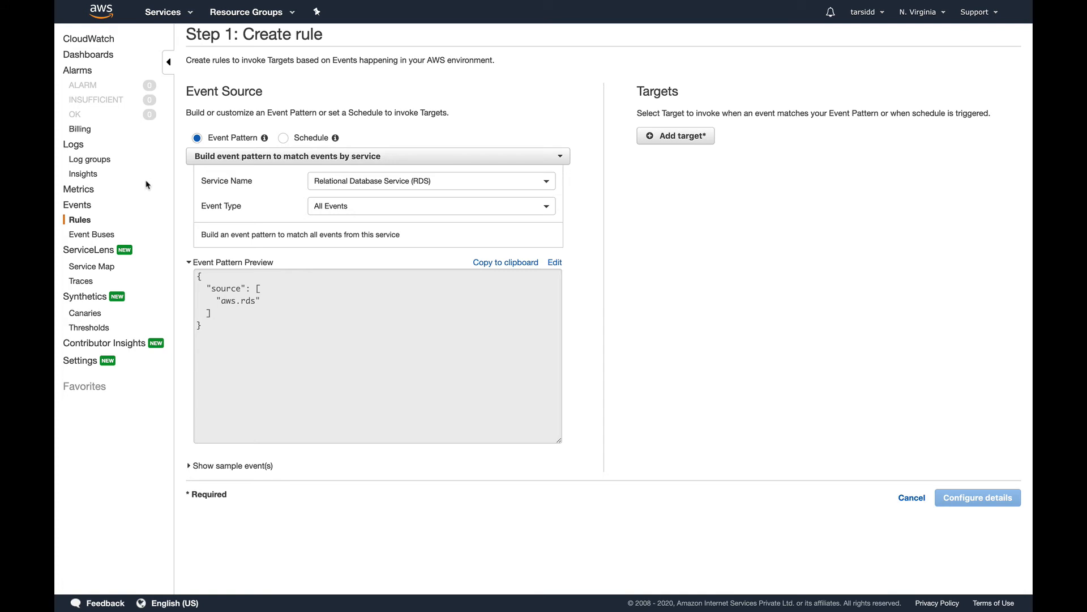
mouse_move(145, 198)
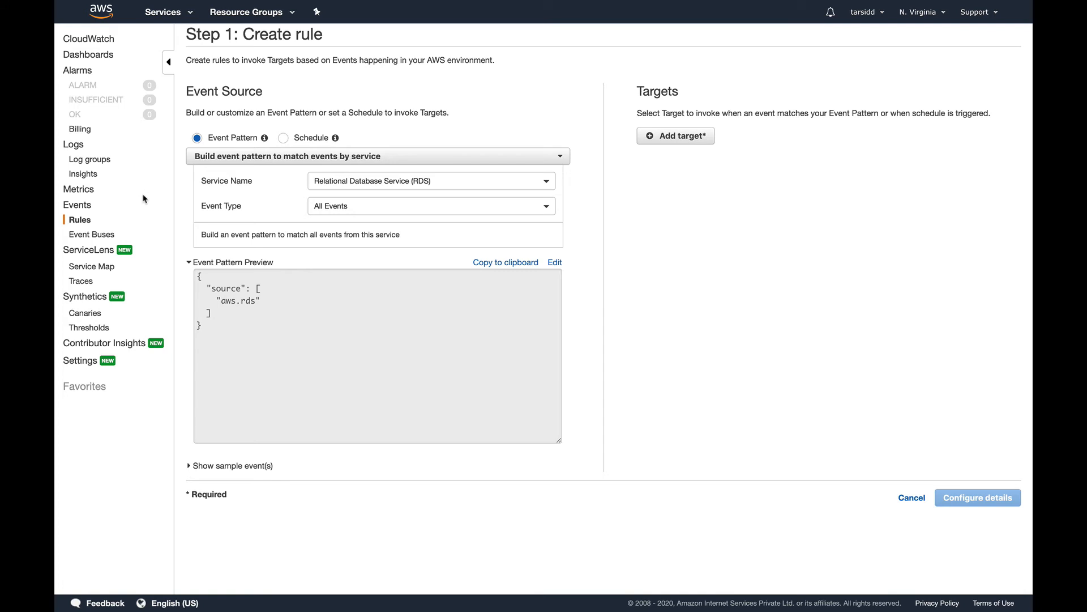
mouse_move(160, 37)
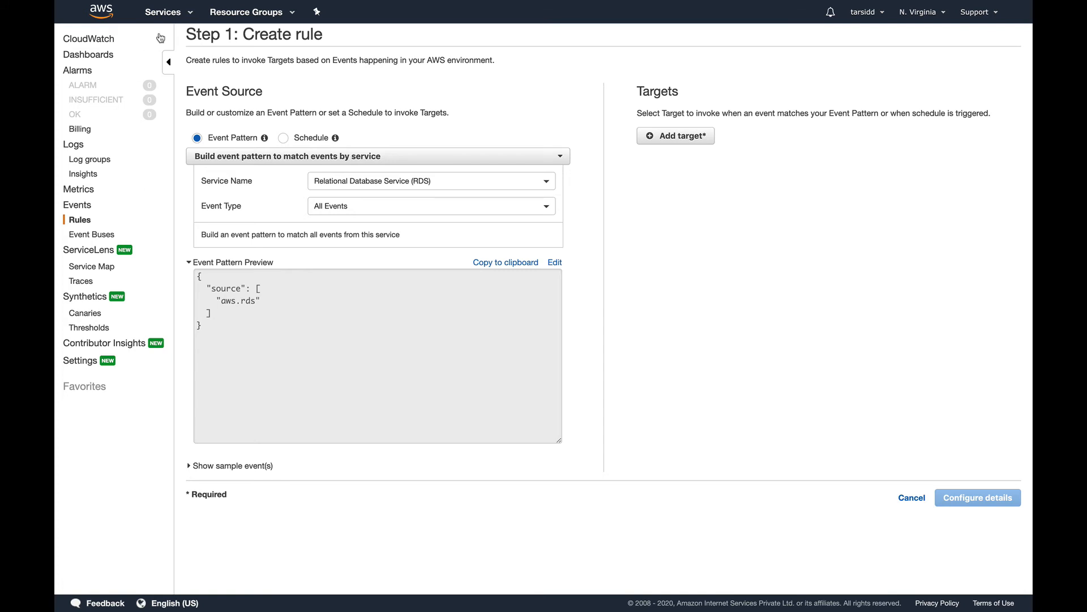
- Return to the RDS dashboard and review its resource summary
left_click(163, 12)
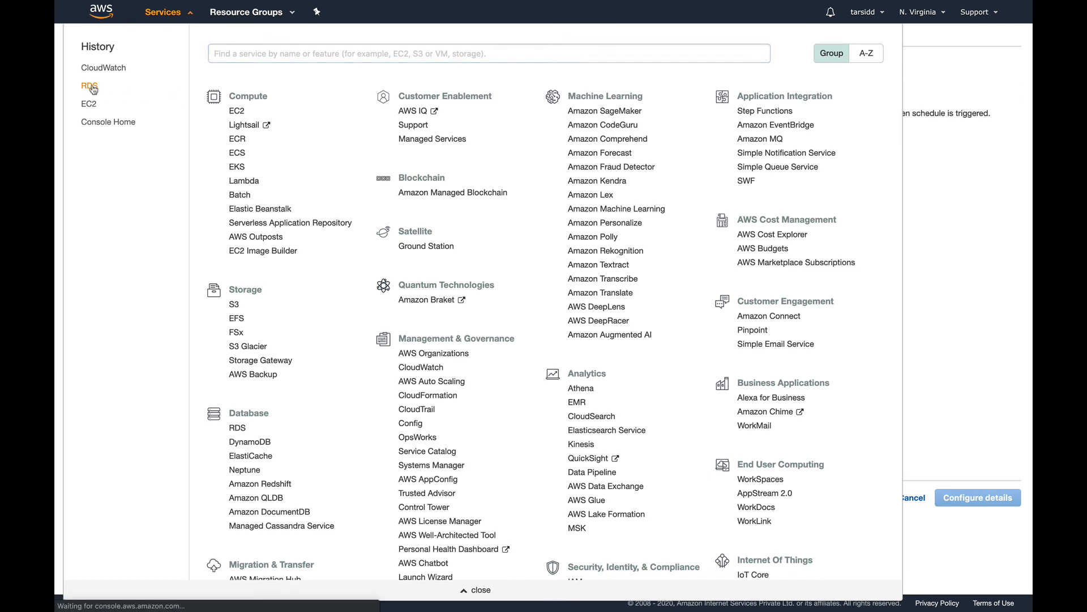
mouse_move(275, 143)
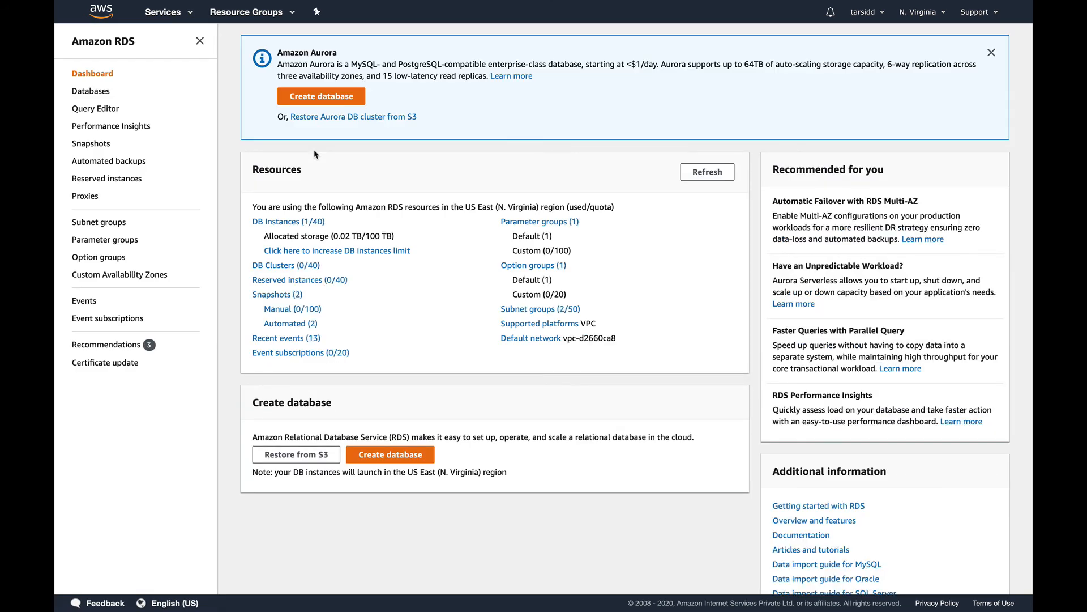
scroll("down", 3)
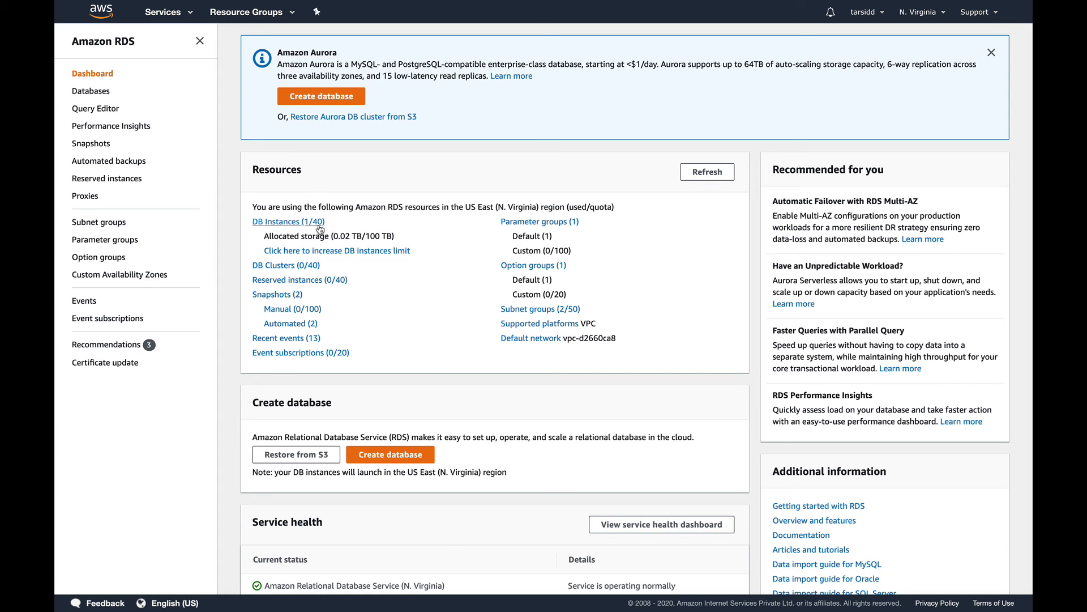
- Start a read replica of the monitoringdb instance from the DB Instances list
left_click(90, 91)
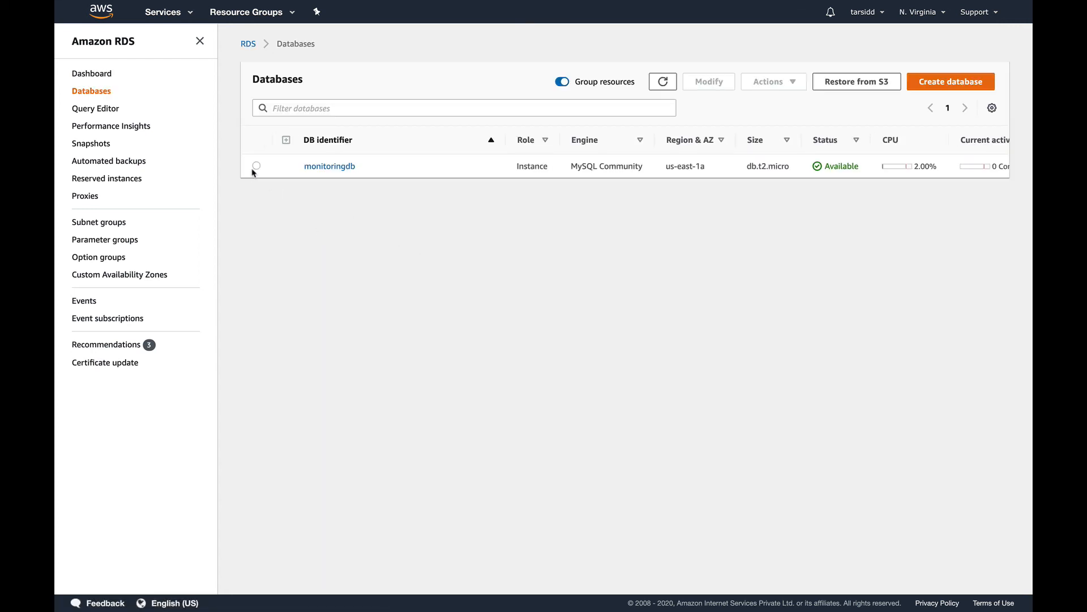
left_click(256, 166)
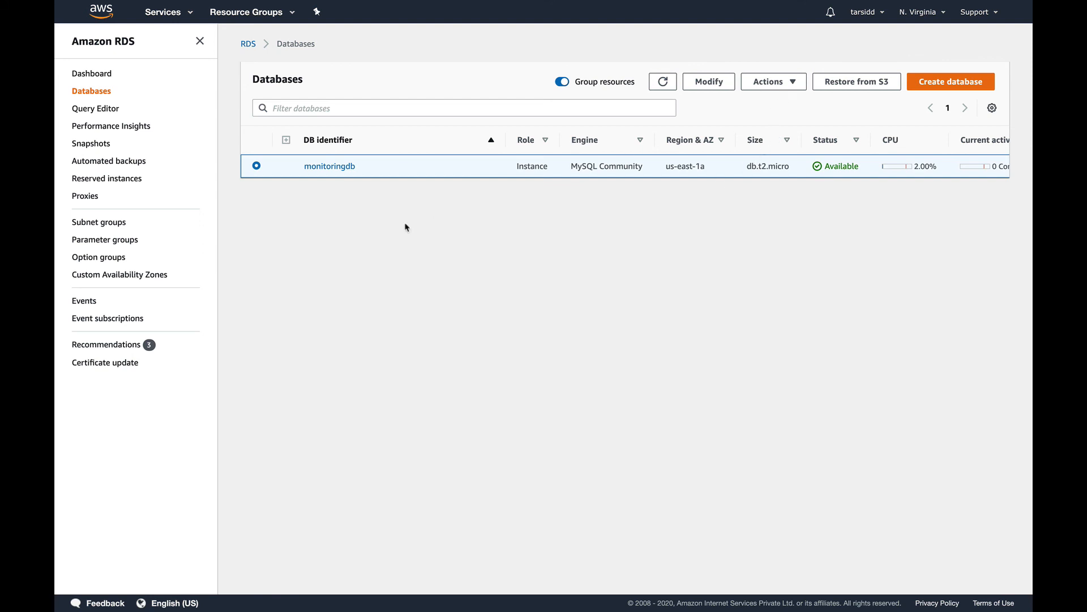
left_click(773, 81)
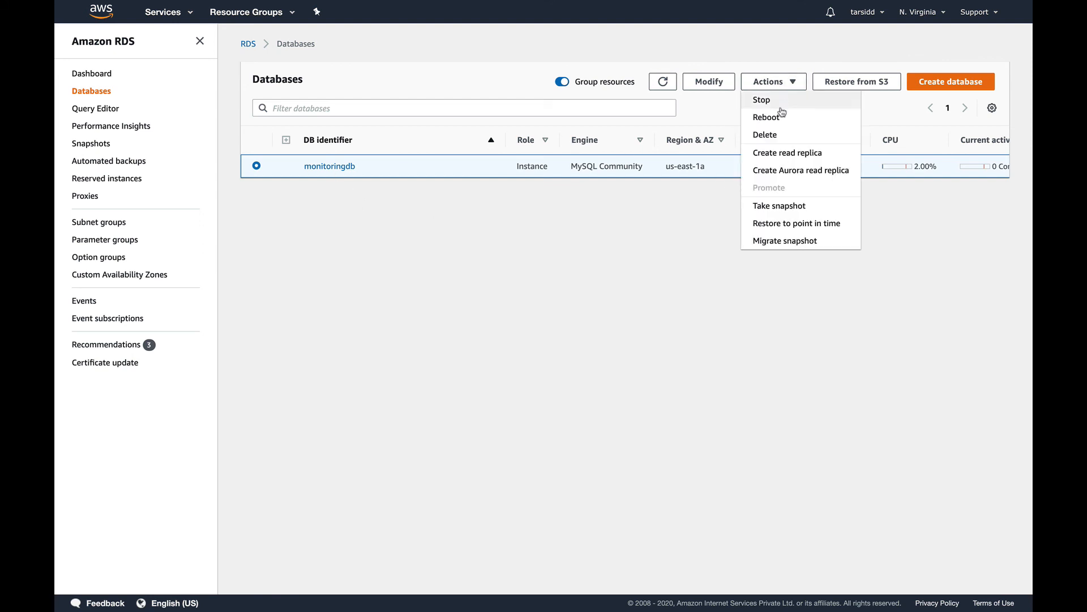
left_click(788, 152)
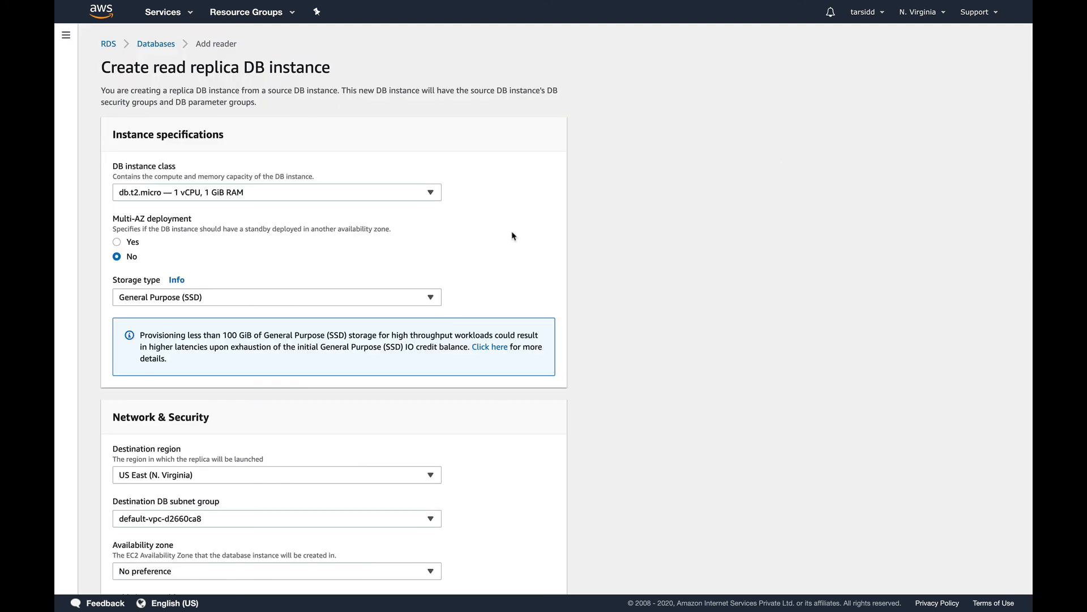
mouse_move(424, 403)
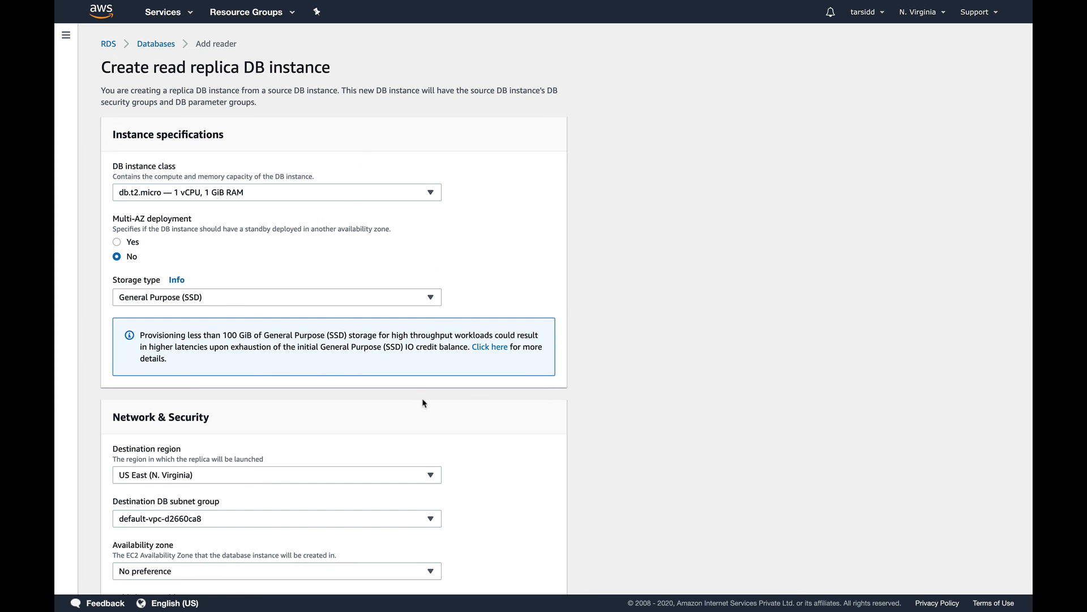
mouse_move(437, 314)
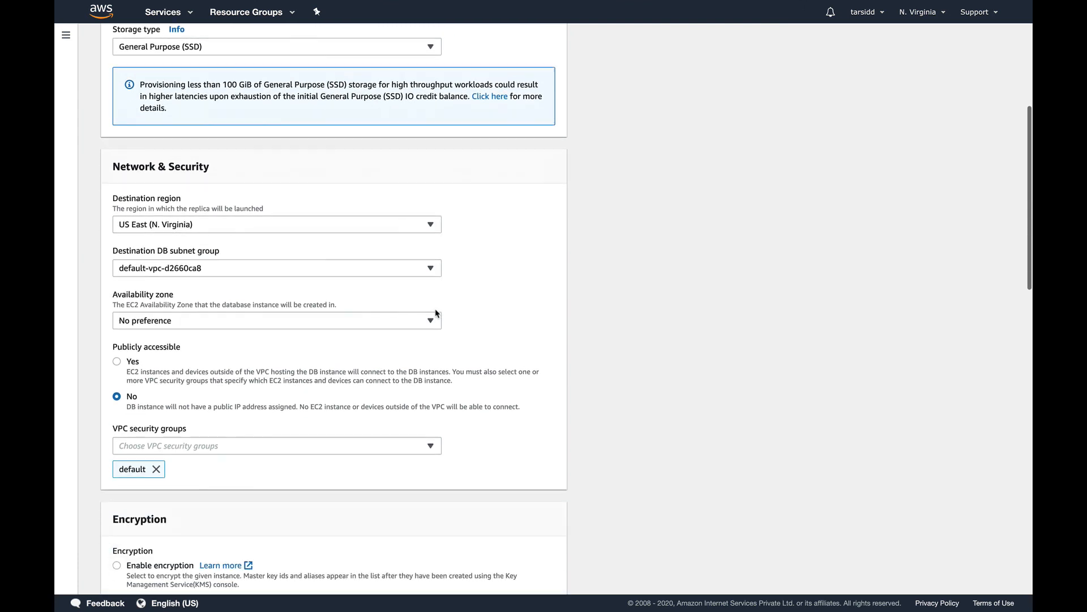
left_click(276, 225)
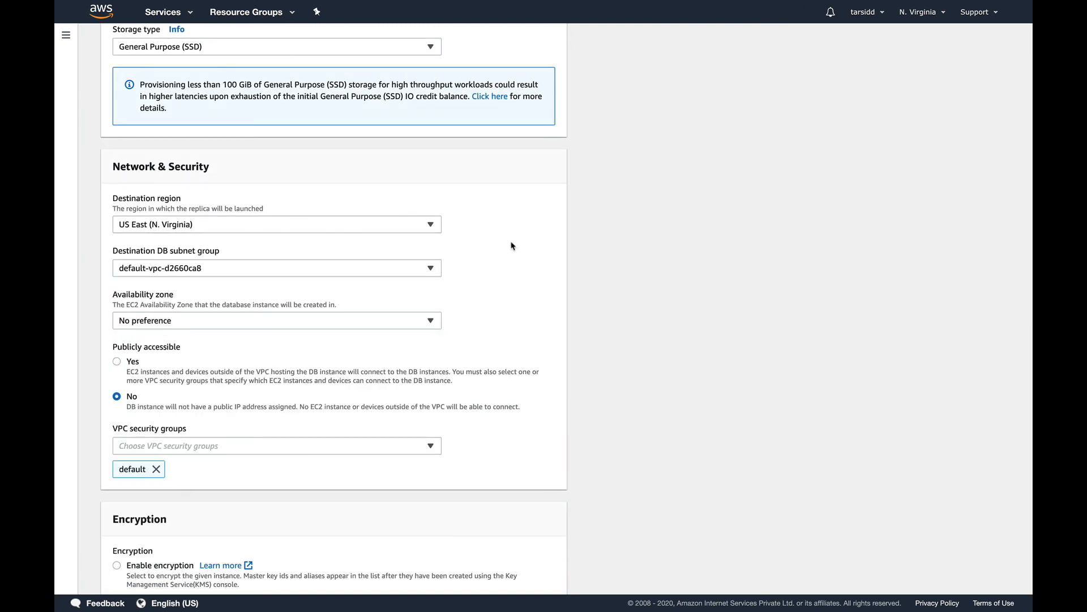
scroll("down", 3)
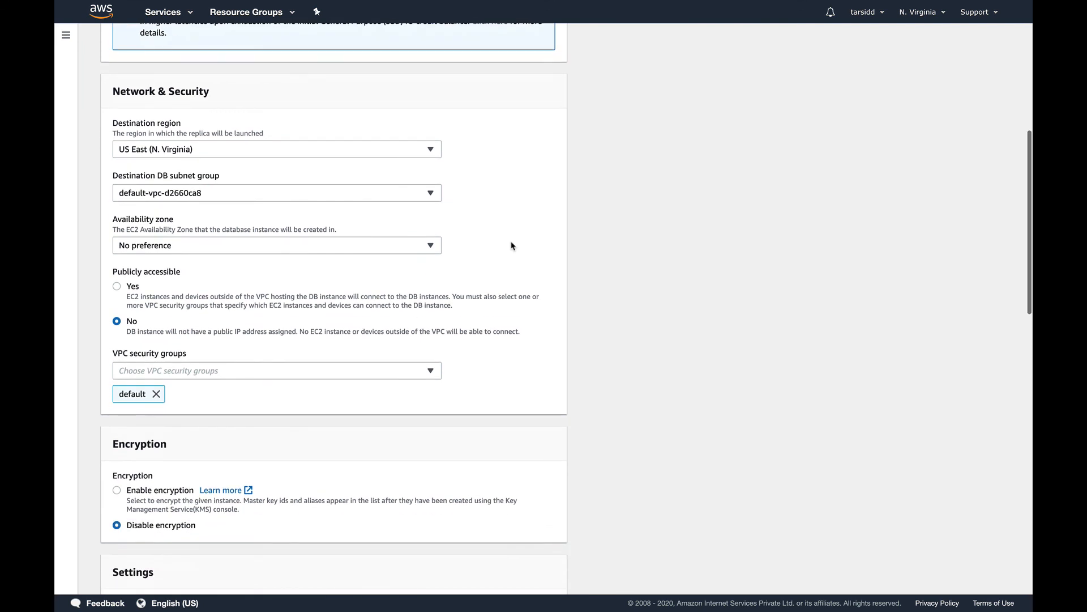
scroll("down", 3)
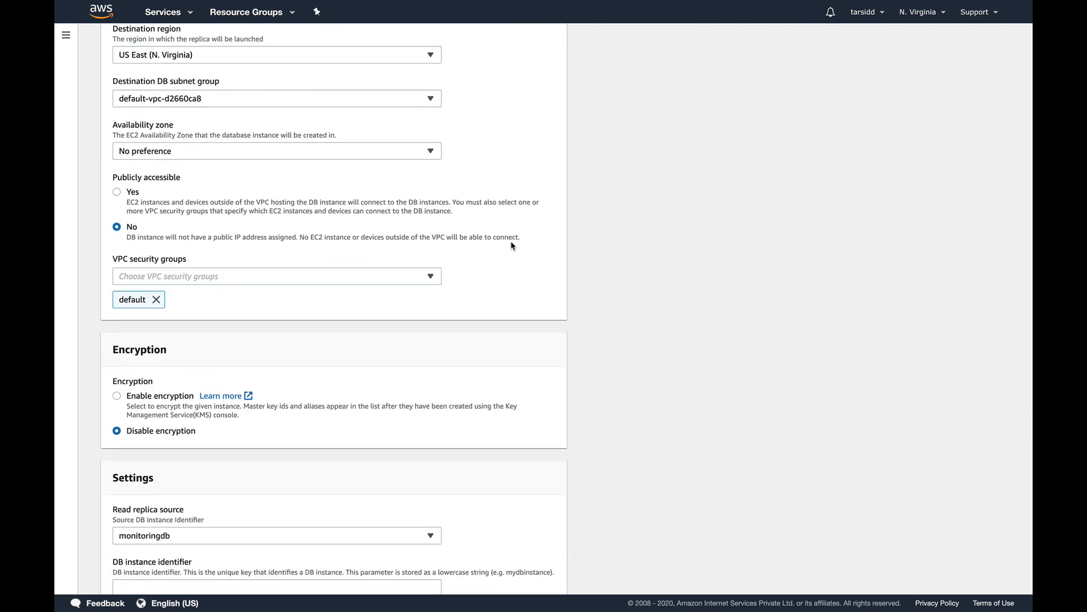
scroll("down", 3)
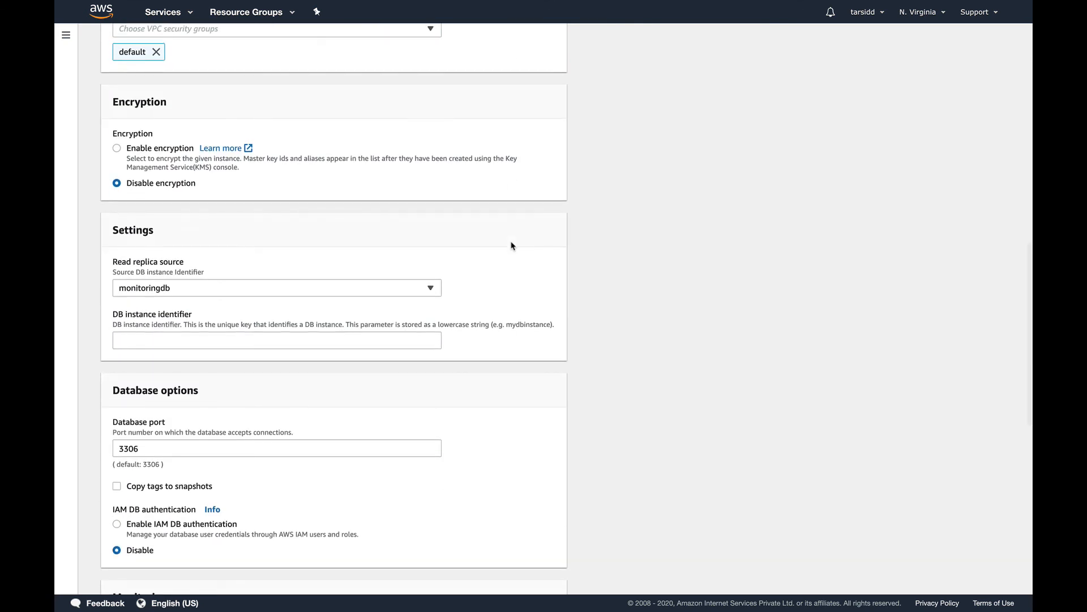
scroll("down", 3)
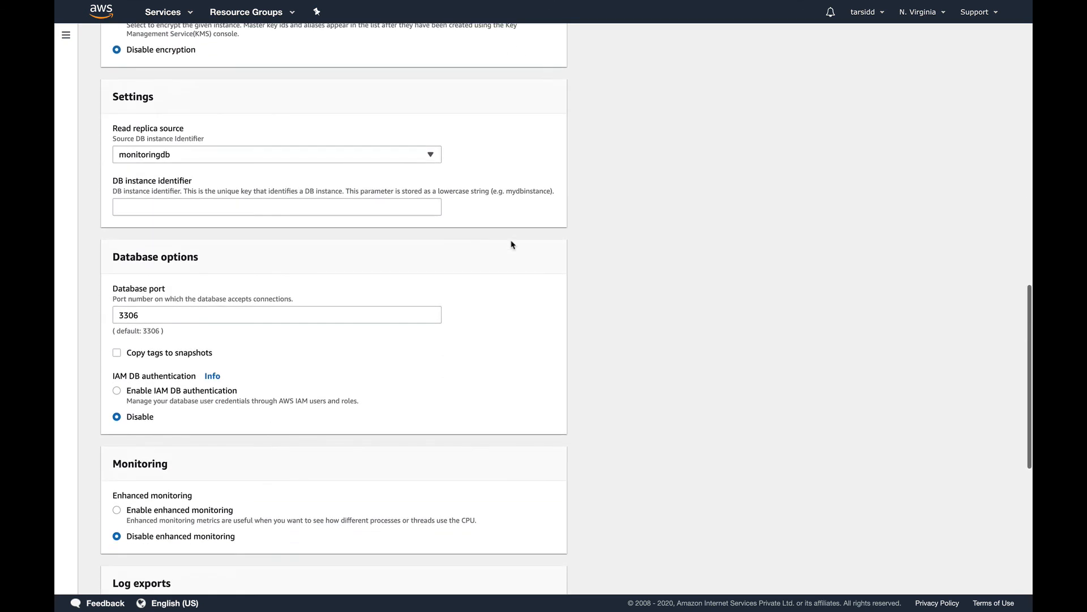
scroll("down", 3)
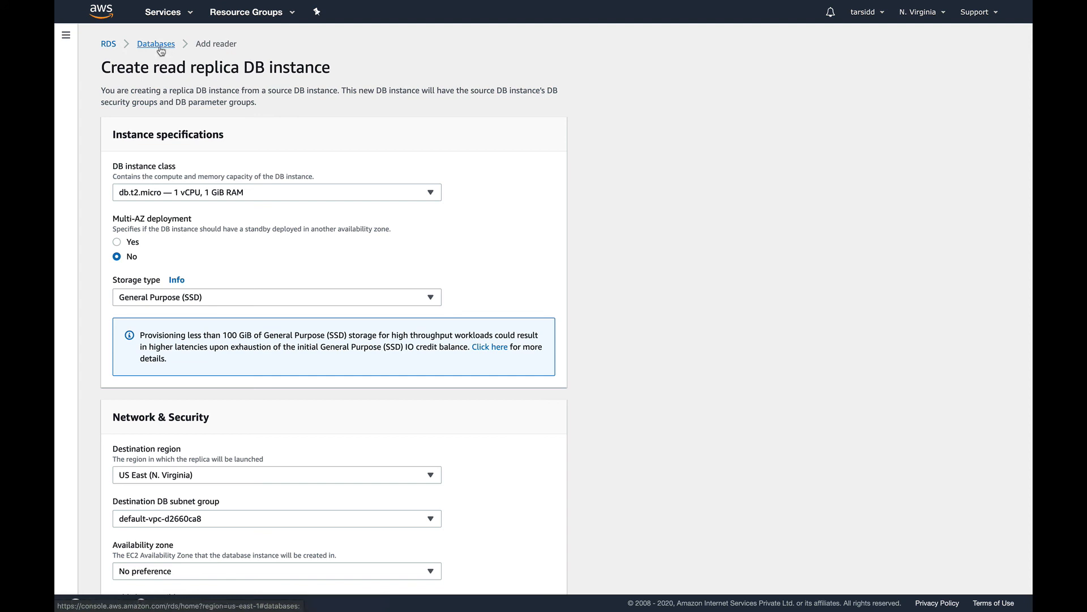
mouse_move(282, 110)
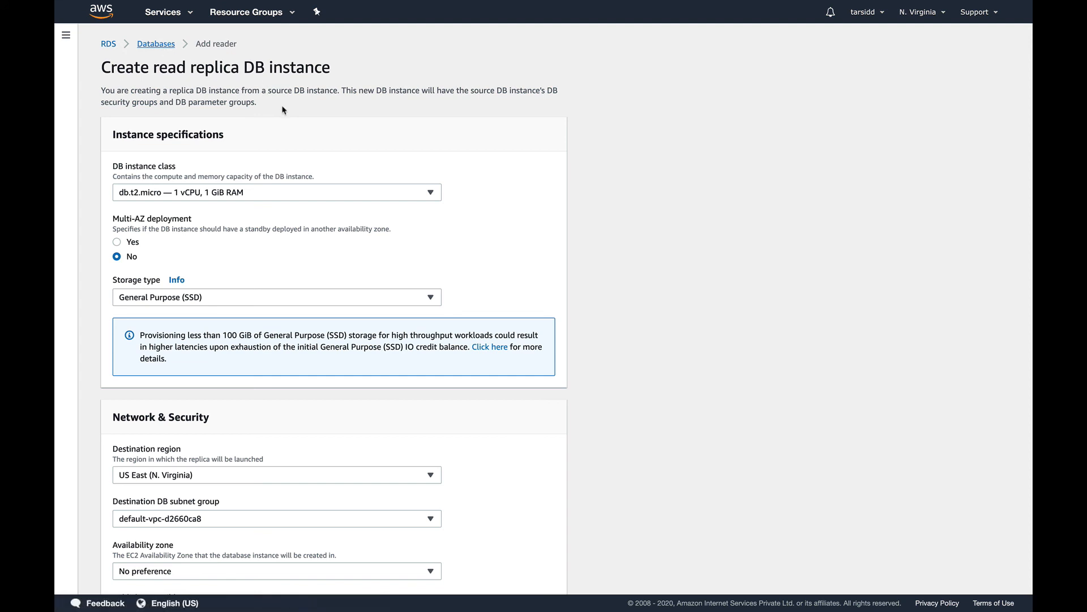
scroll("down", 3)
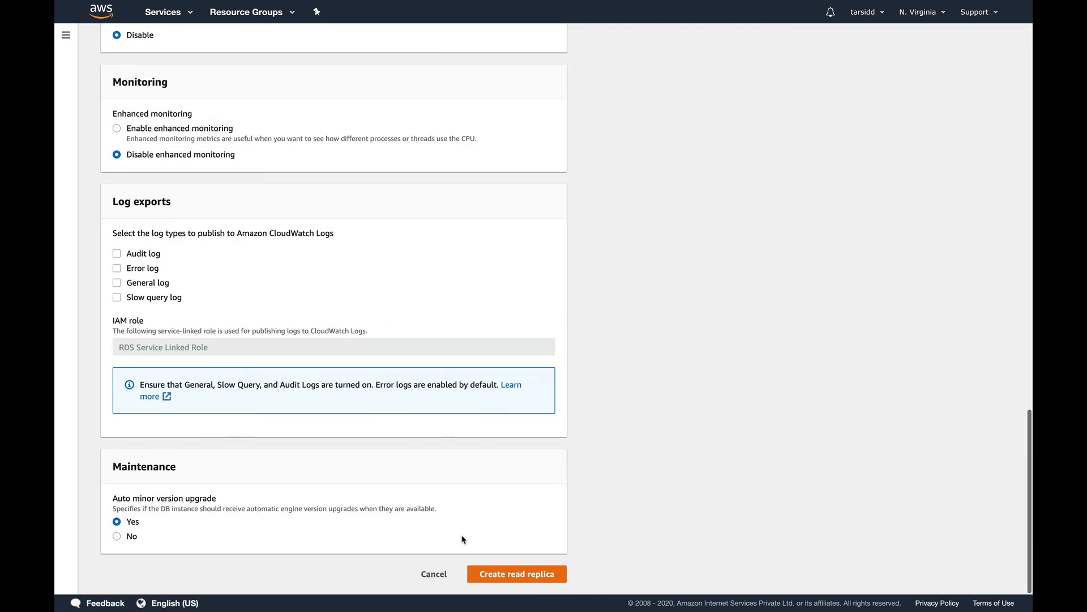
mouse_move(562, 266)
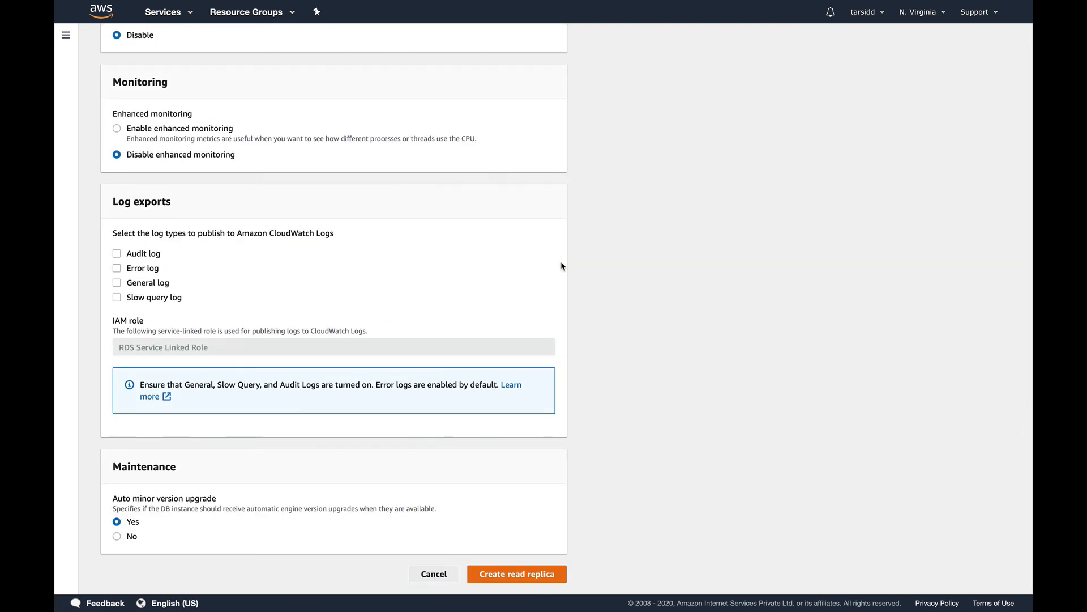